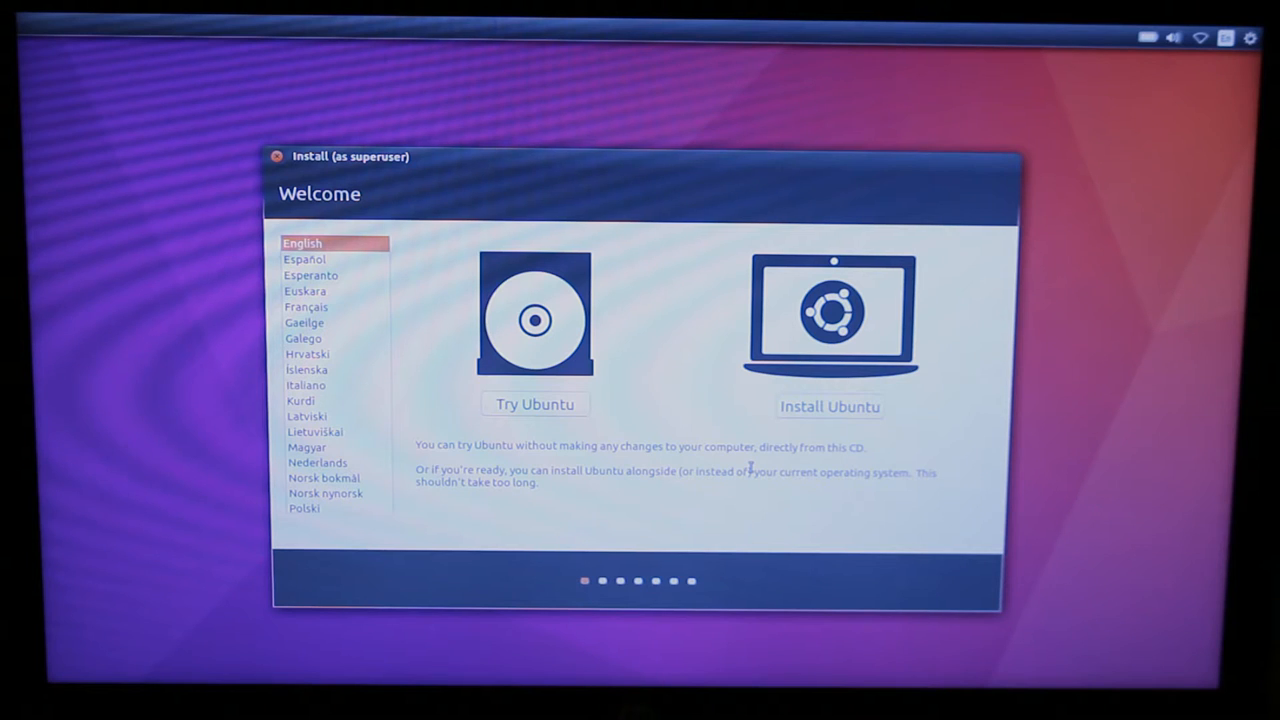
mouse_move(846, 412)
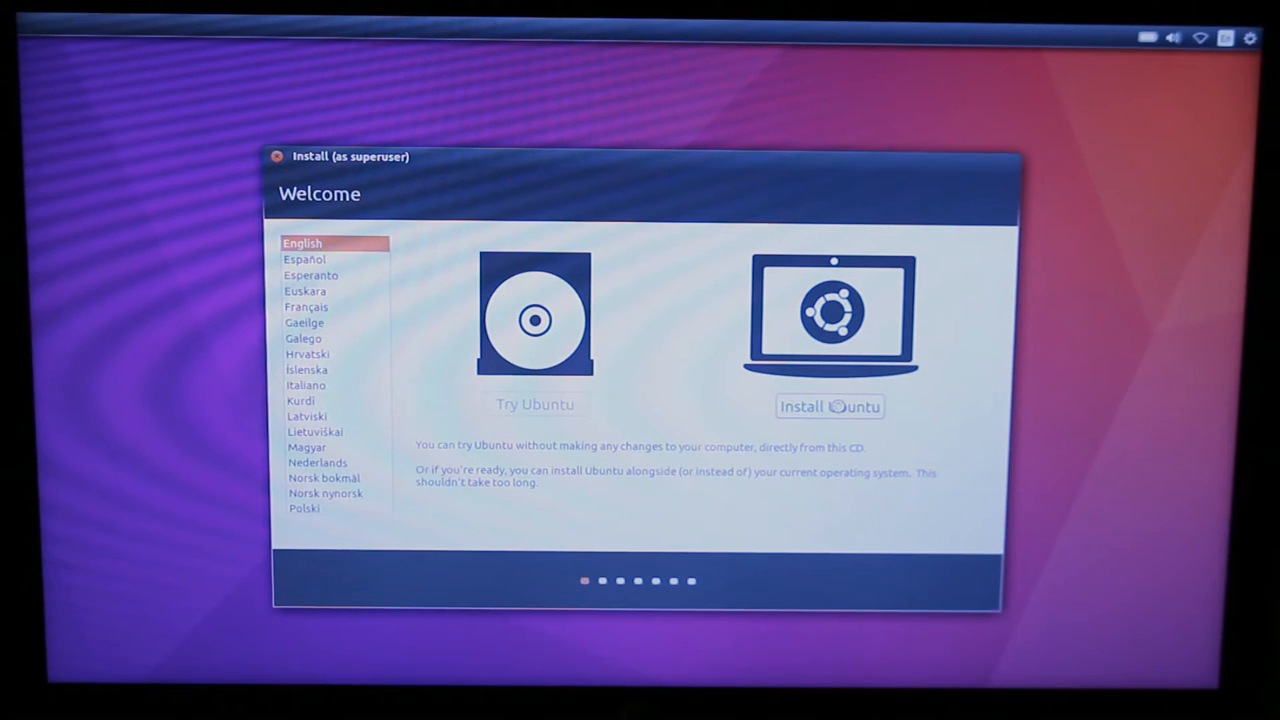
Step: Choose Install Ubuntu, skip Wi-Fi, and enable third-party software for graphics, Wi-Fi and media
left_click(830, 407)
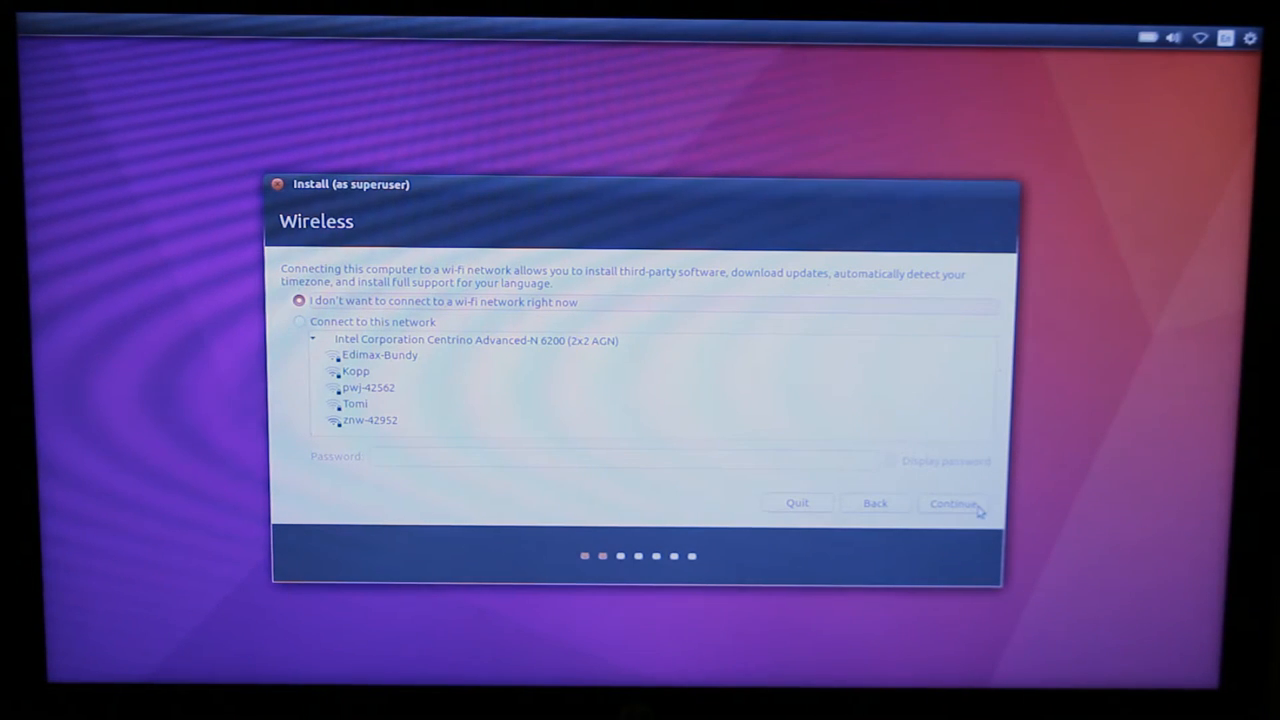
left_click(952, 503)
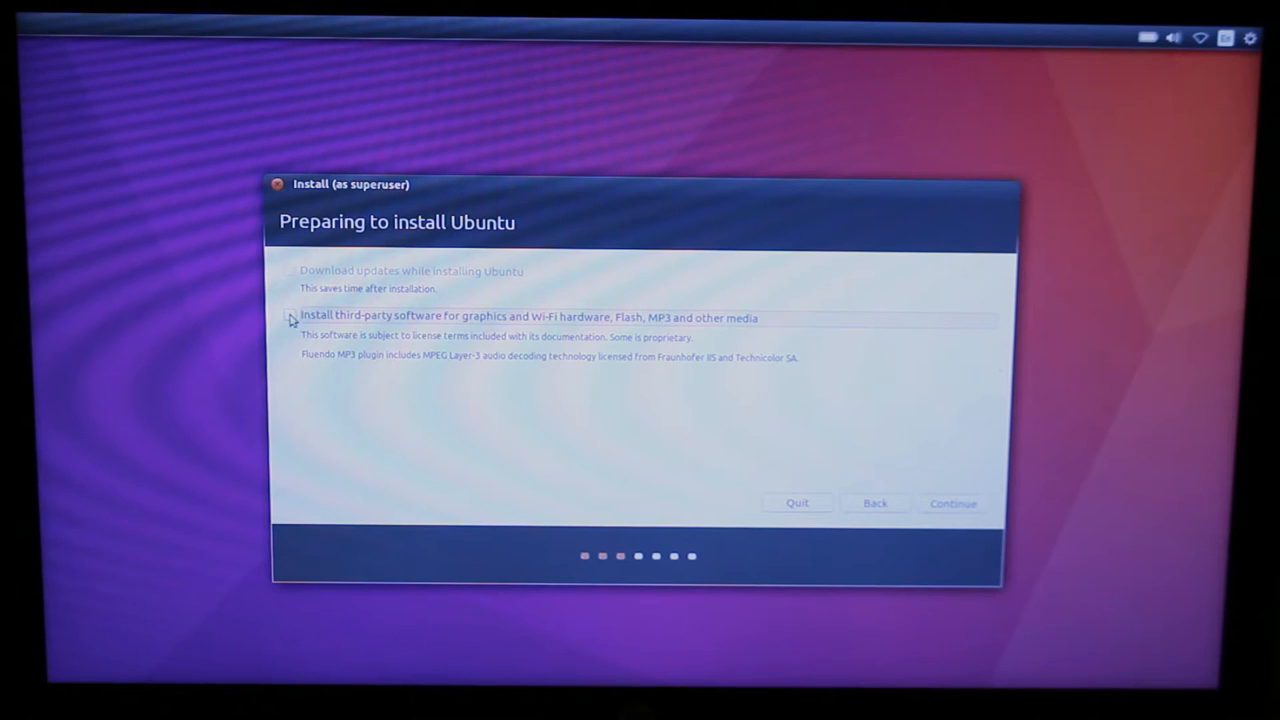
left_click(290, 318)
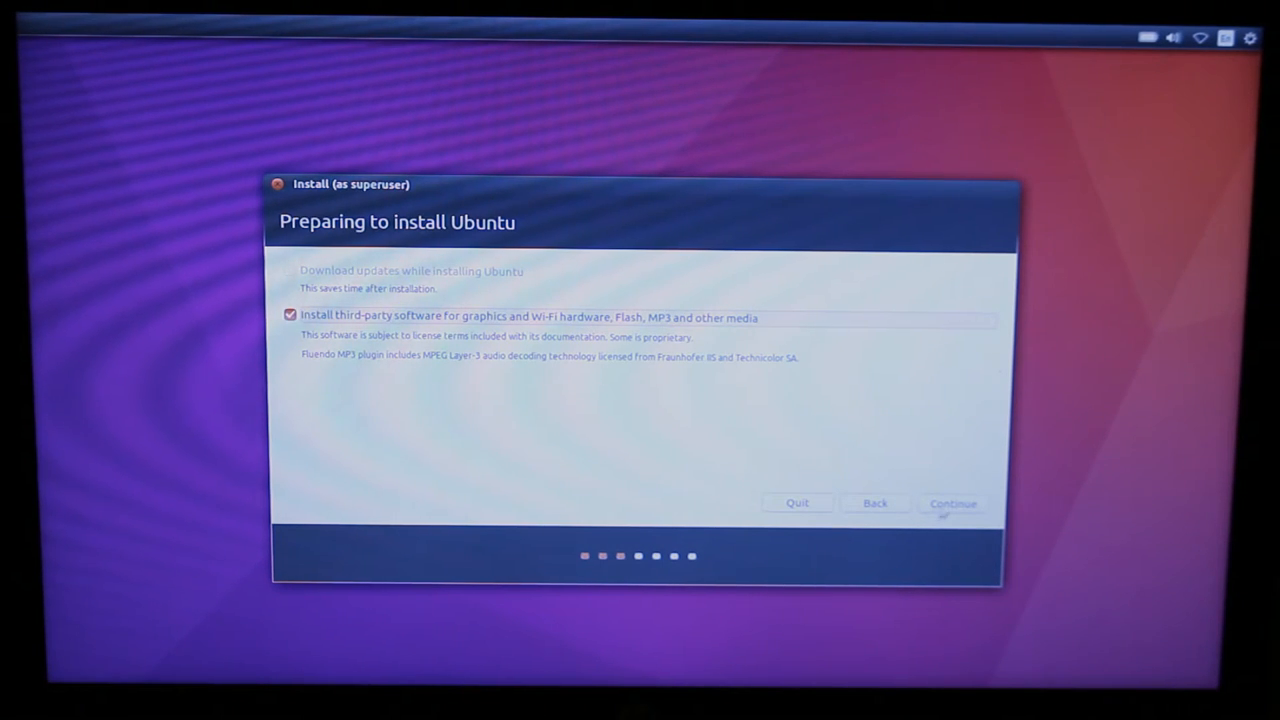
left_click(952, 503)
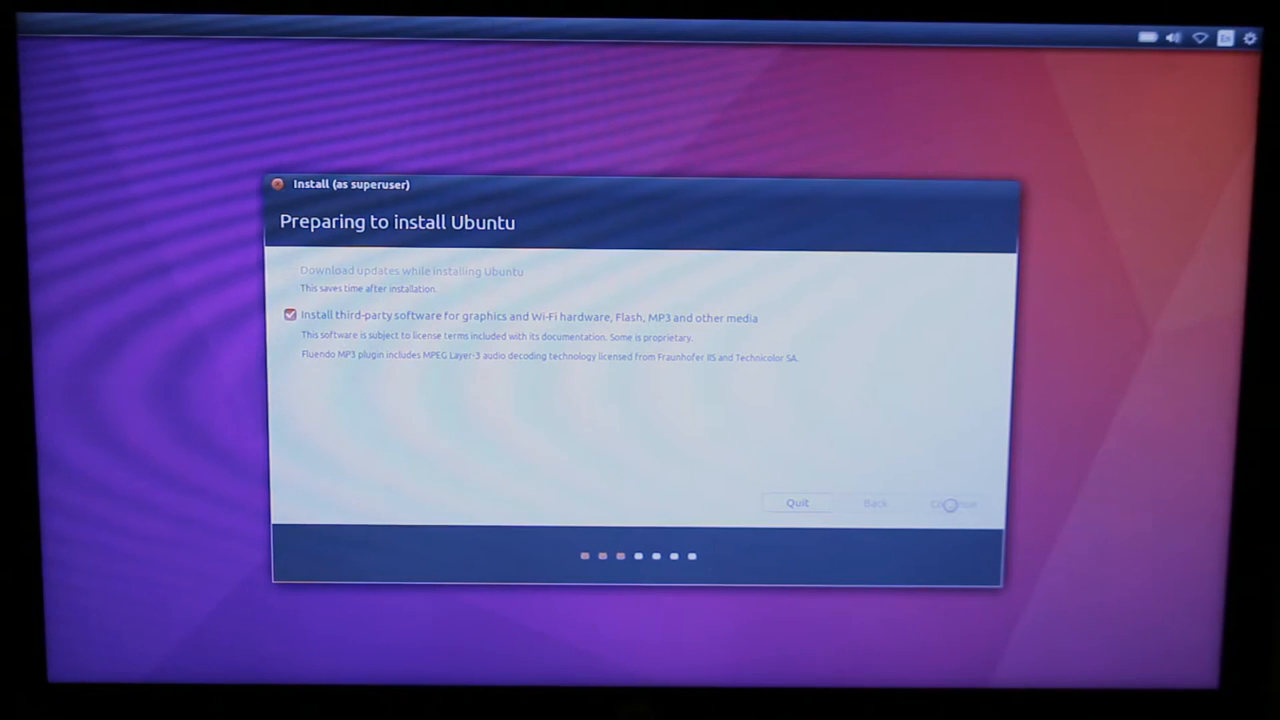
left_click(952, 503)
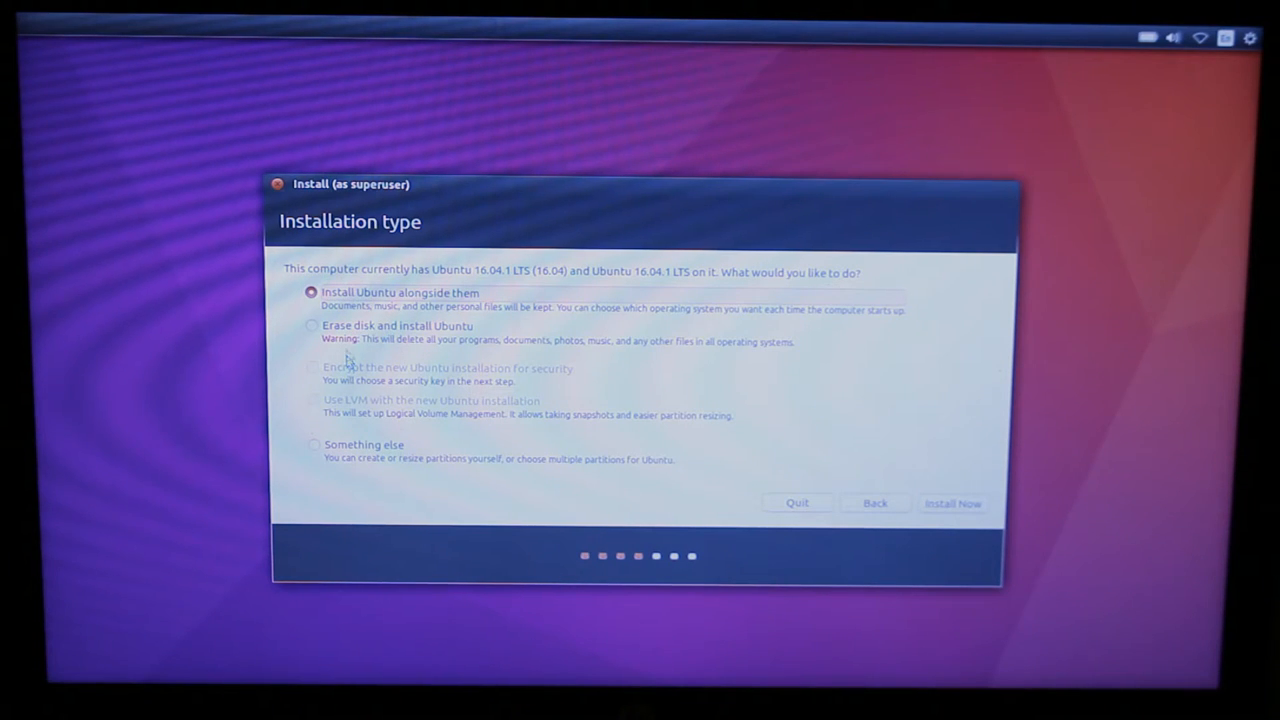
mouse_move(313, 453)
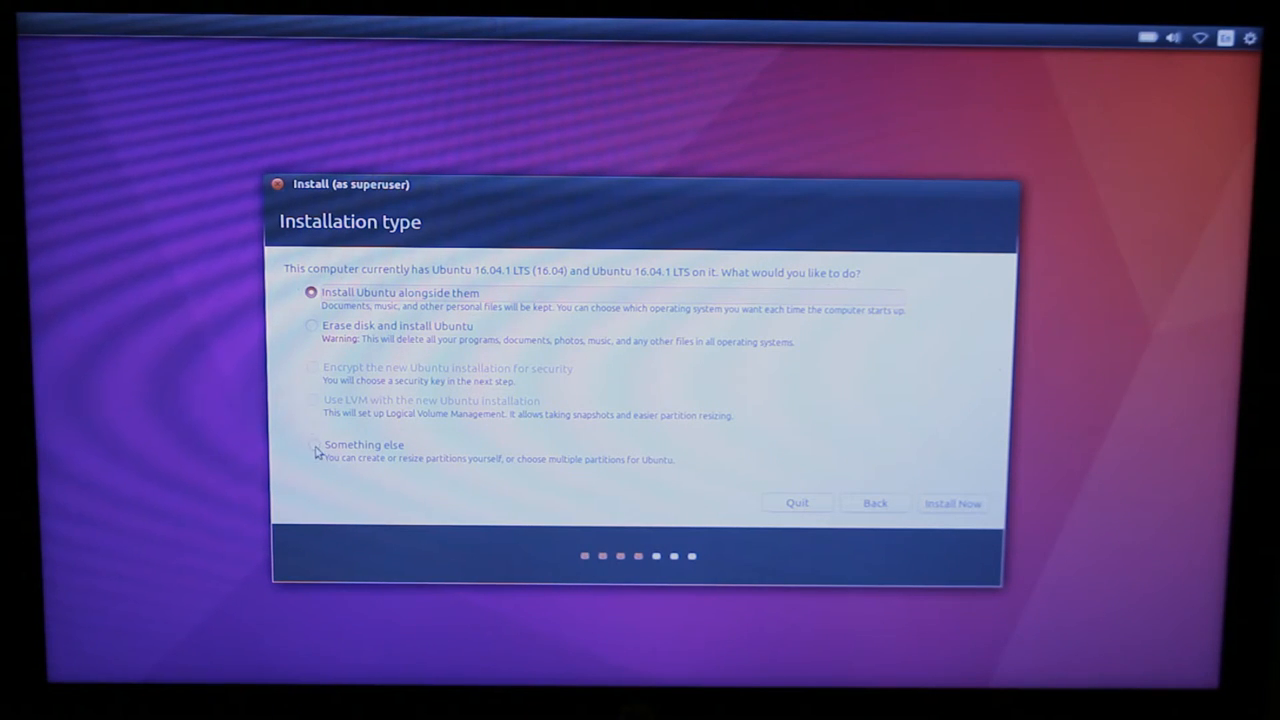
Step: Choose 'Something else' to reach the manual partition table listing /dev/sda, /dev/sdb and /dev/sdc
left_click(311, 445)
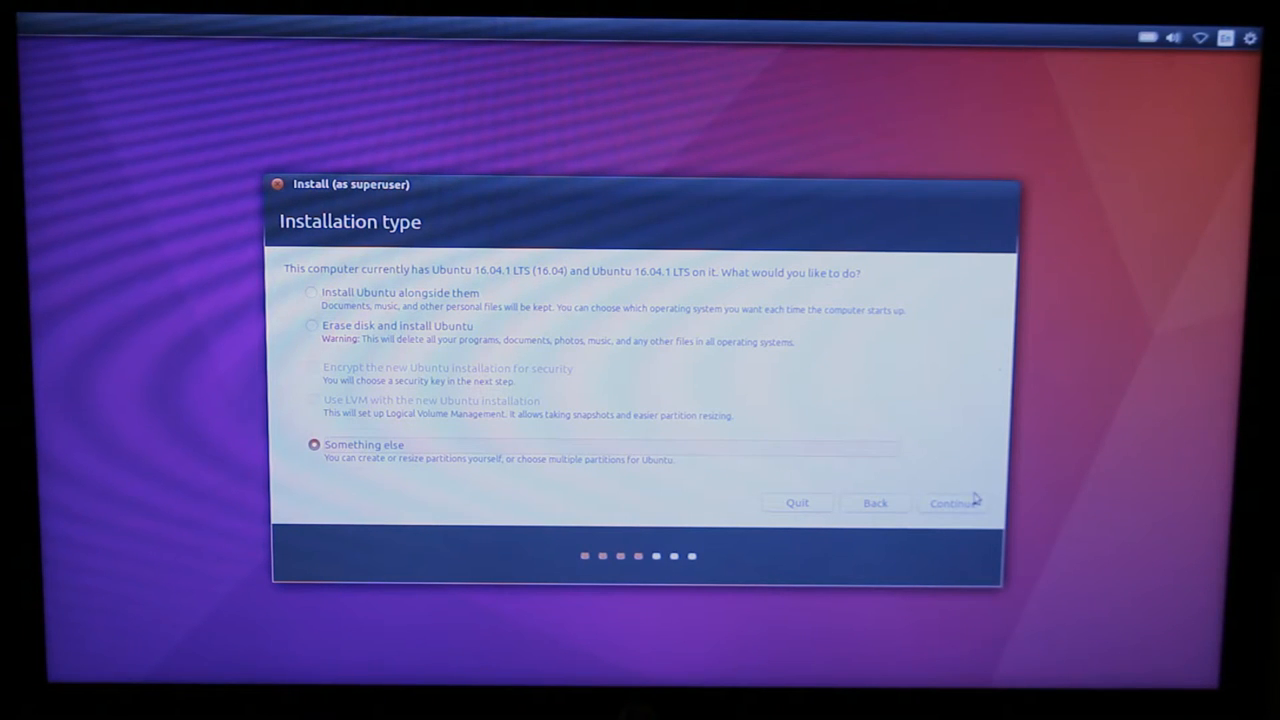
left_click(951, 502)
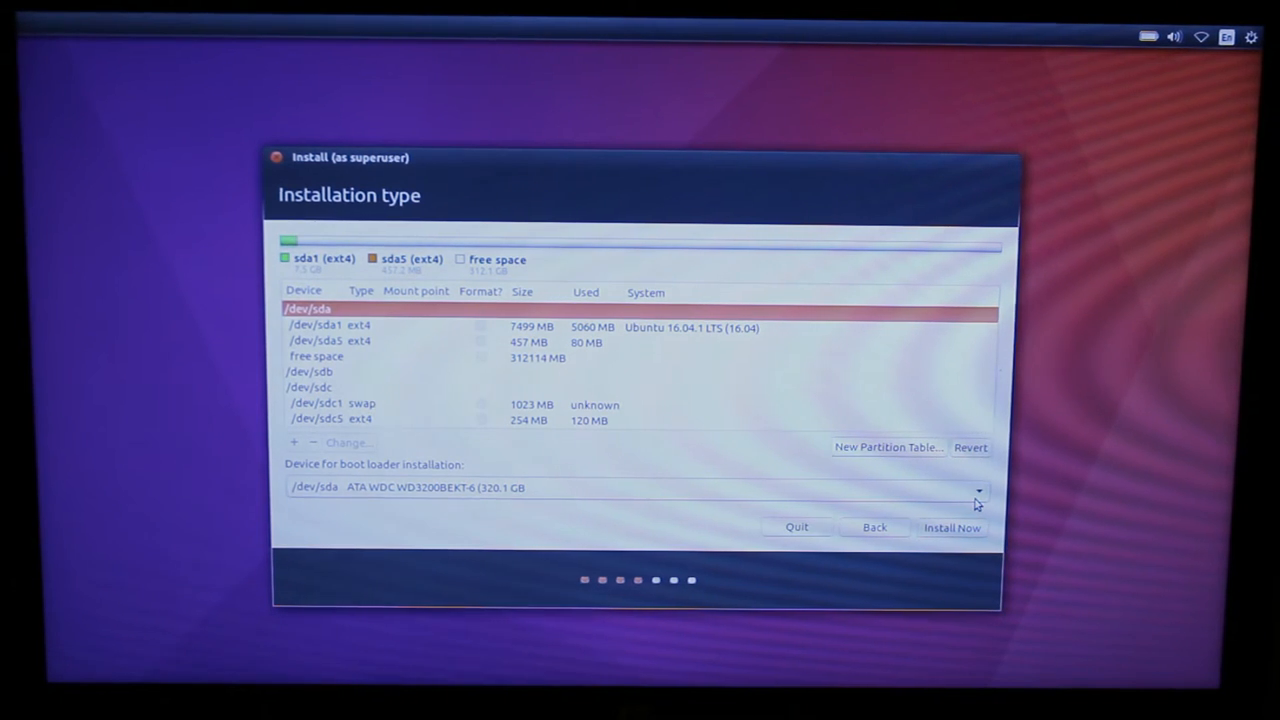
Step: Set the boot loader device to /dev/sdc SanDisk Ultra and select that drive
left_click(977, 491)
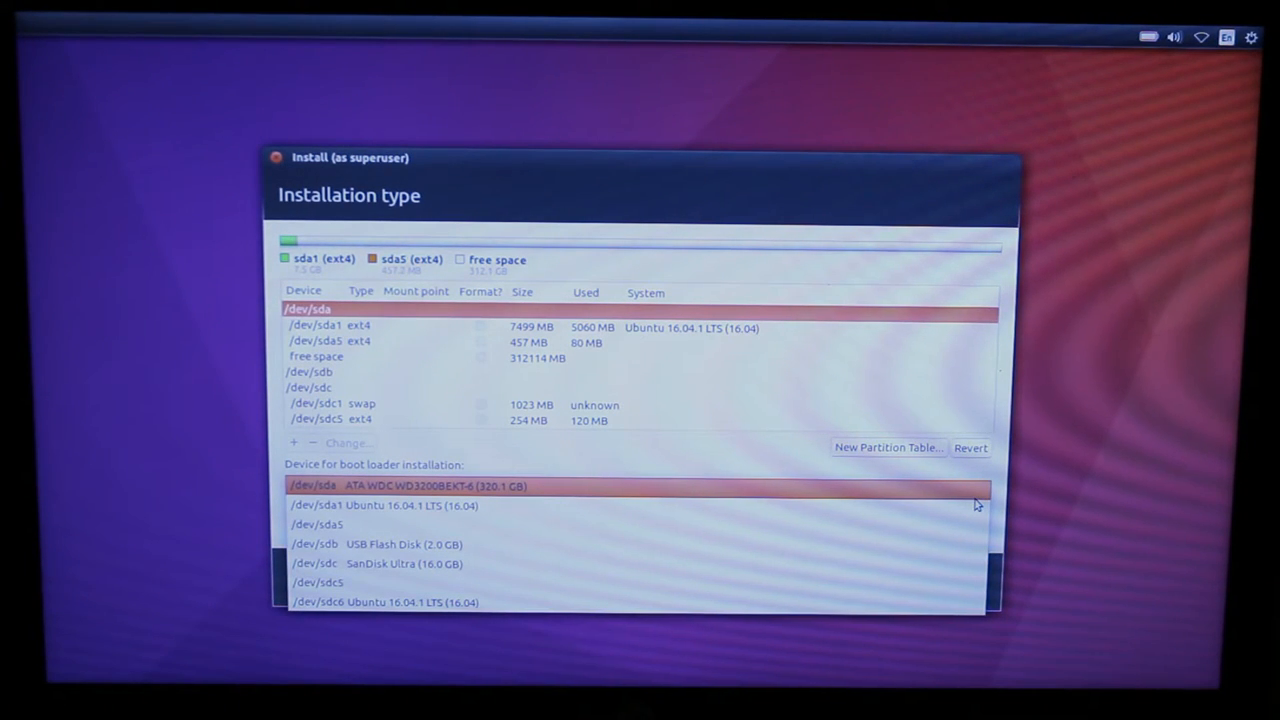
left_click(400, 564)
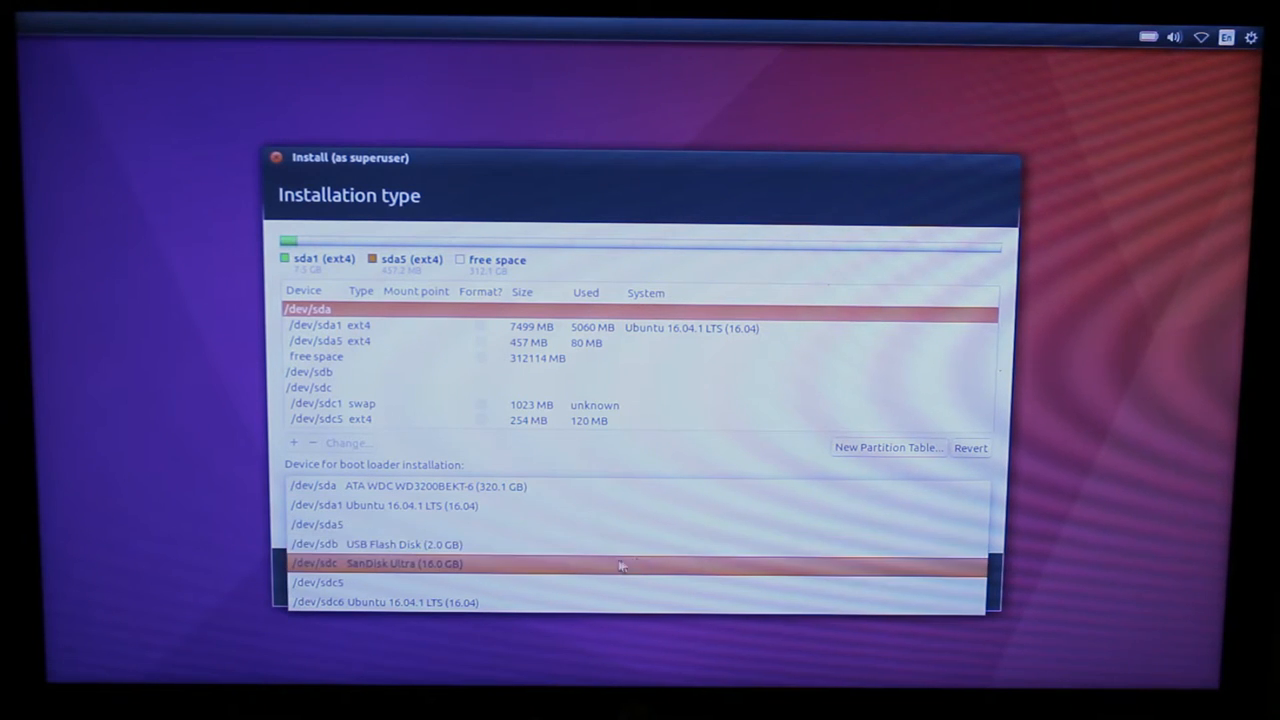
mouse_move(614, 572)
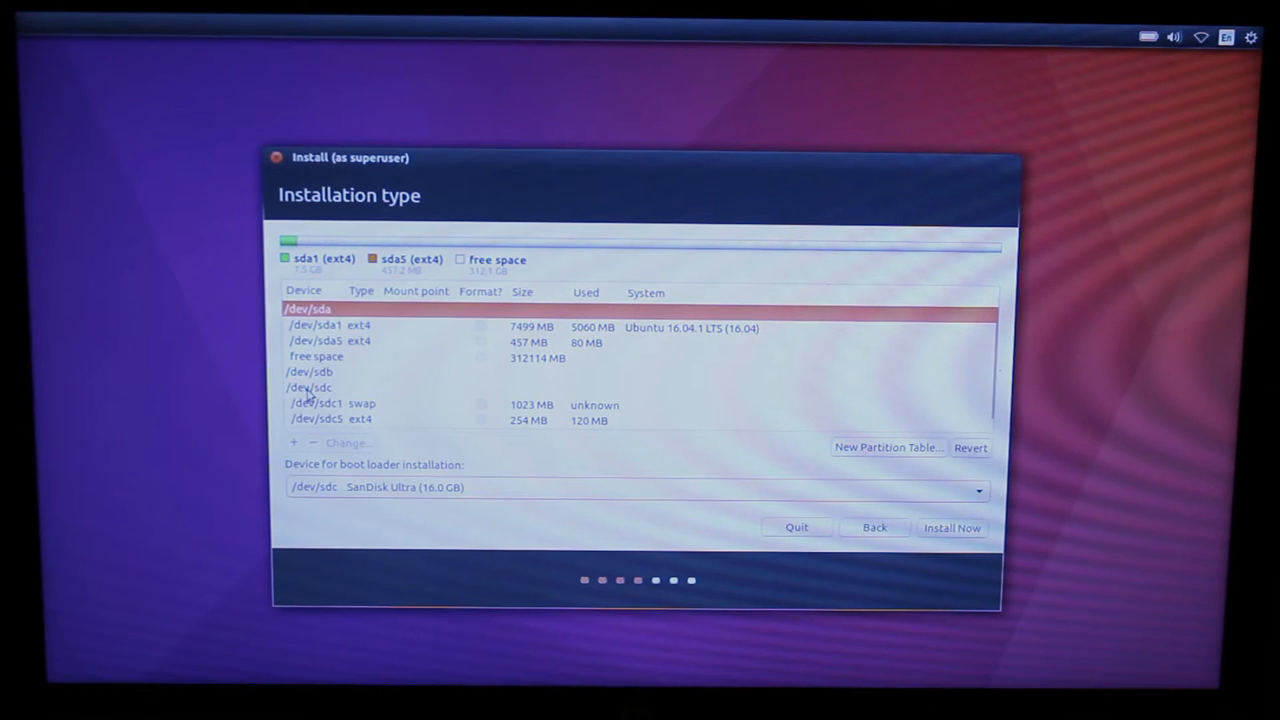
left_click(310, 387)
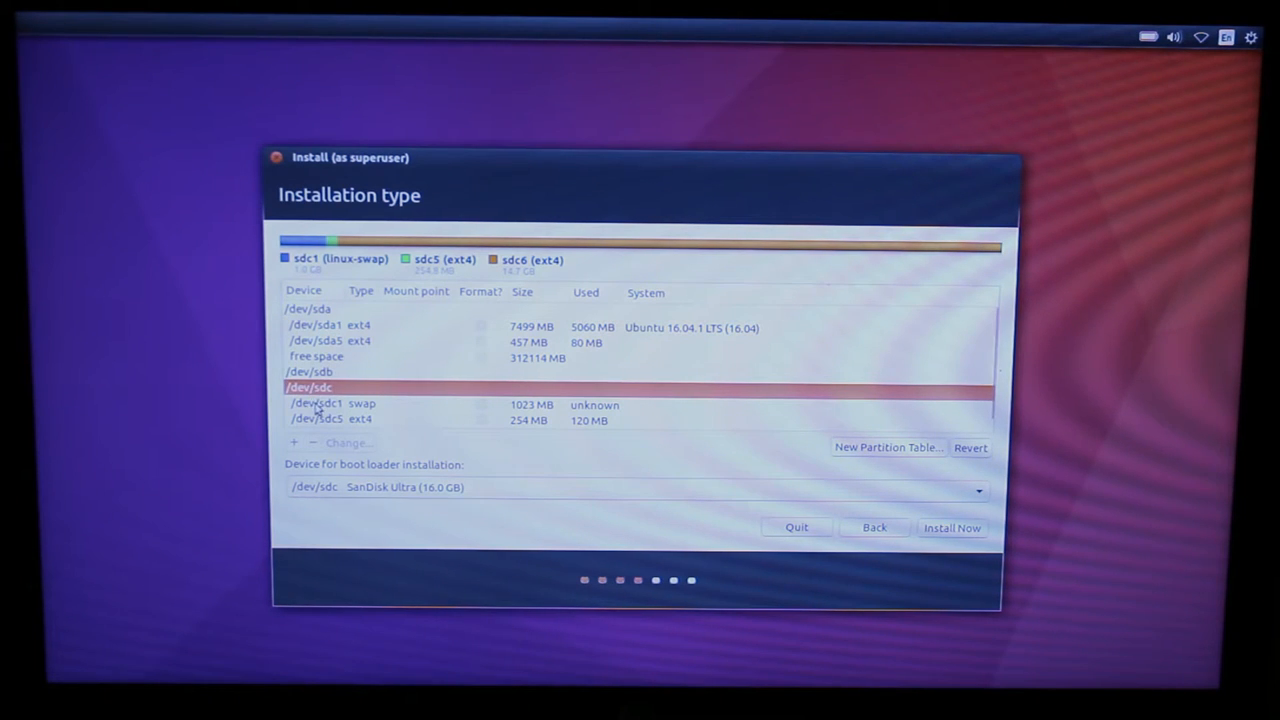
Step: Delete the old /dev/sdc partitions, including swap /dev/sdc1, and select the 16008 MB free space
left_click(315, 405)
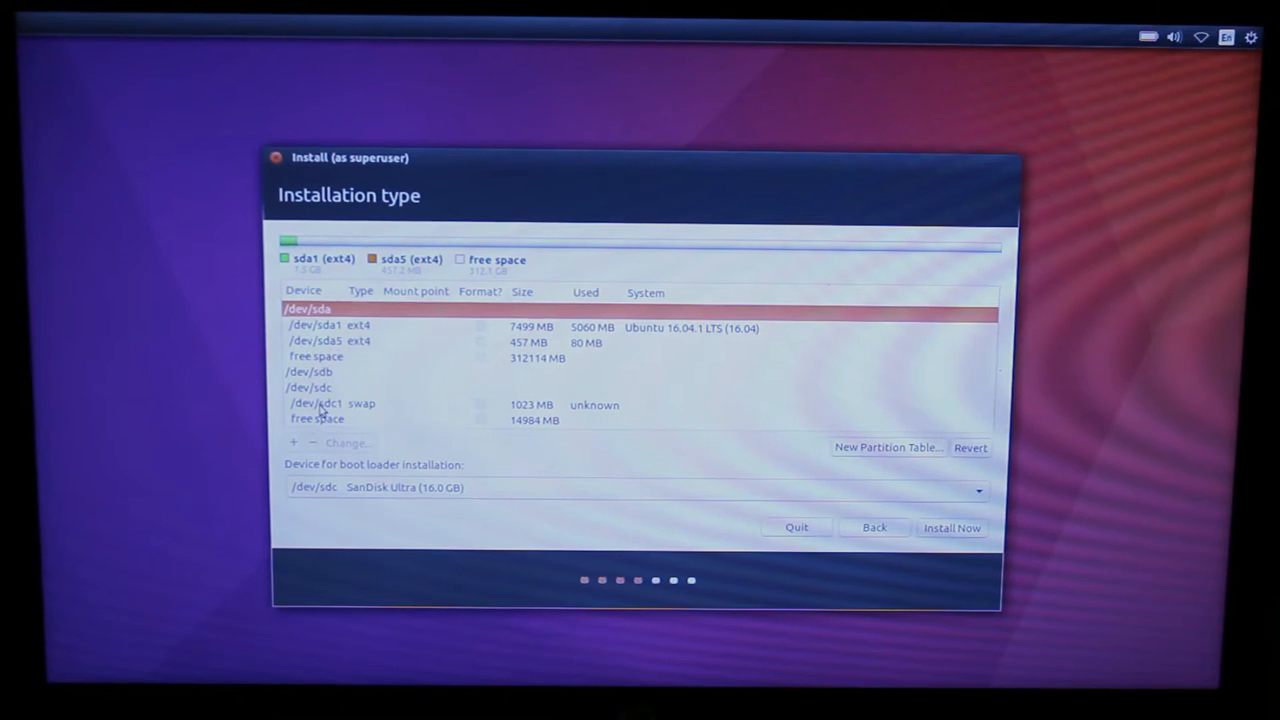
left_click(360, 404)
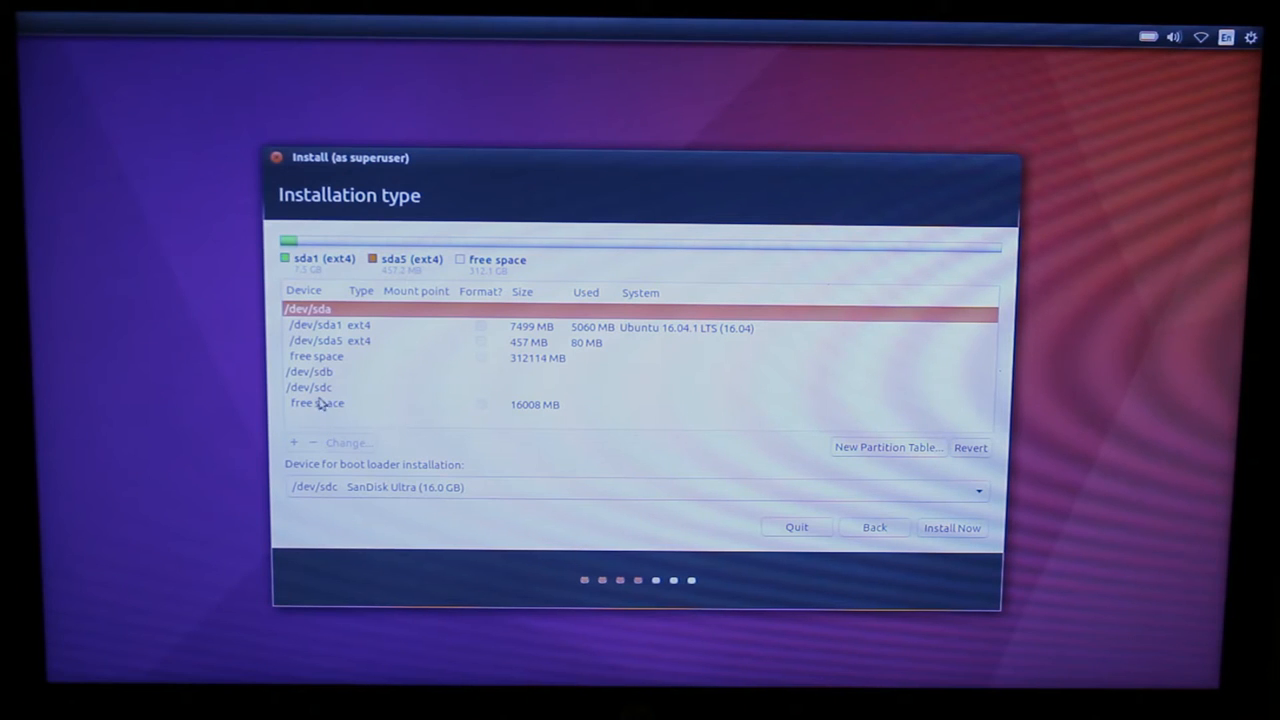
left_click(310, 367)
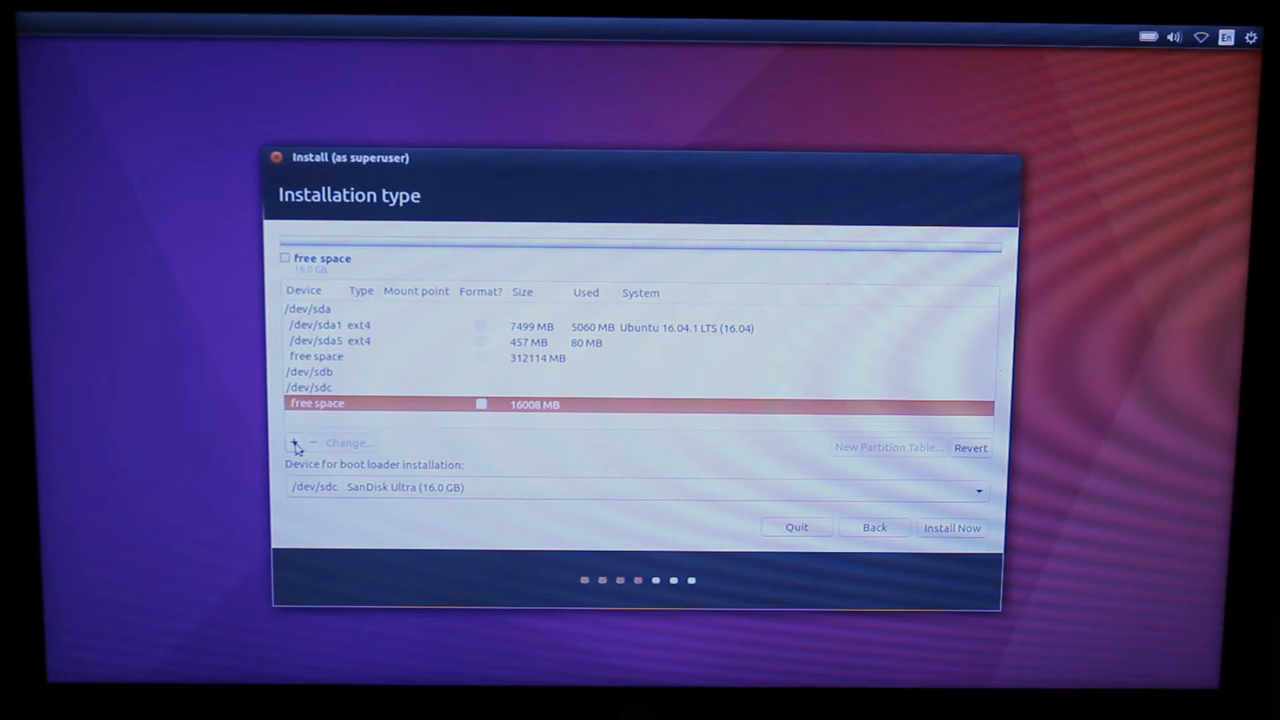
Step: Add a 120 MB primary ext4 partition at the beginning, mounted at /boot
left_click(294, 442)
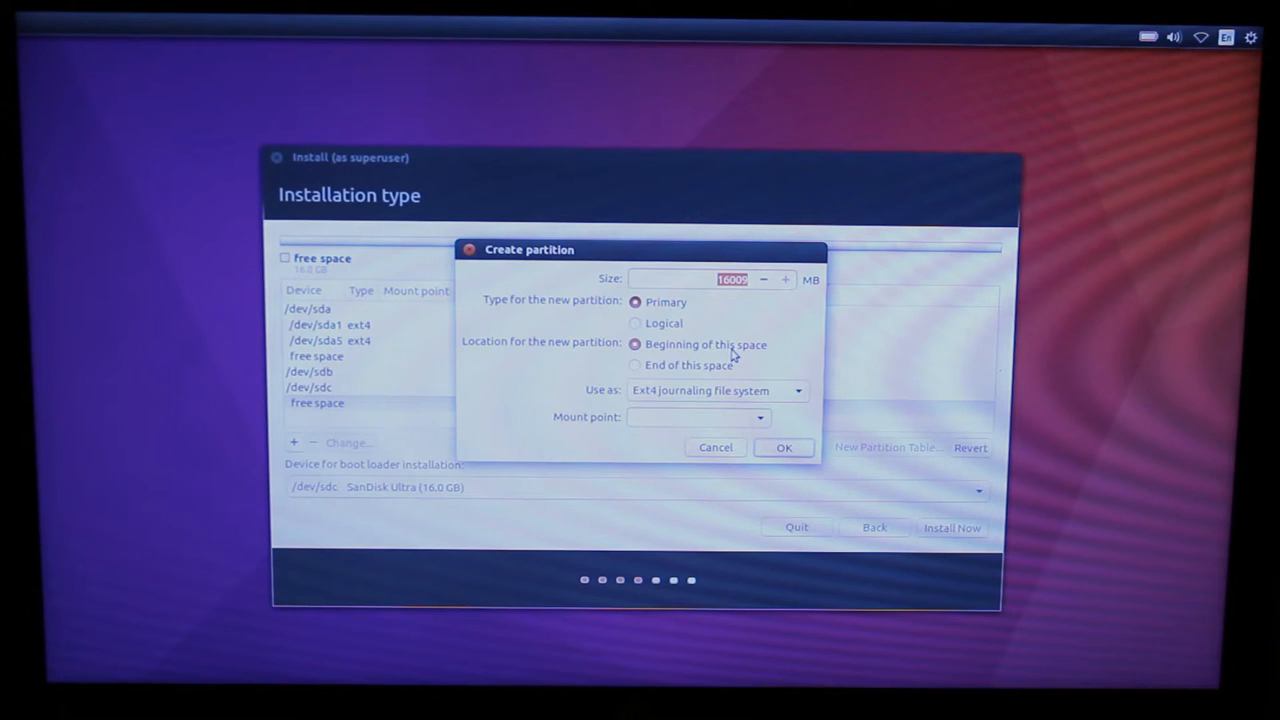
type("120")
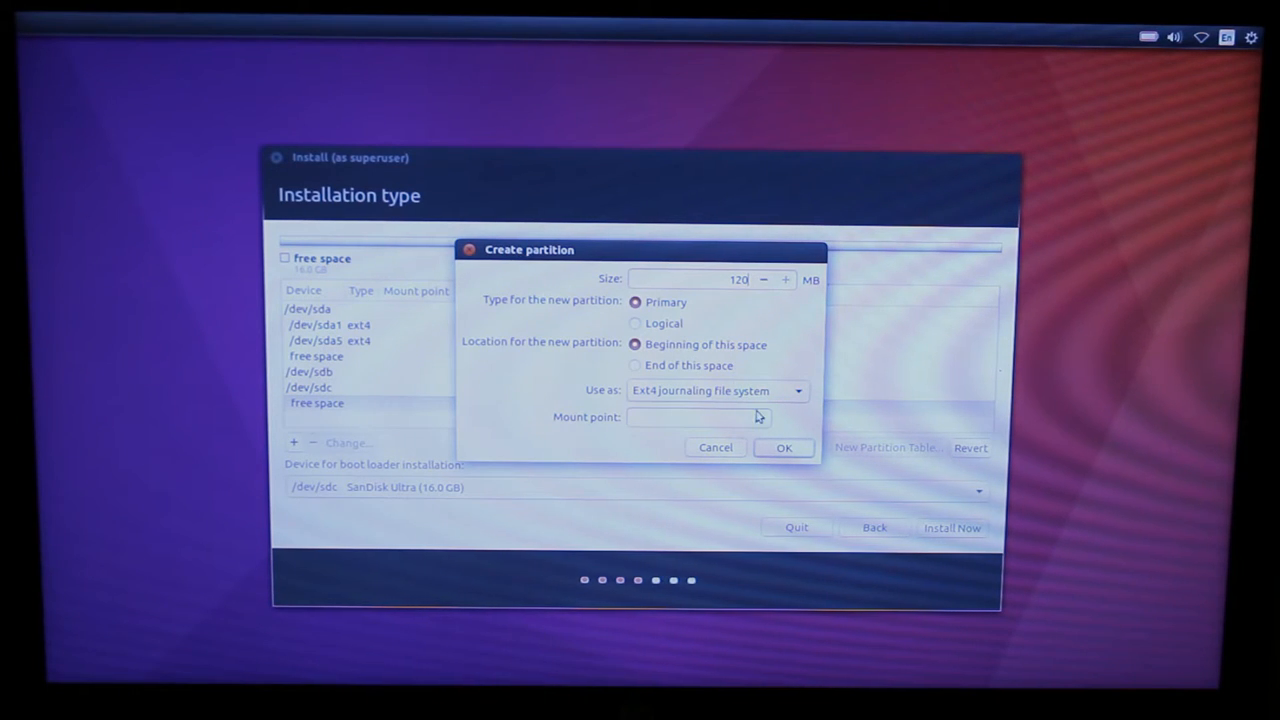
left_click(798, 417)
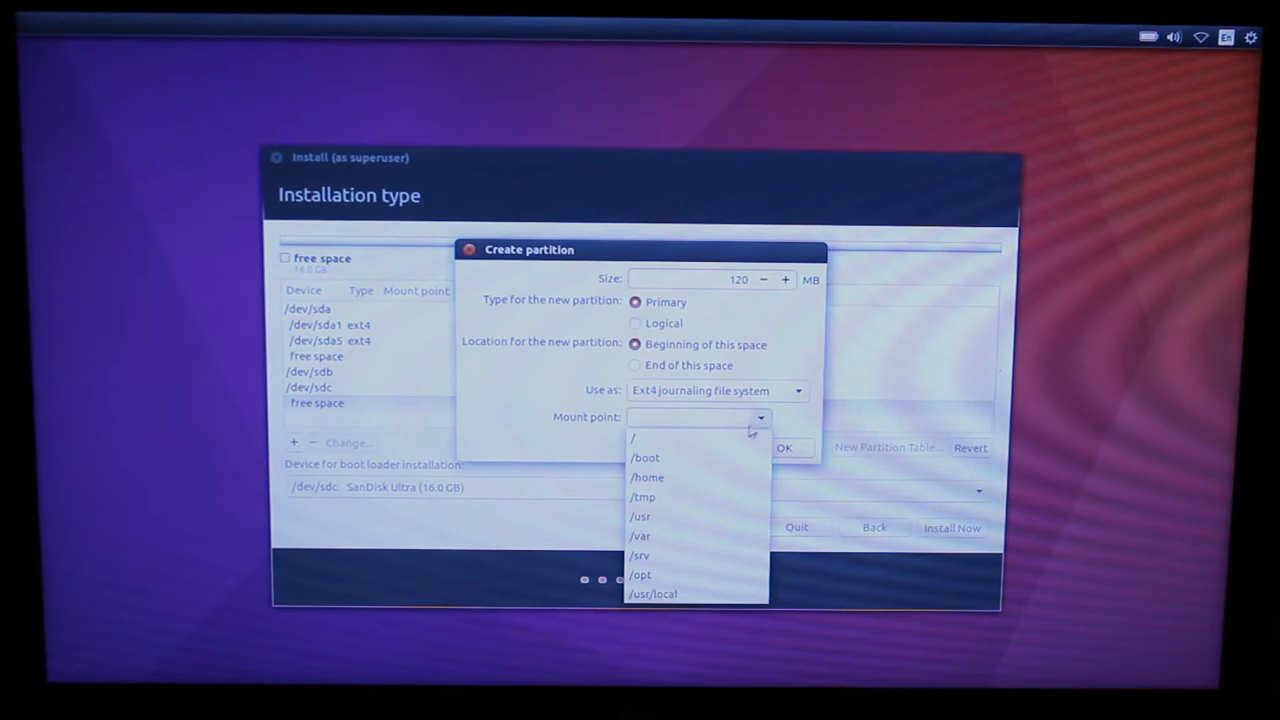
left_click(645, 457)
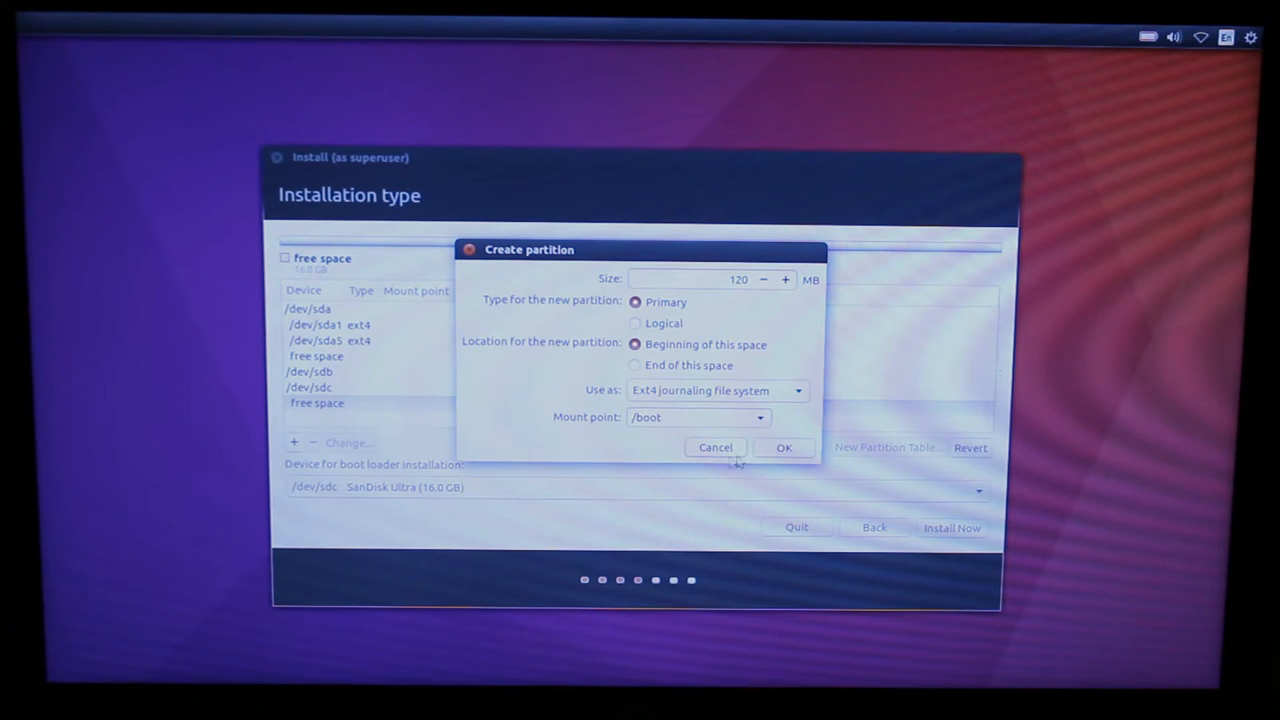
left_click(784, 447)
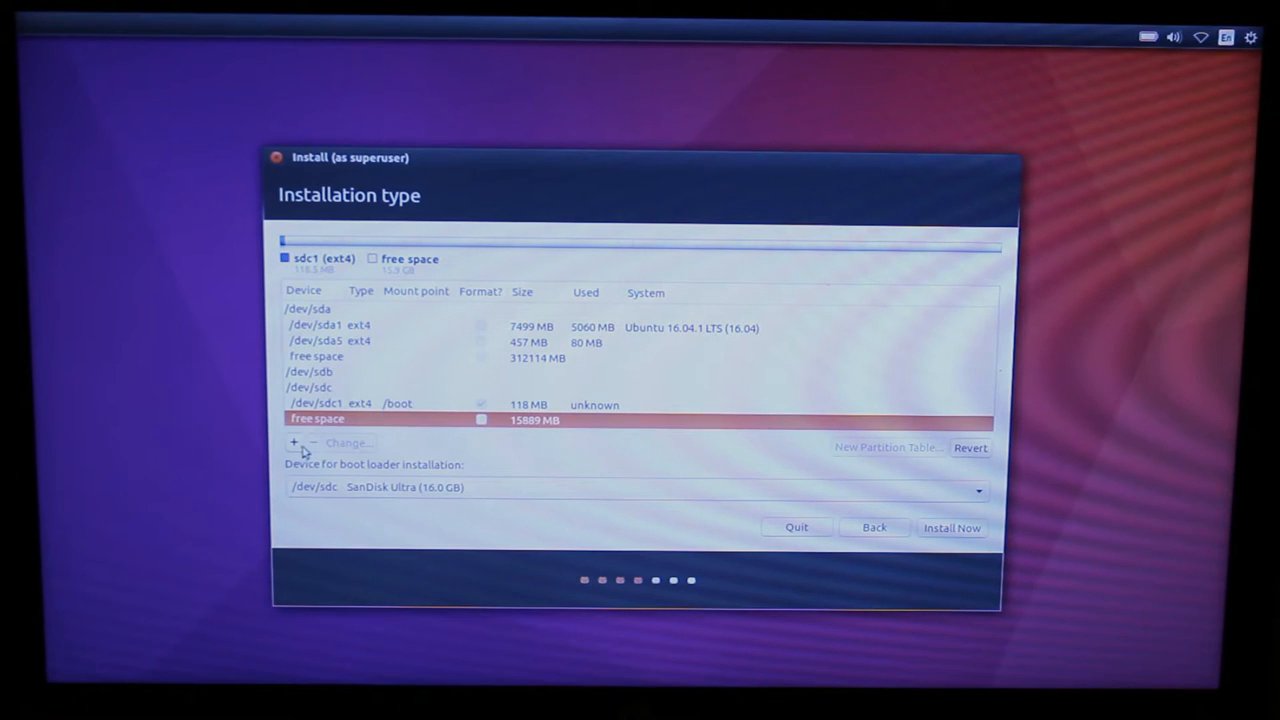
Step: Add a 1024 MB logical swap area partition in the remaining free space
left_click(293, 442)
type("1024")
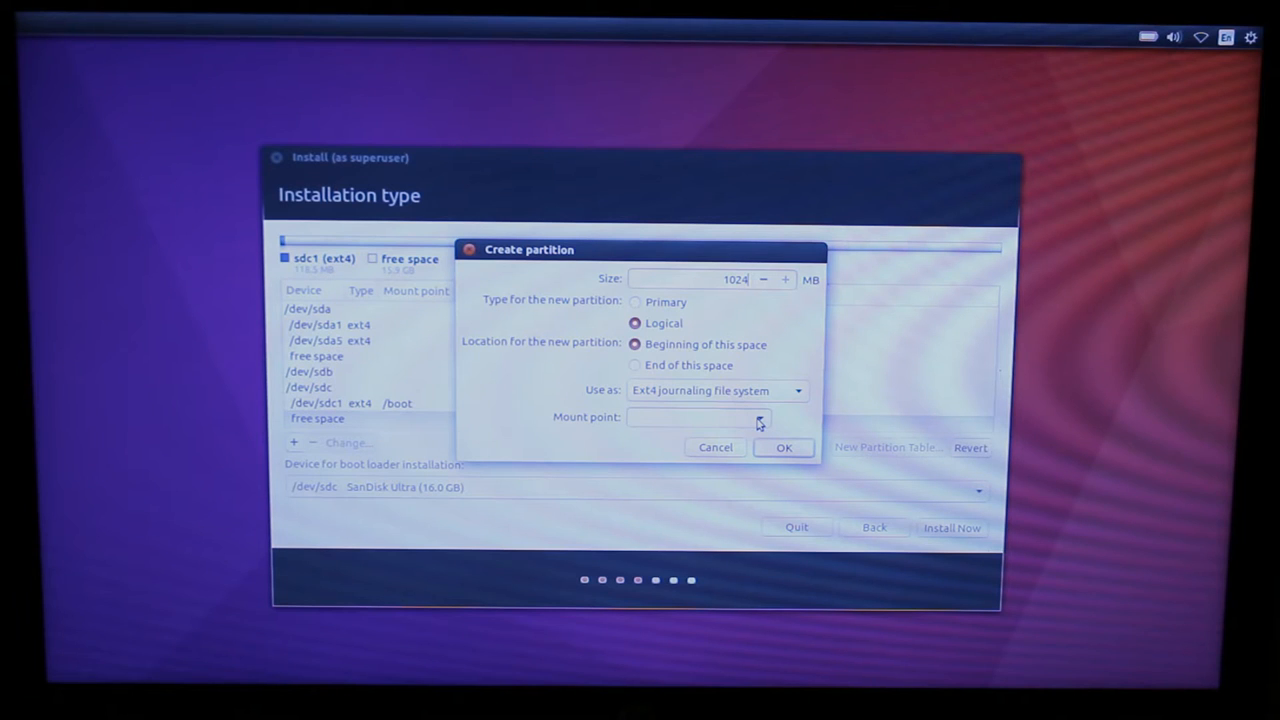
left_click(715, 391)
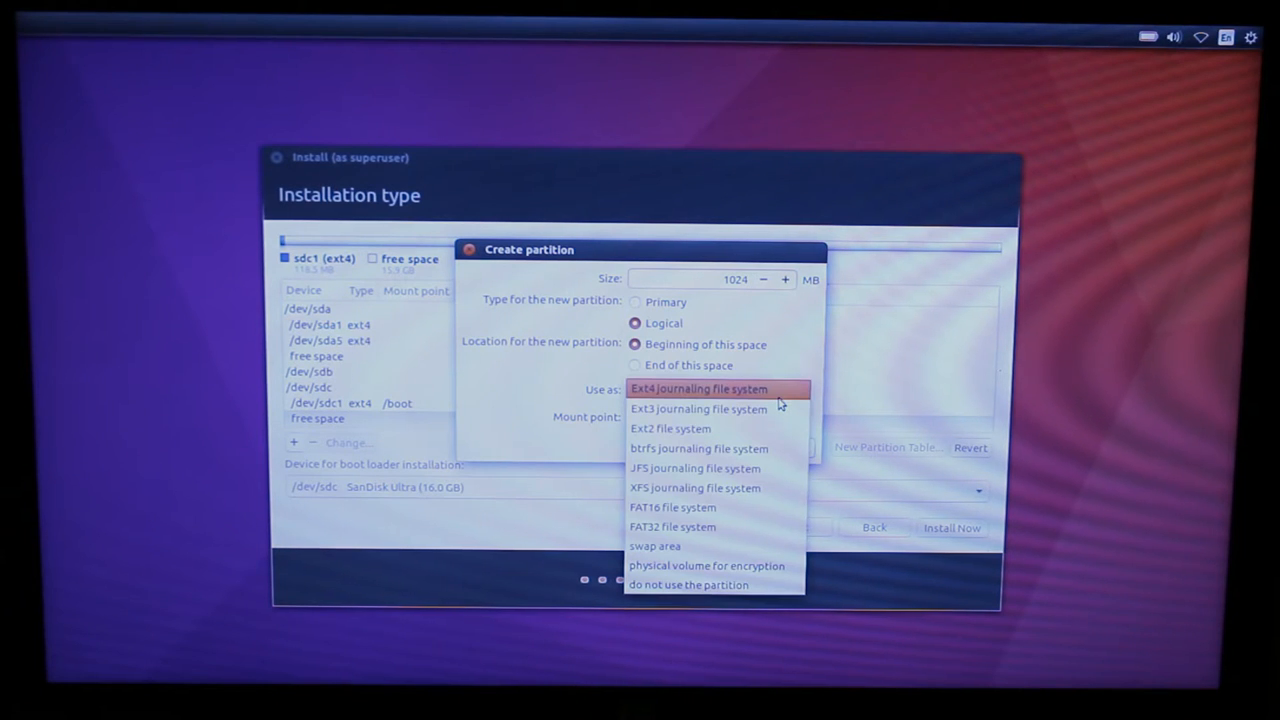
left_click(657, 545)
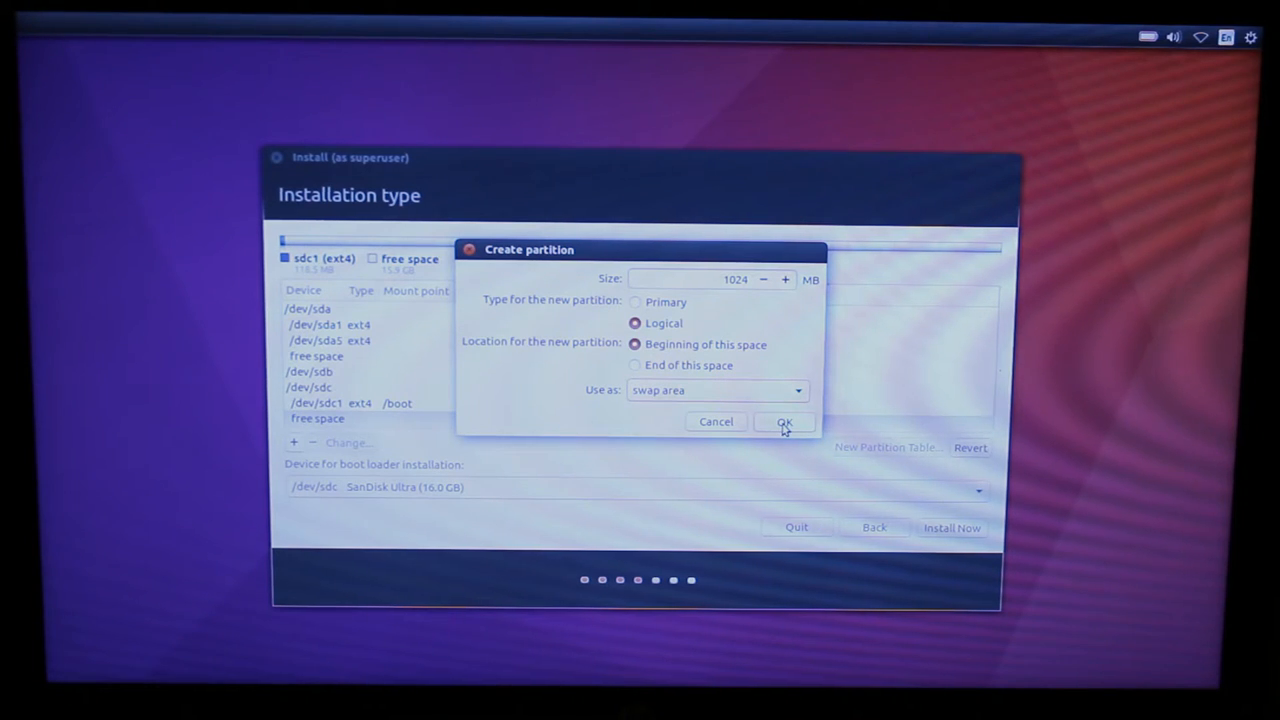
left_click(784, 421)
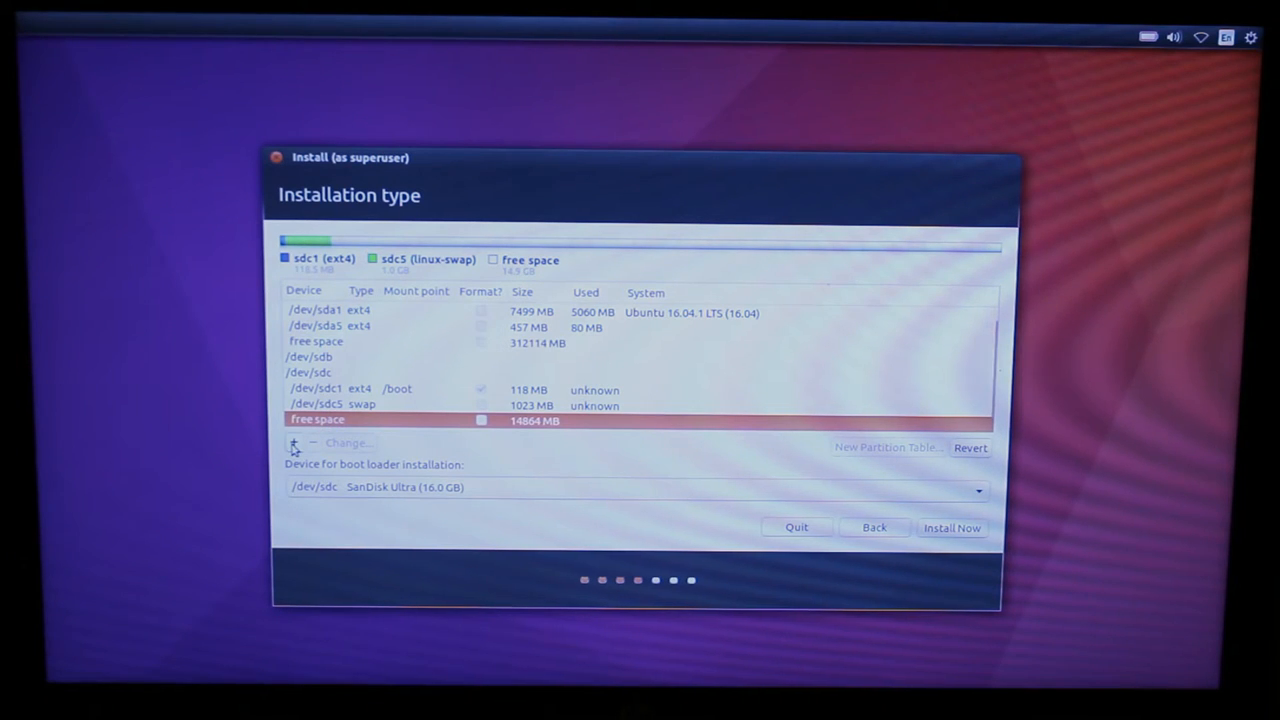
Step: Create a 14862 MB ext4 partition mounted at / filling the remaining space
left_click(294, 442)
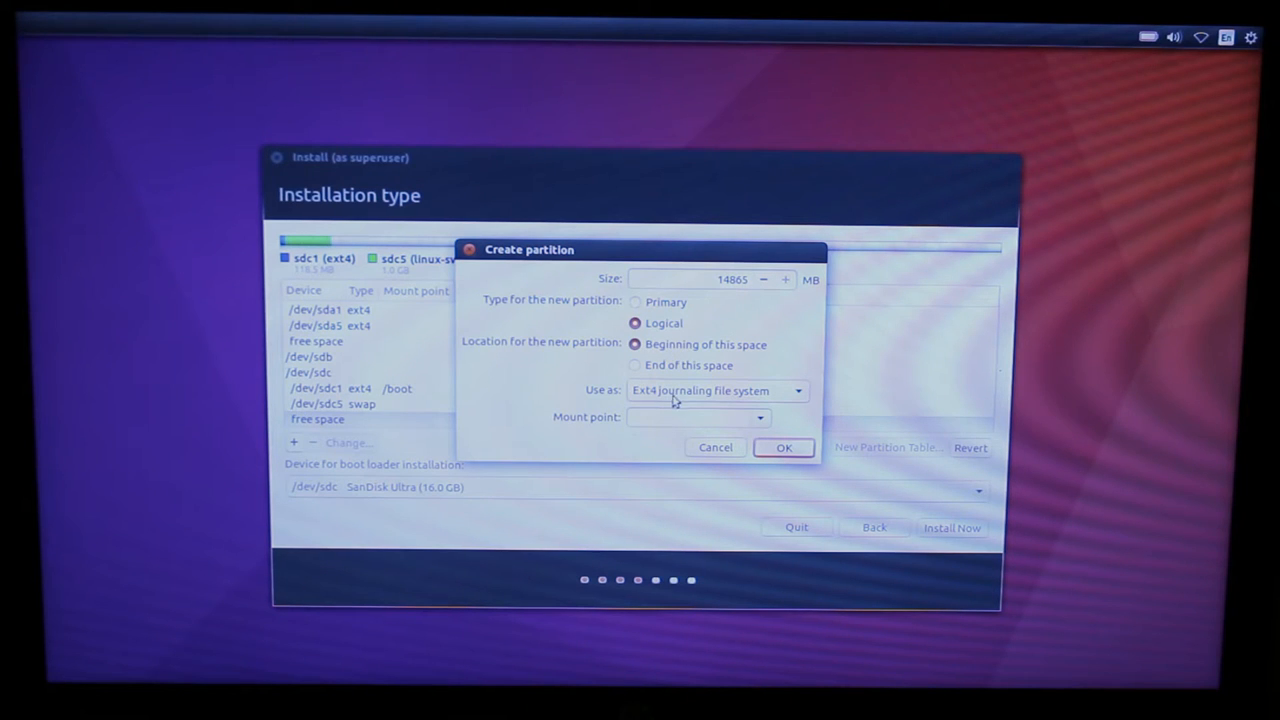
left_click(762, 418)
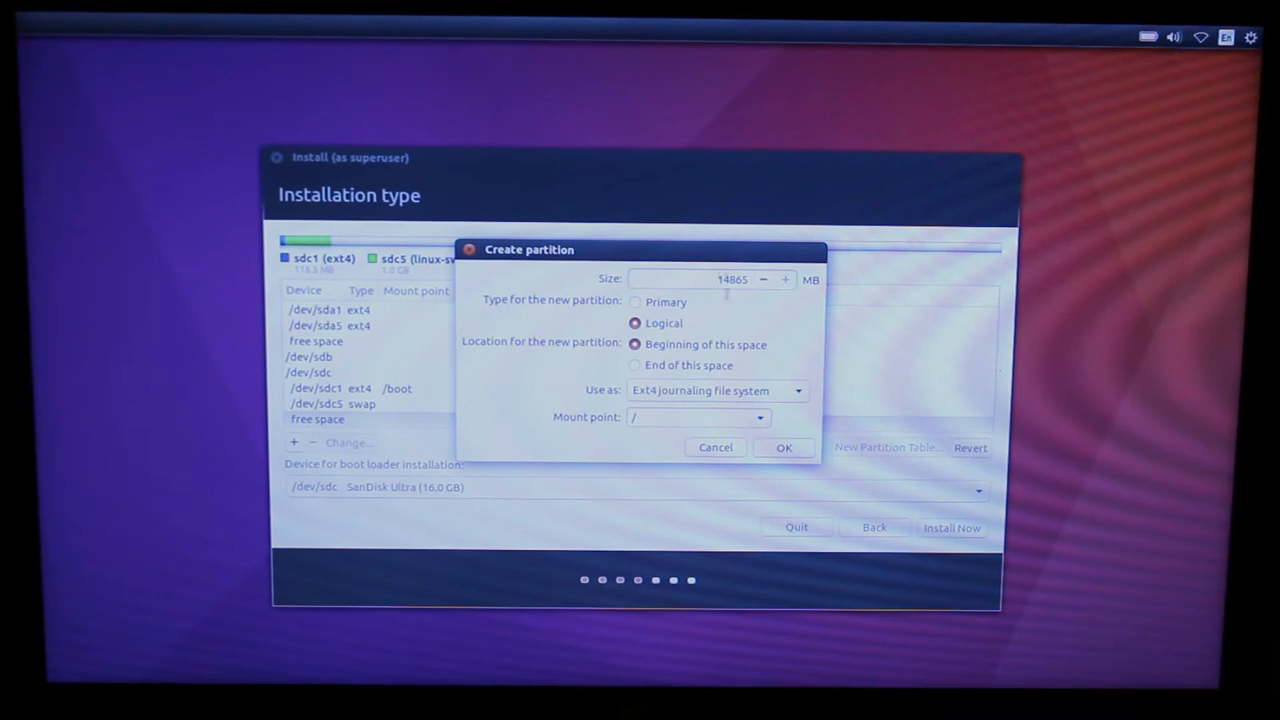
left_click(784, 447)
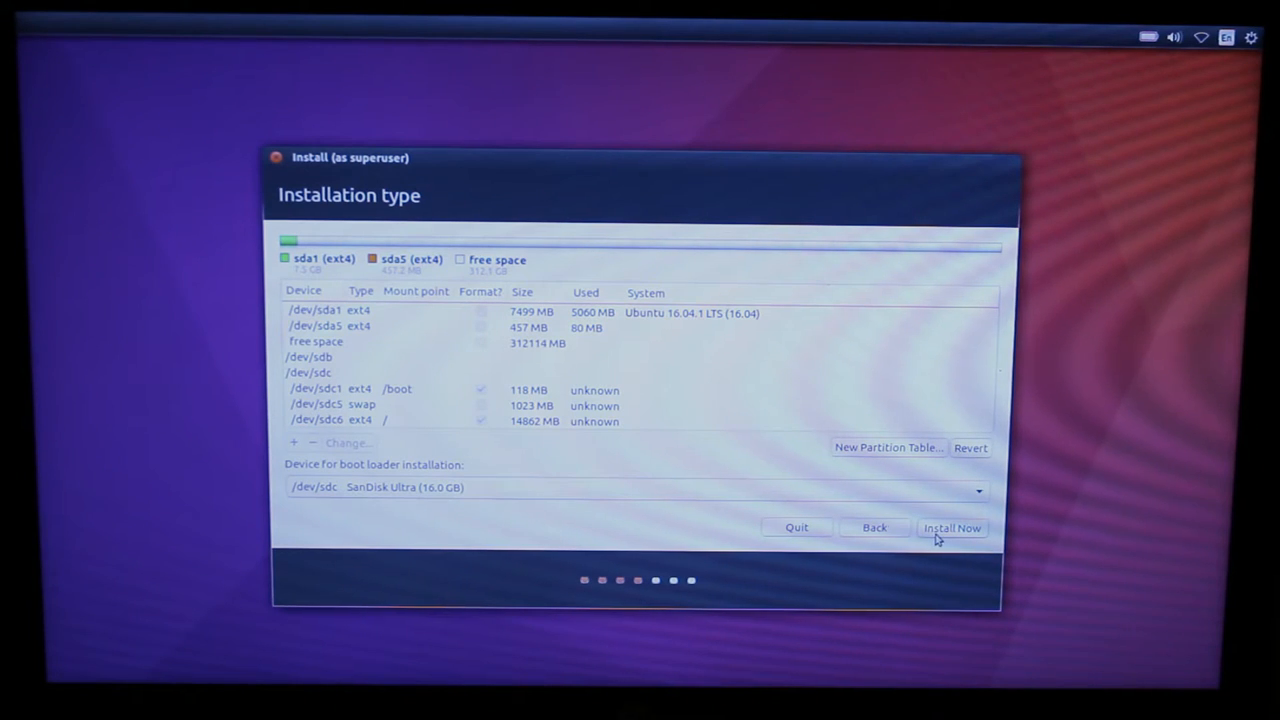
Step: Start Install Now and approve writing the partition changes to disk
left_click(951, 528)
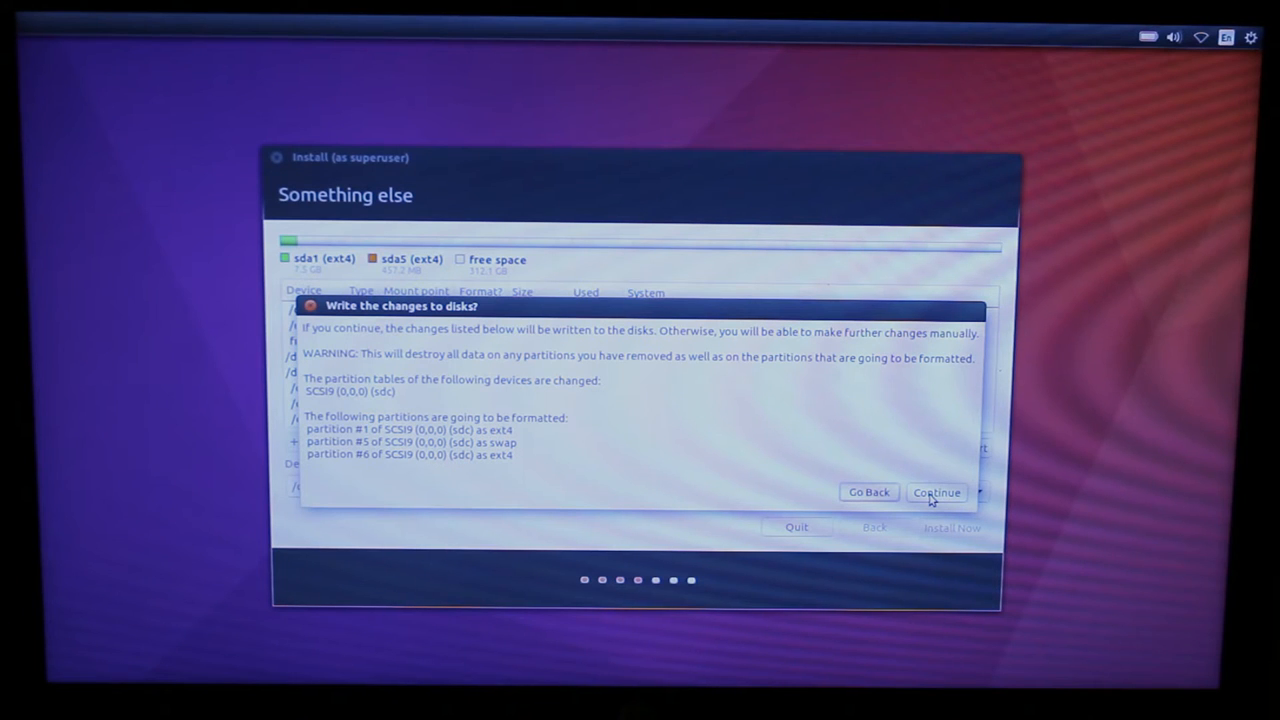
left_click(937, 492)
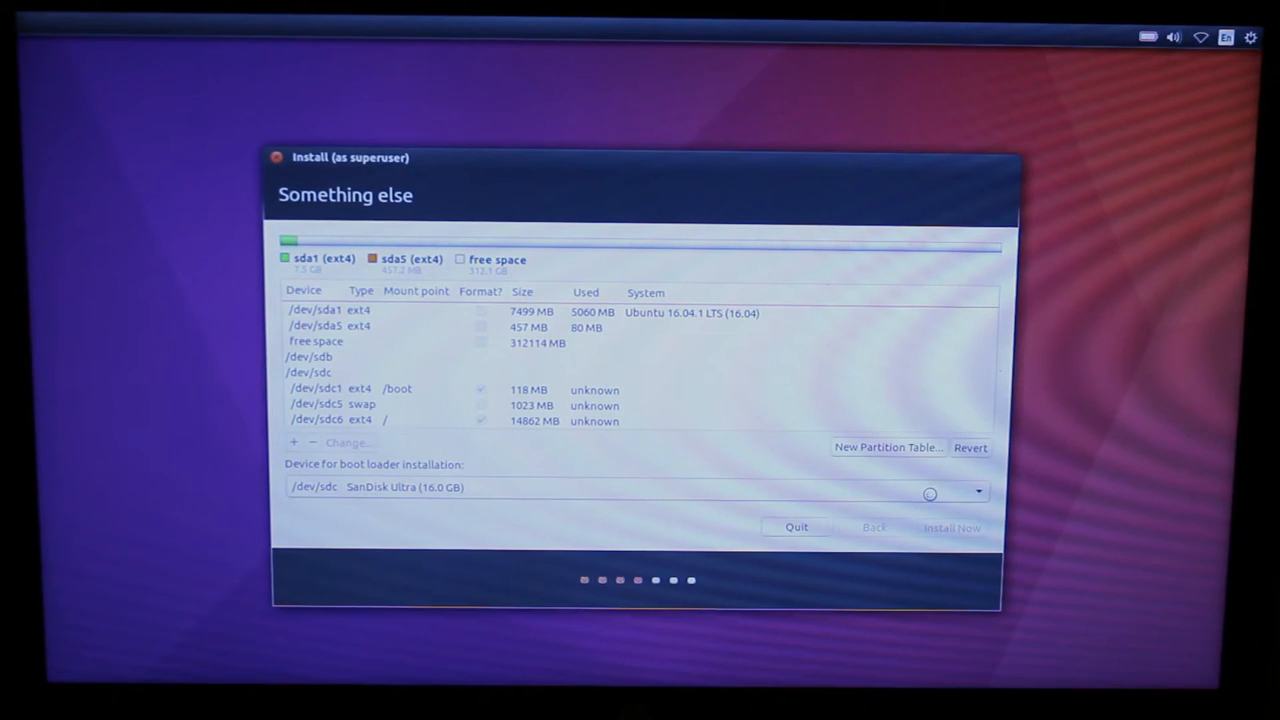
left_click(952, 527)
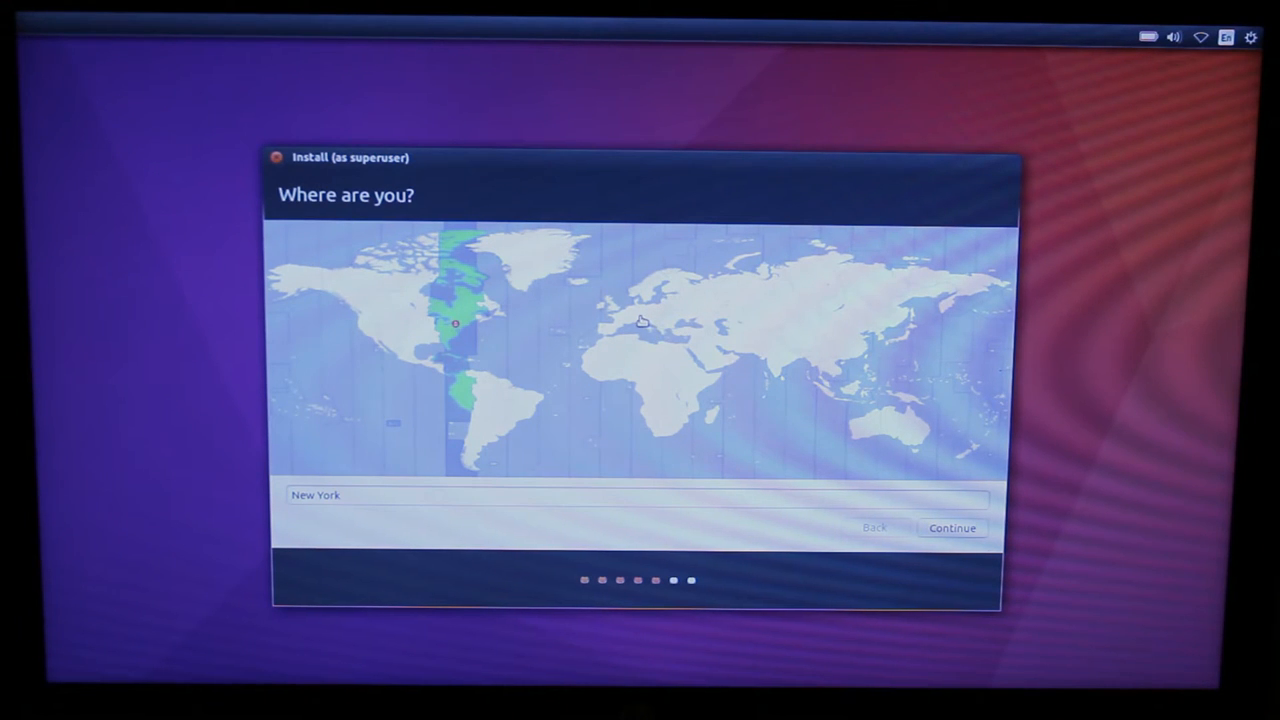
Step: Accept the map location and the Switzerland keyboard layout
left_click(952, 528)
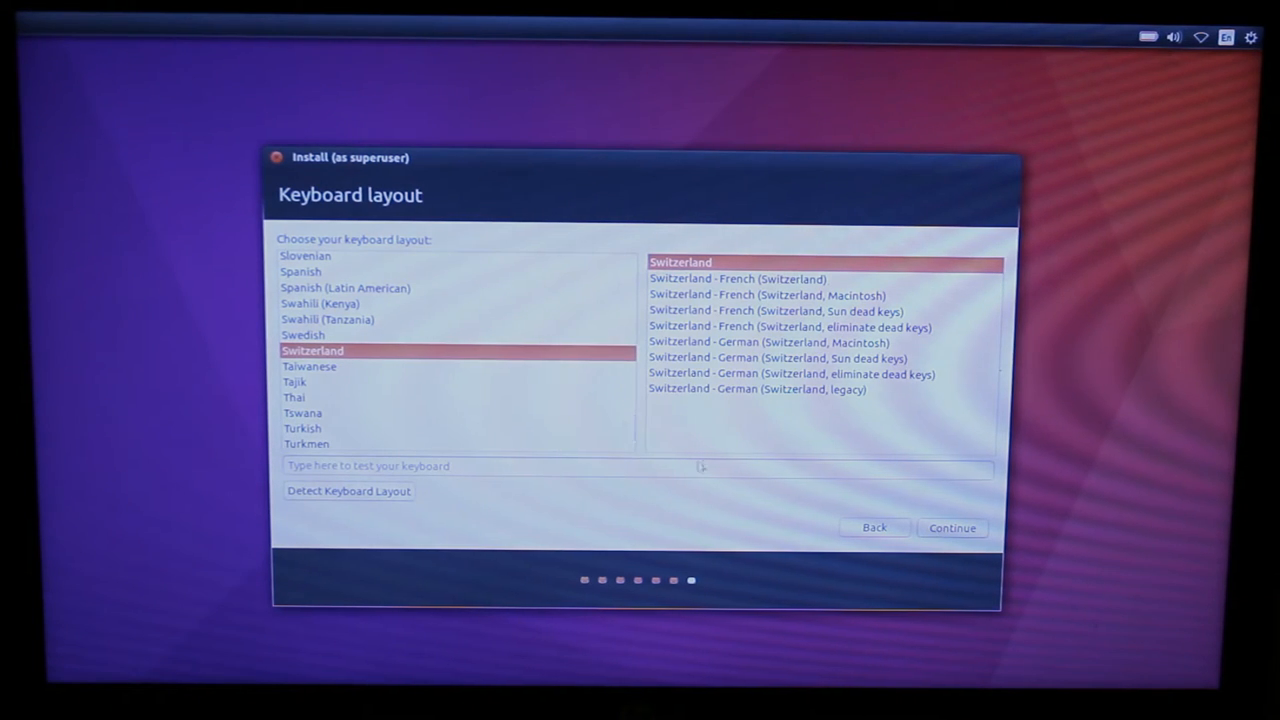
mouse_move(728, 441)
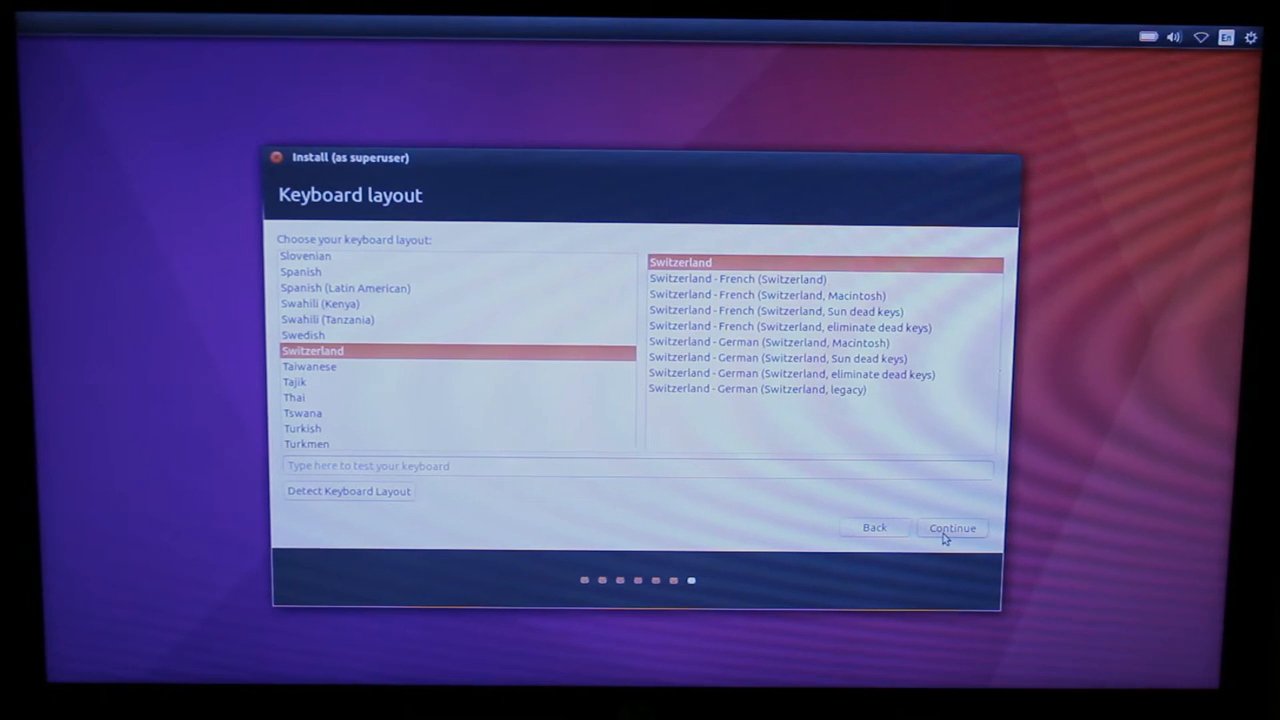
left_click(951, 528)
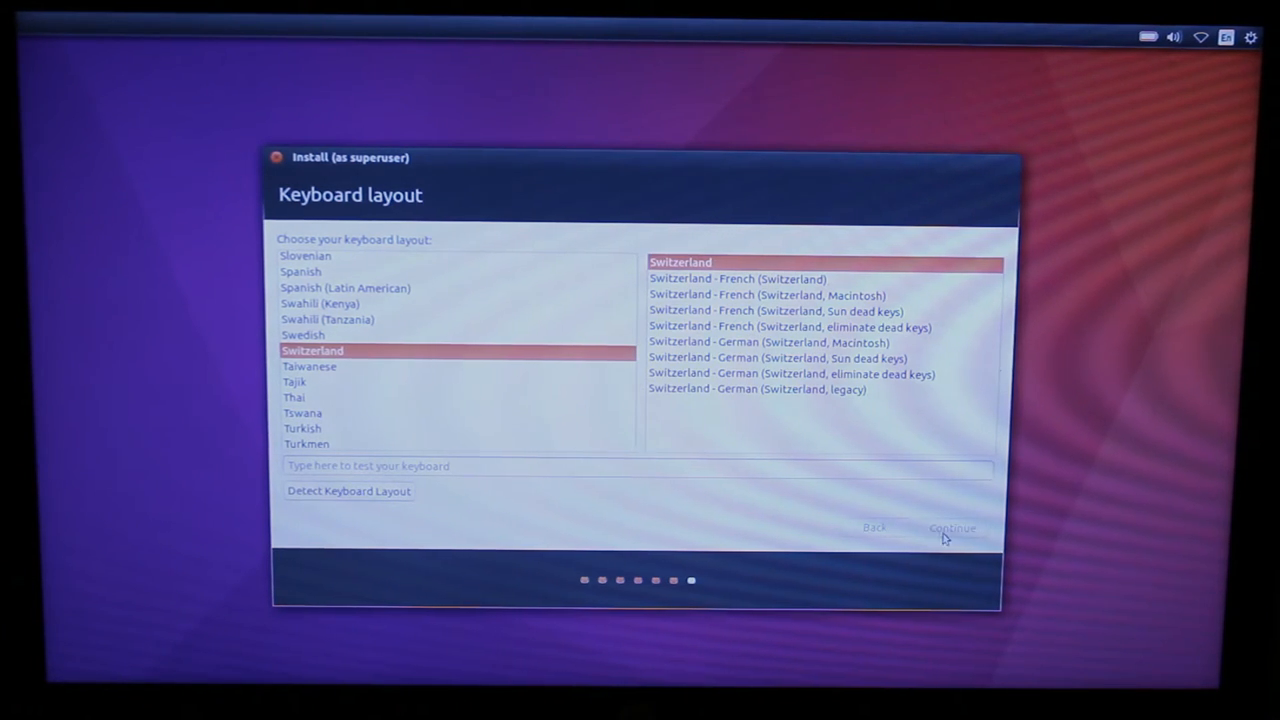
Step: Set up account admin1 on EliteBook-8540p with a confirmed password and automatic login
left_click(951, 528)
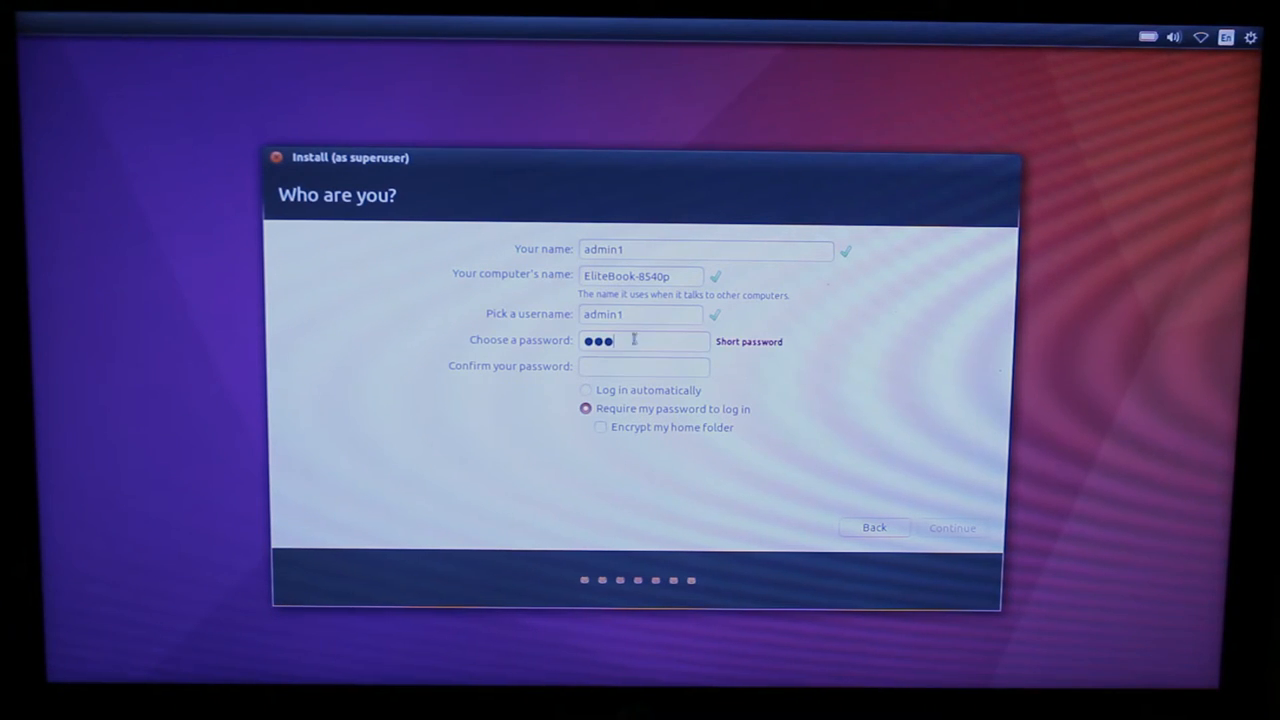
left_click(643, 367)
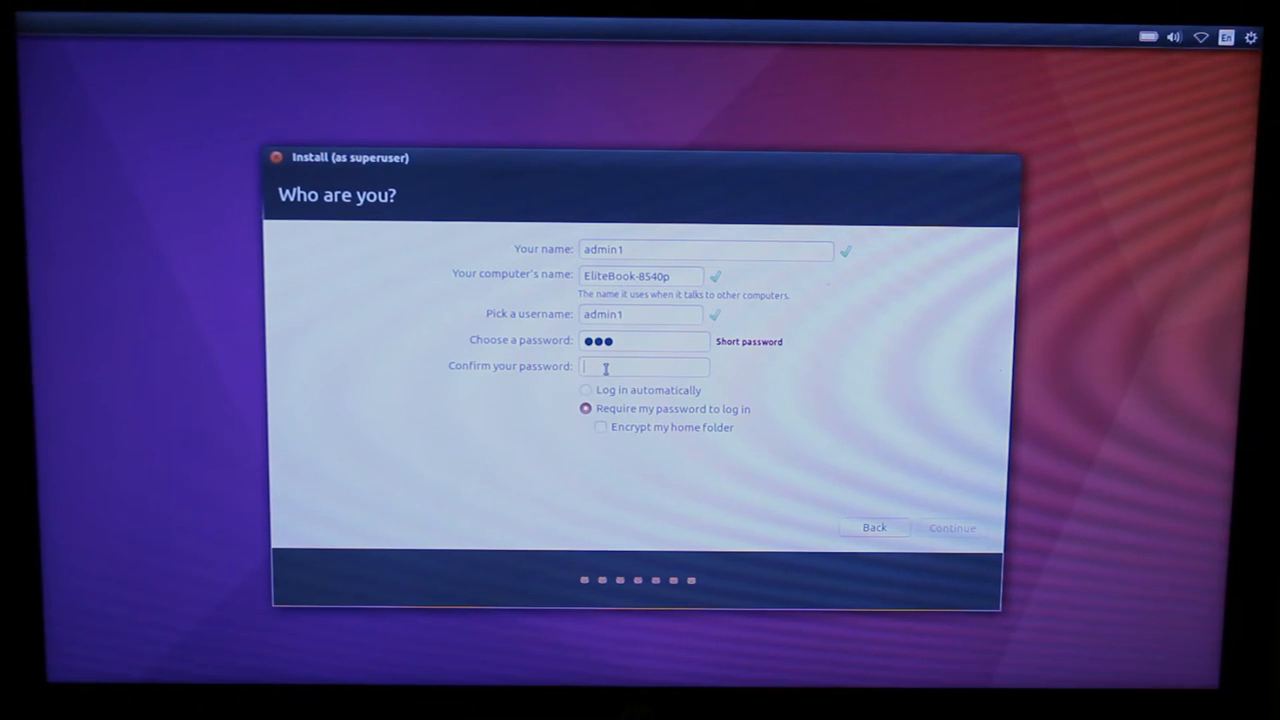
type("•••")
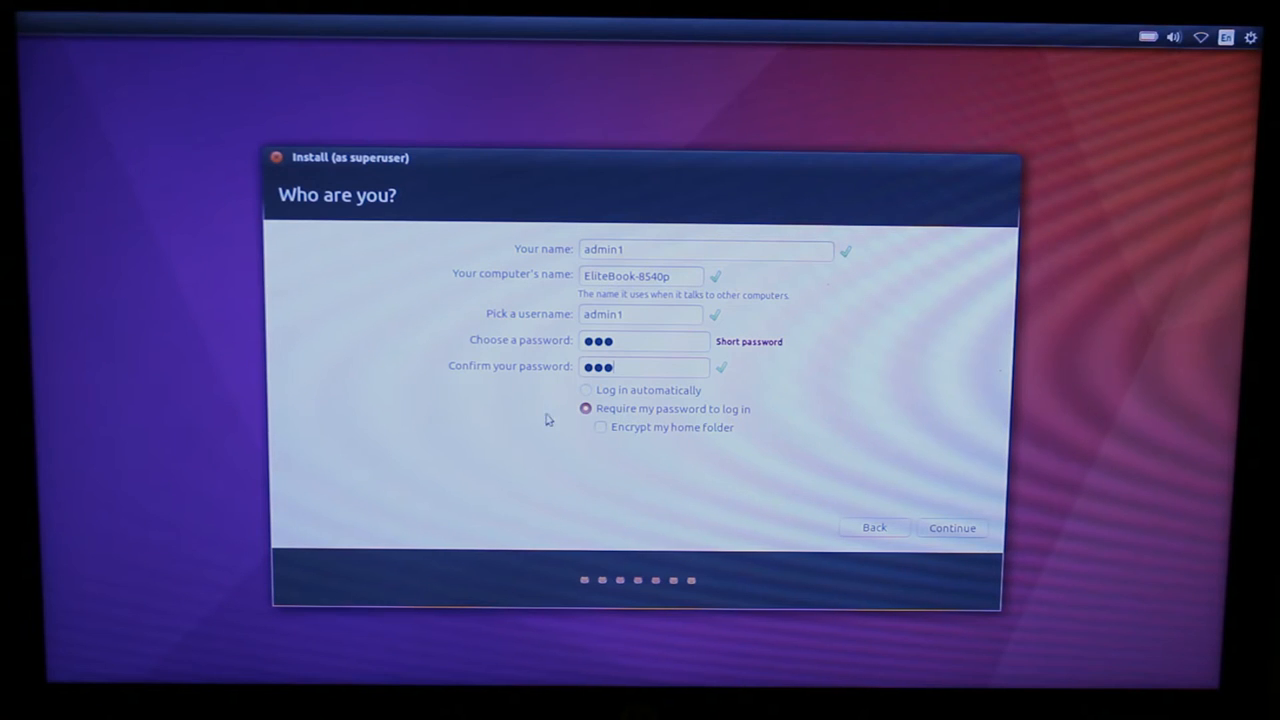
left_click(585, 390)
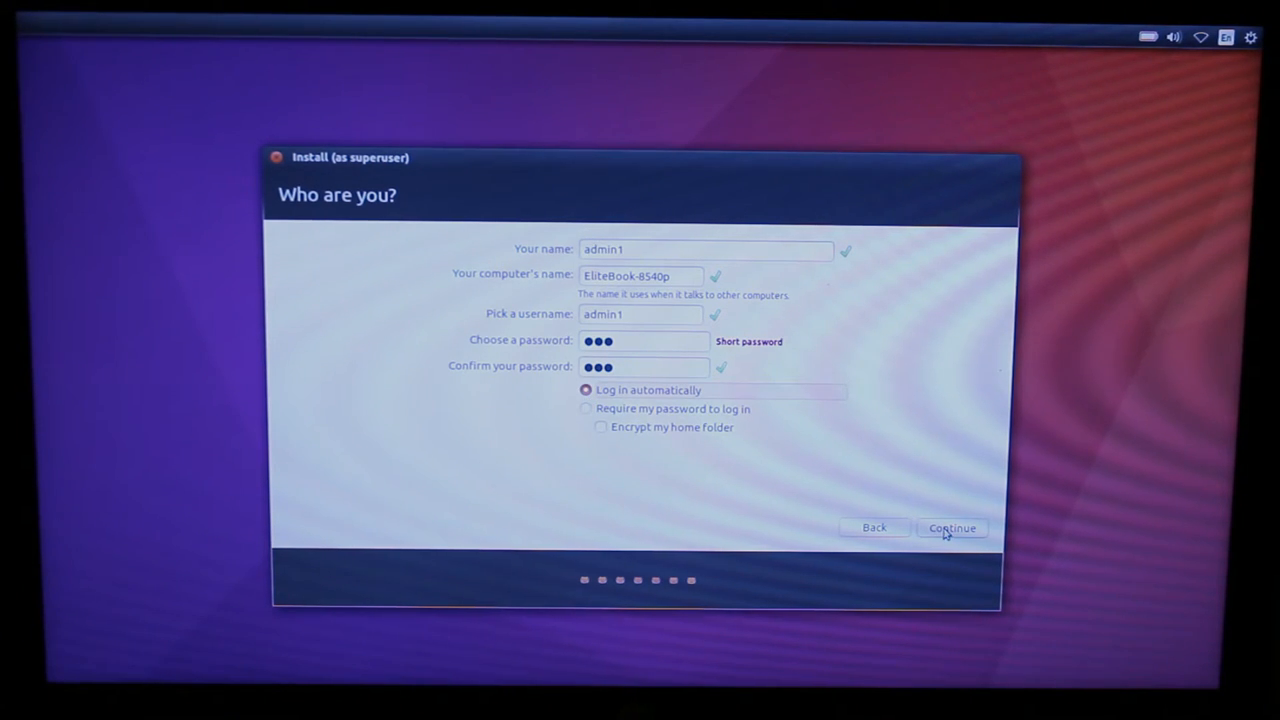
left_click(951, 528)
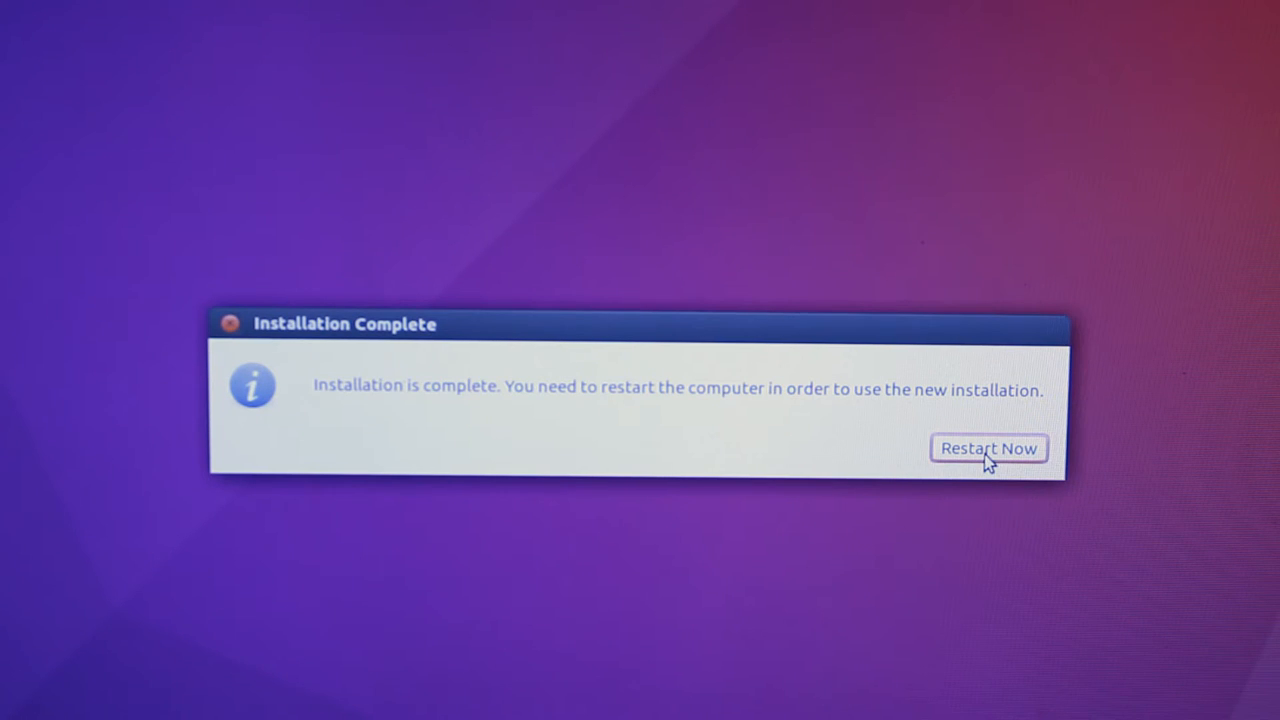
Step: Restart the computer into the newly installed Ubuntu from the Installation Complete dialog
left_click(988, 448)
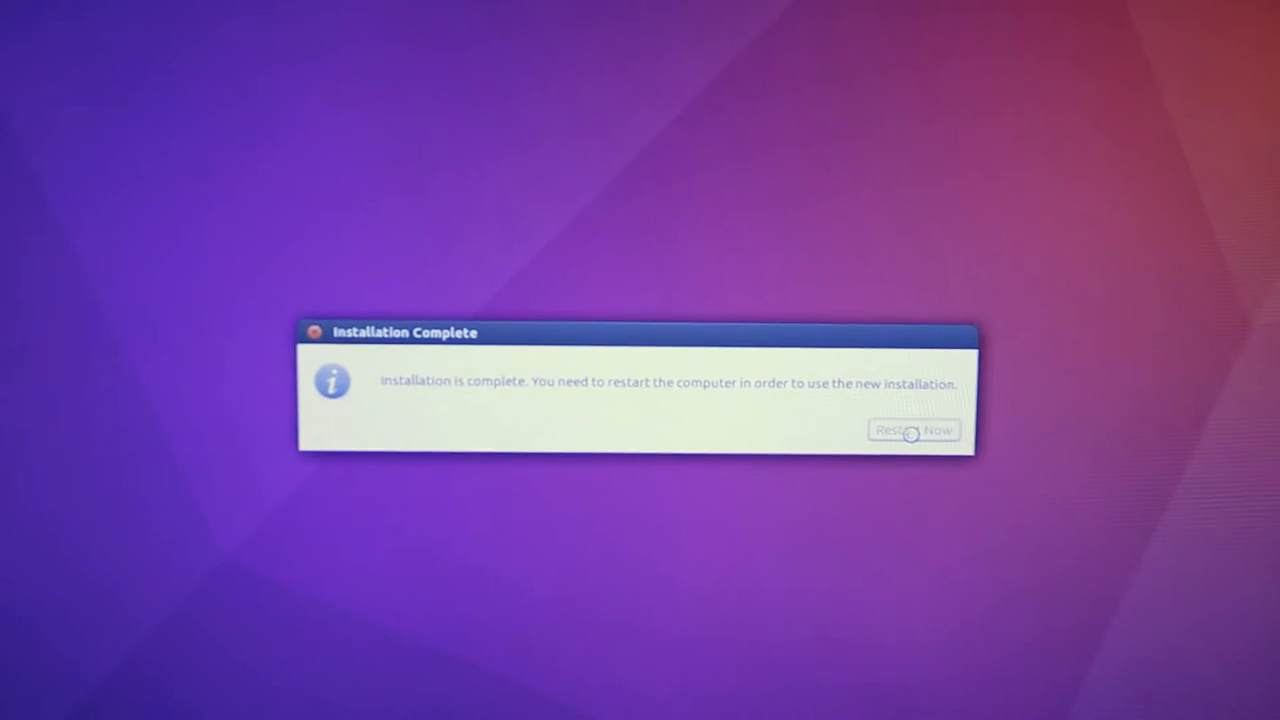
left_click(913, 430)
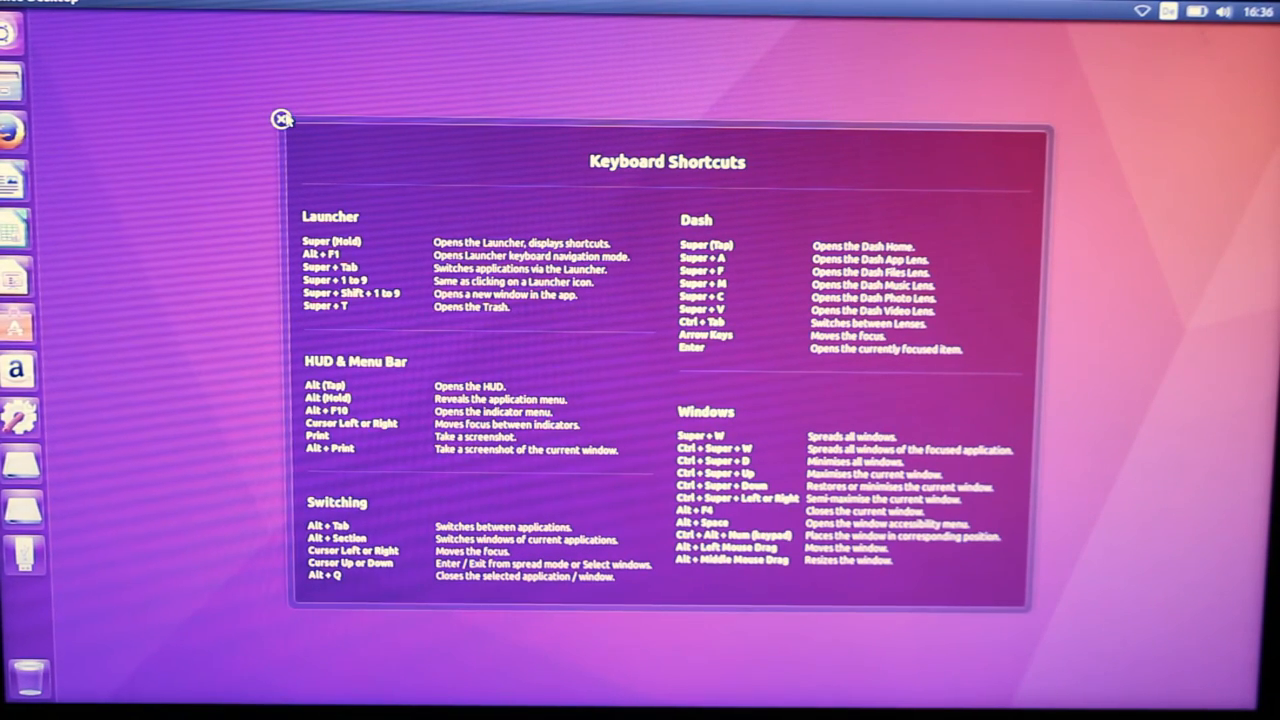
mouse_move(470, 47)
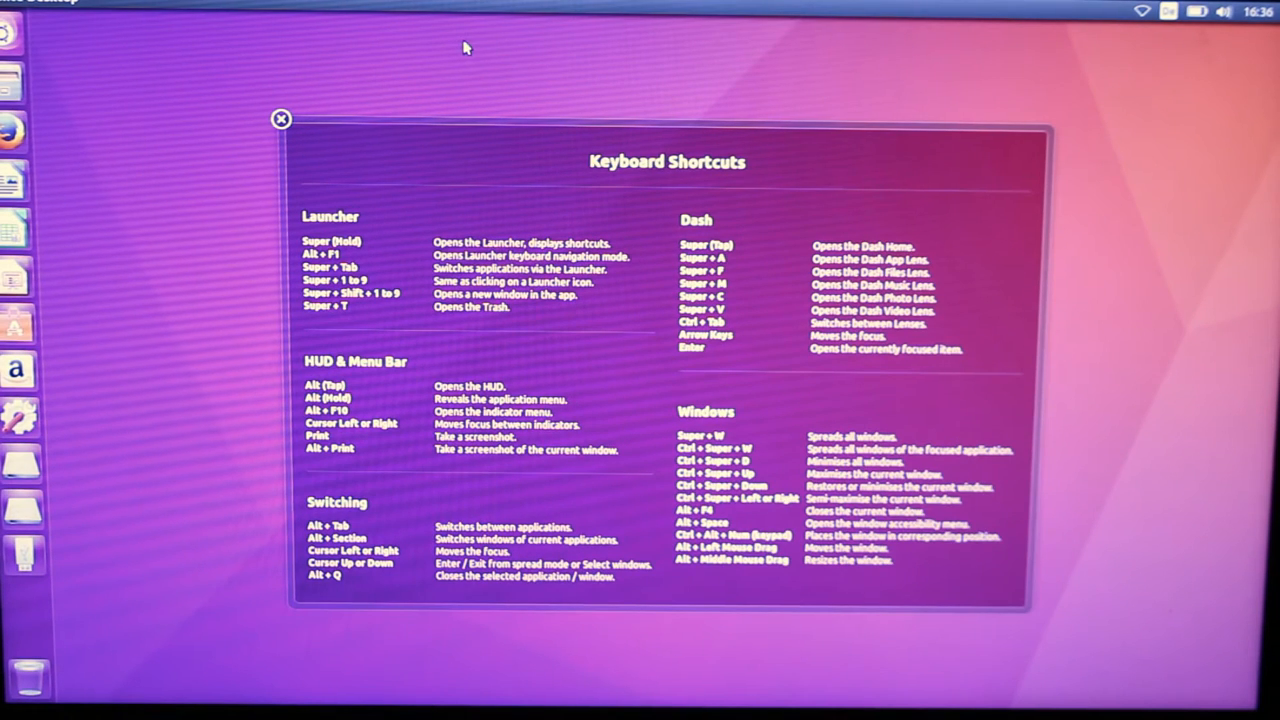
mouse_move(211, 148)
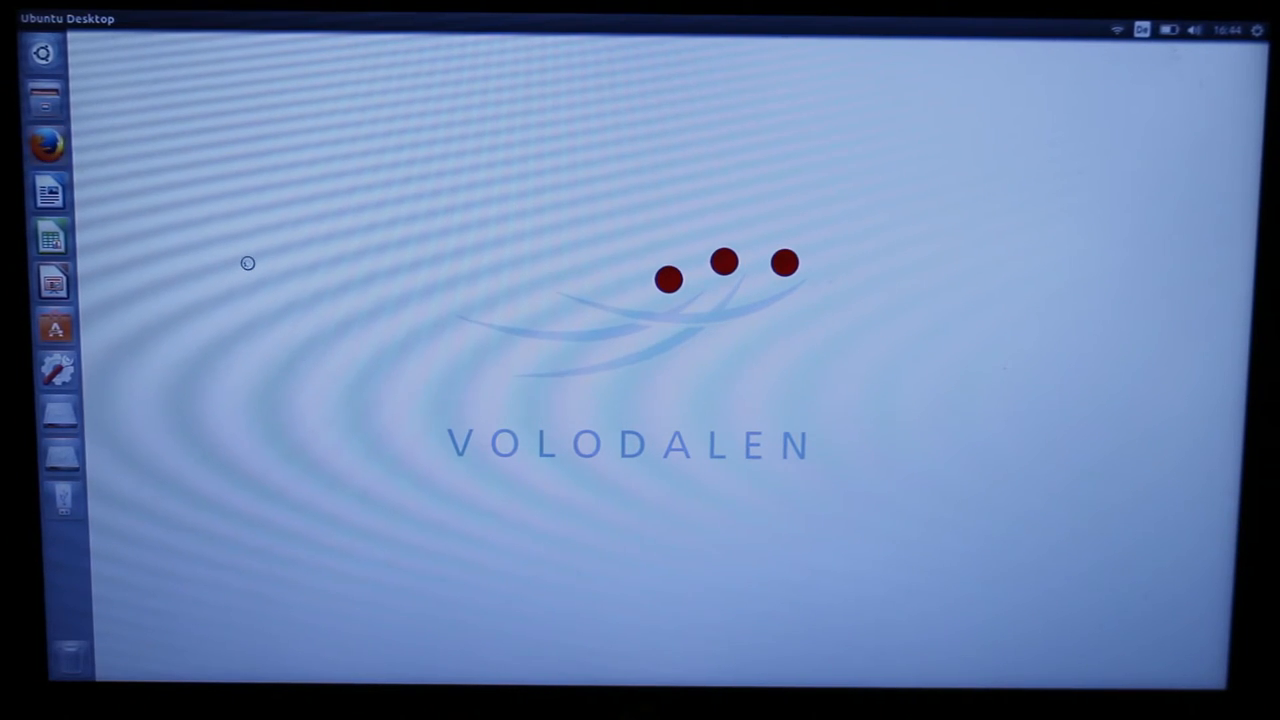
Step: Search the web for 'clone' and open the official Clonezilla site
left_click(44, 143)
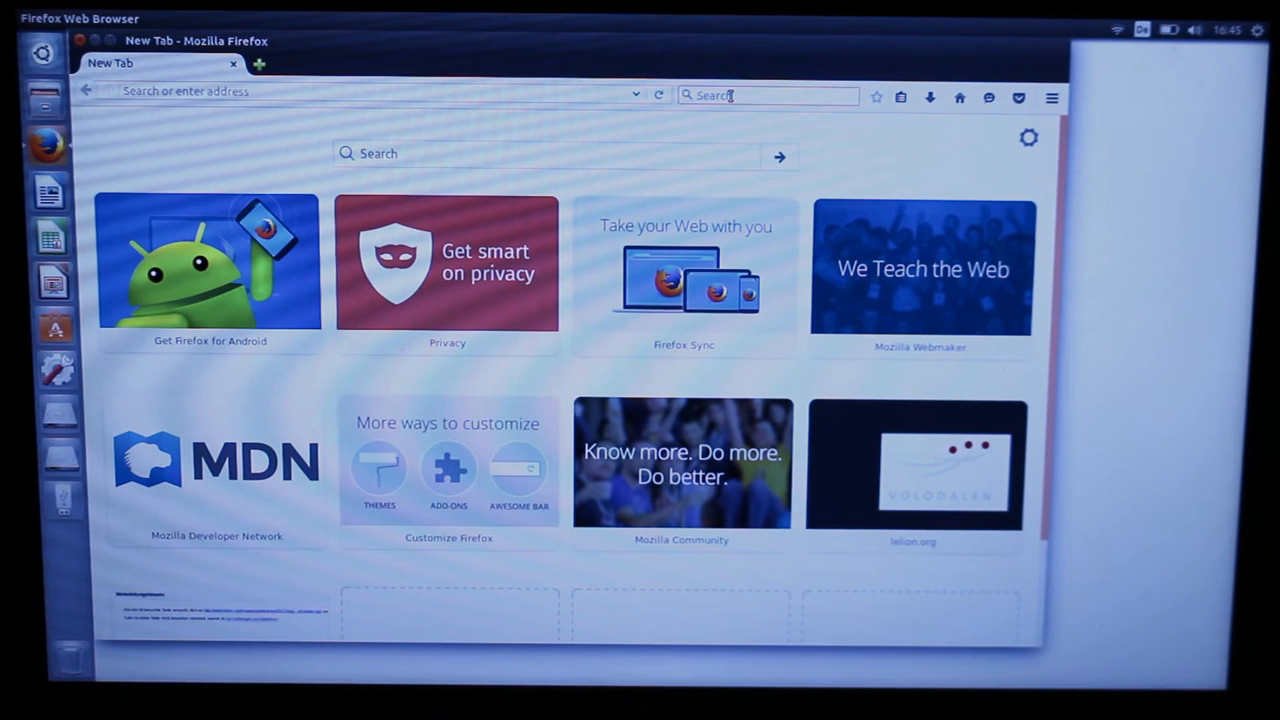
type("clonezilla")
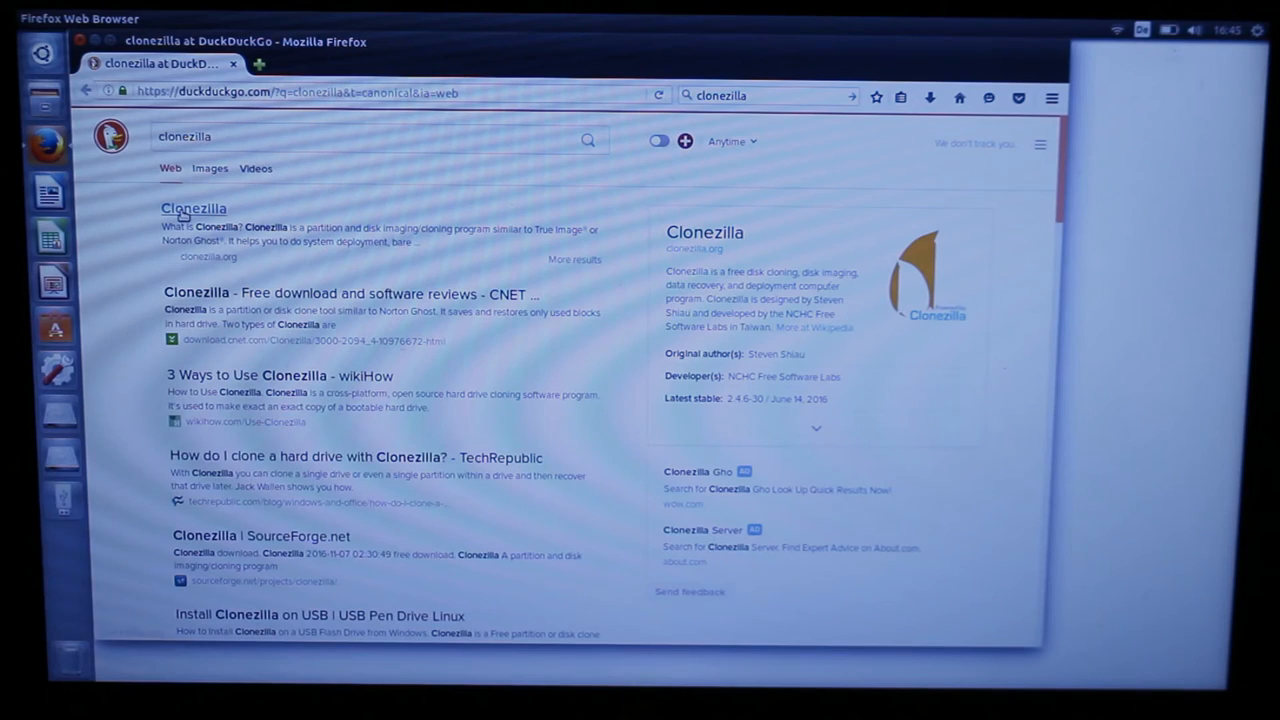
left_click(193, 209)
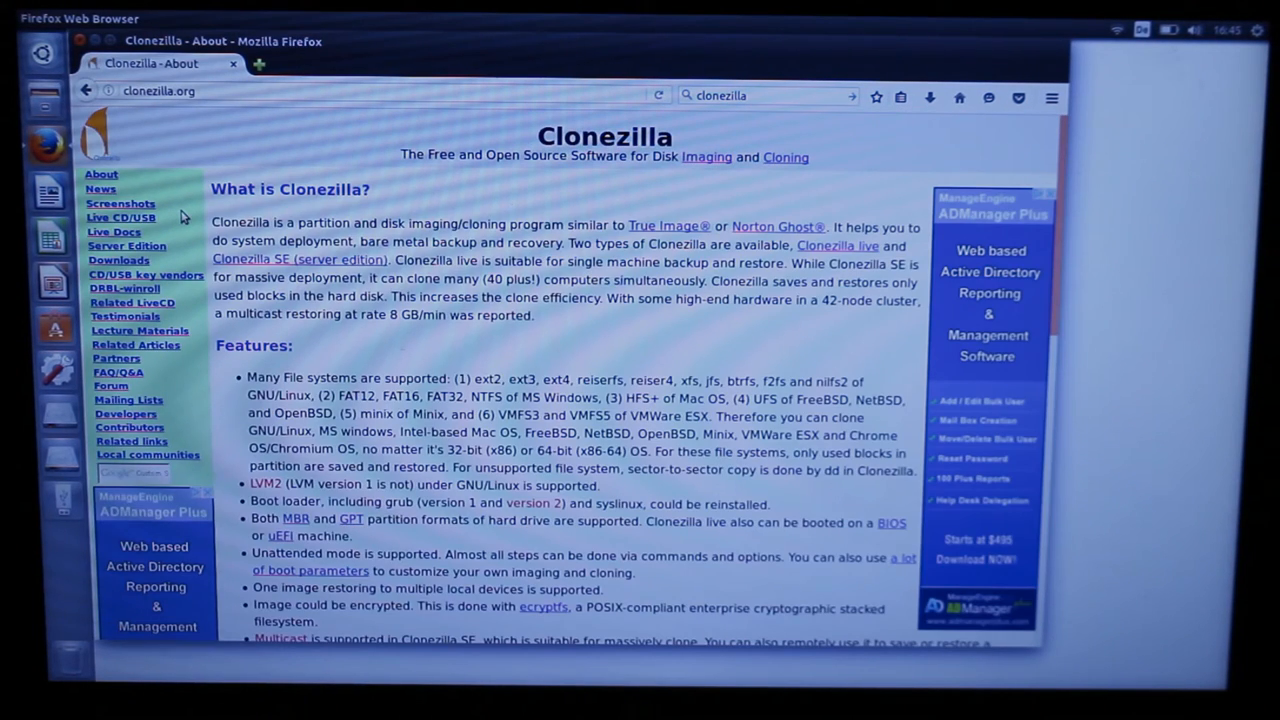
mouse_move(118, 260)
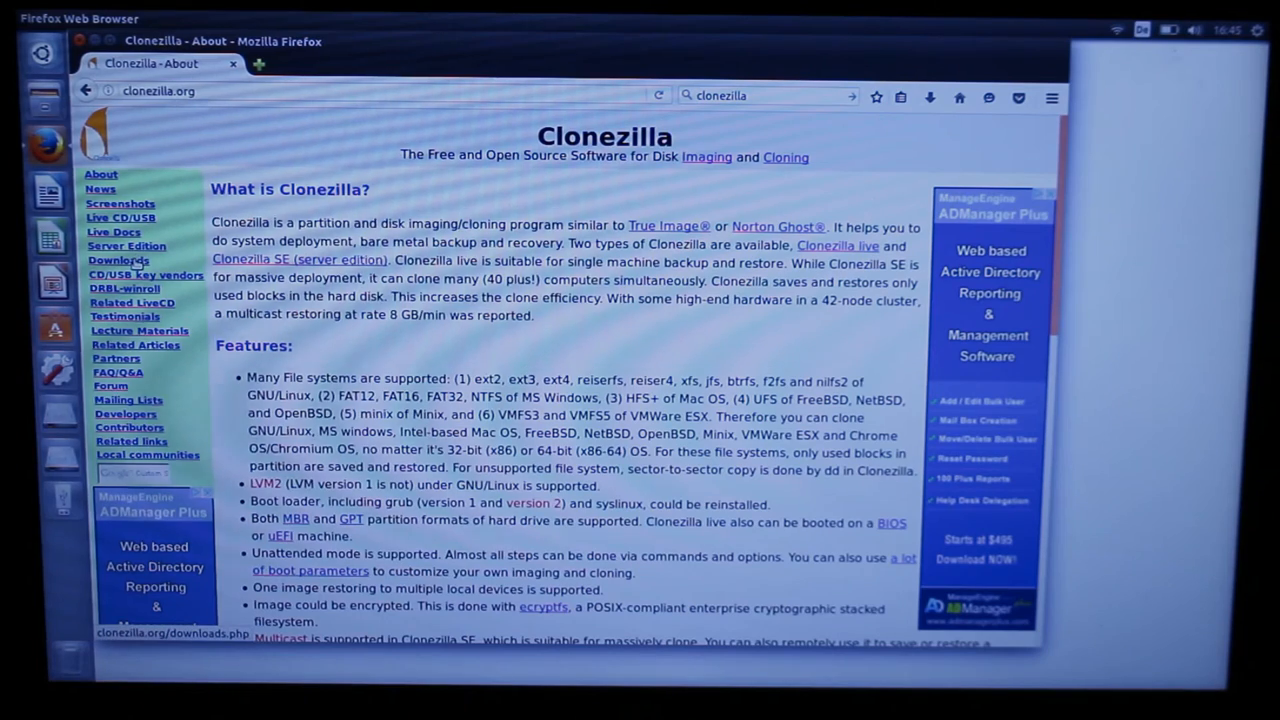
Step: On Clonezilla's Downloads page, choose the stable release and iso file type, and start downloading
left_click(118, 260)
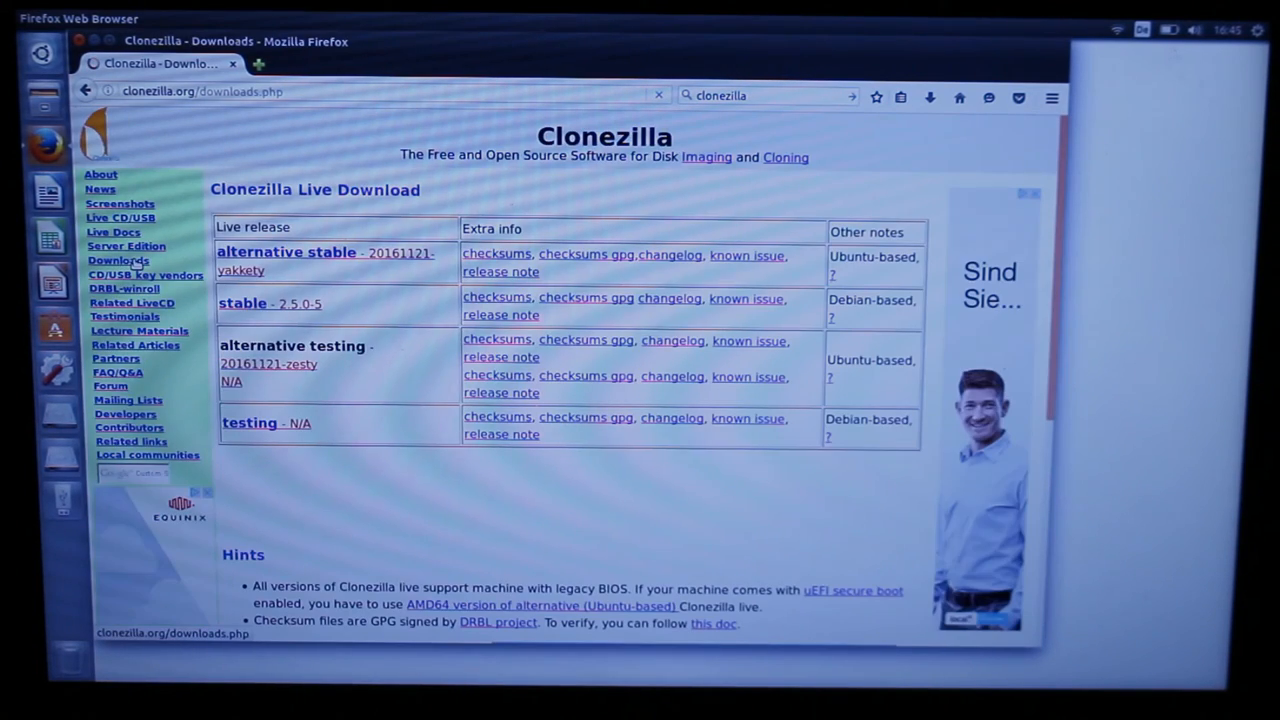
left_click(241, 303)
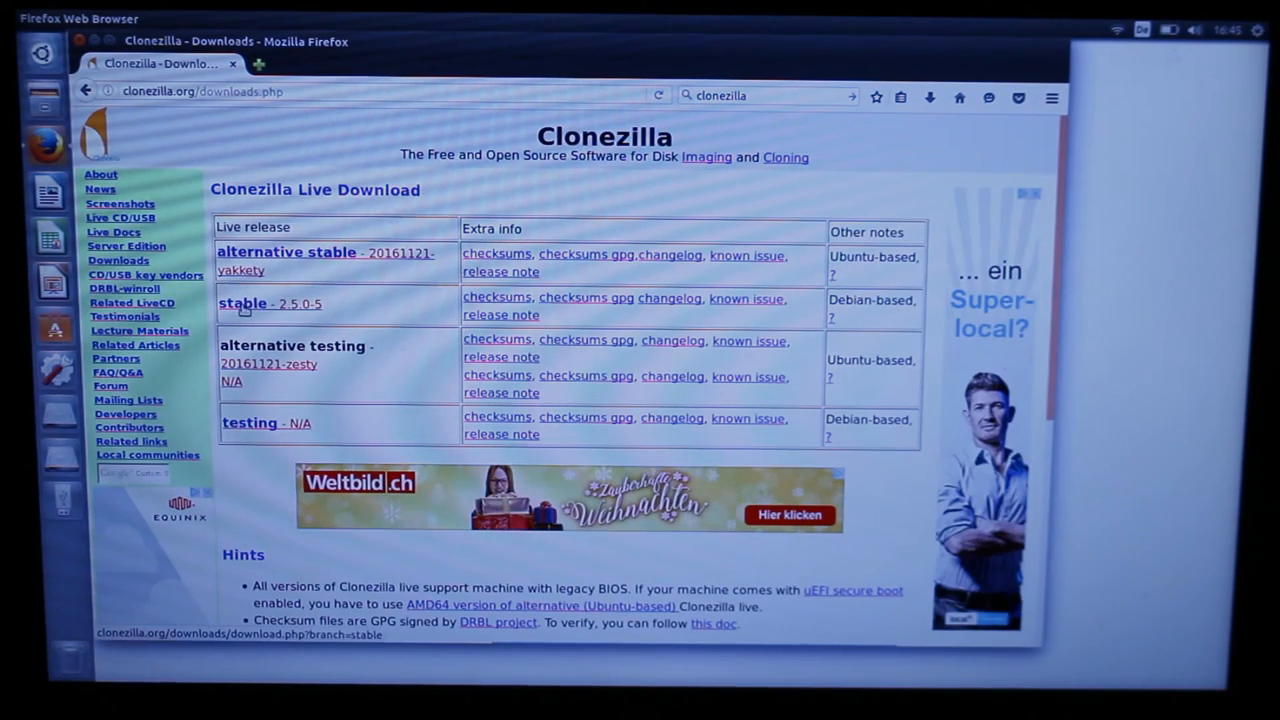
left_click(242, 303)
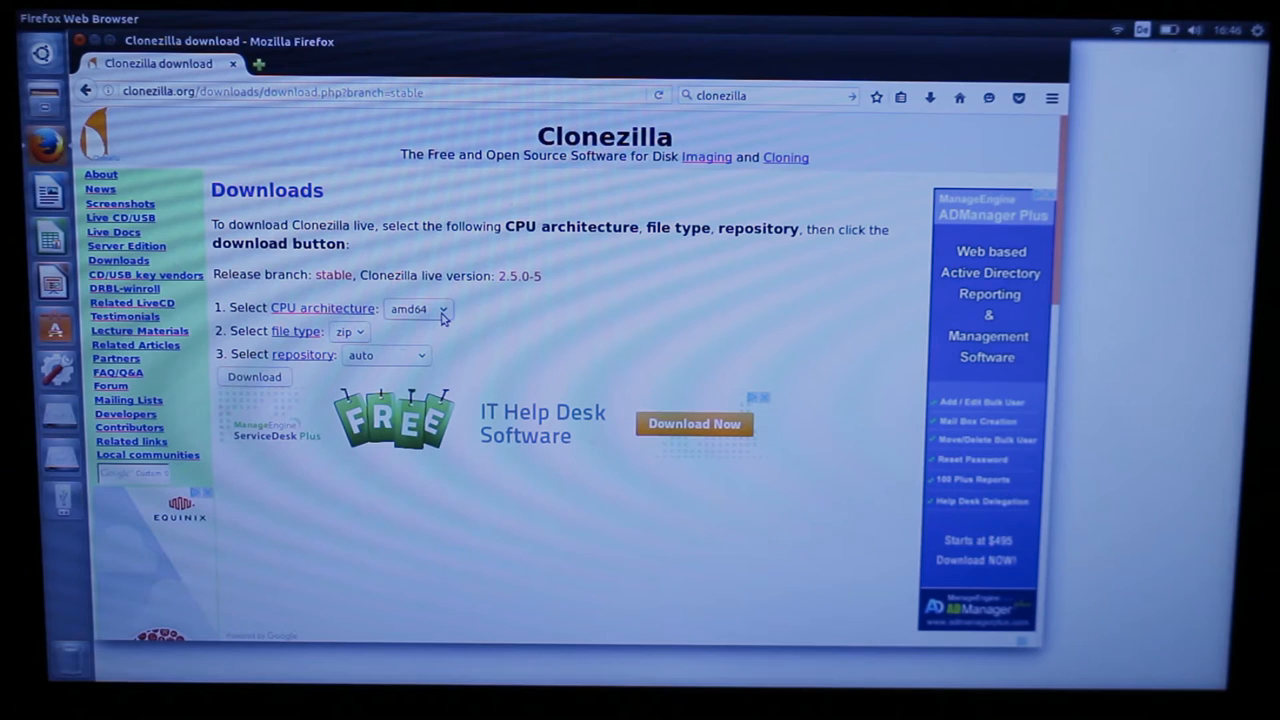
left_click(349, 331)
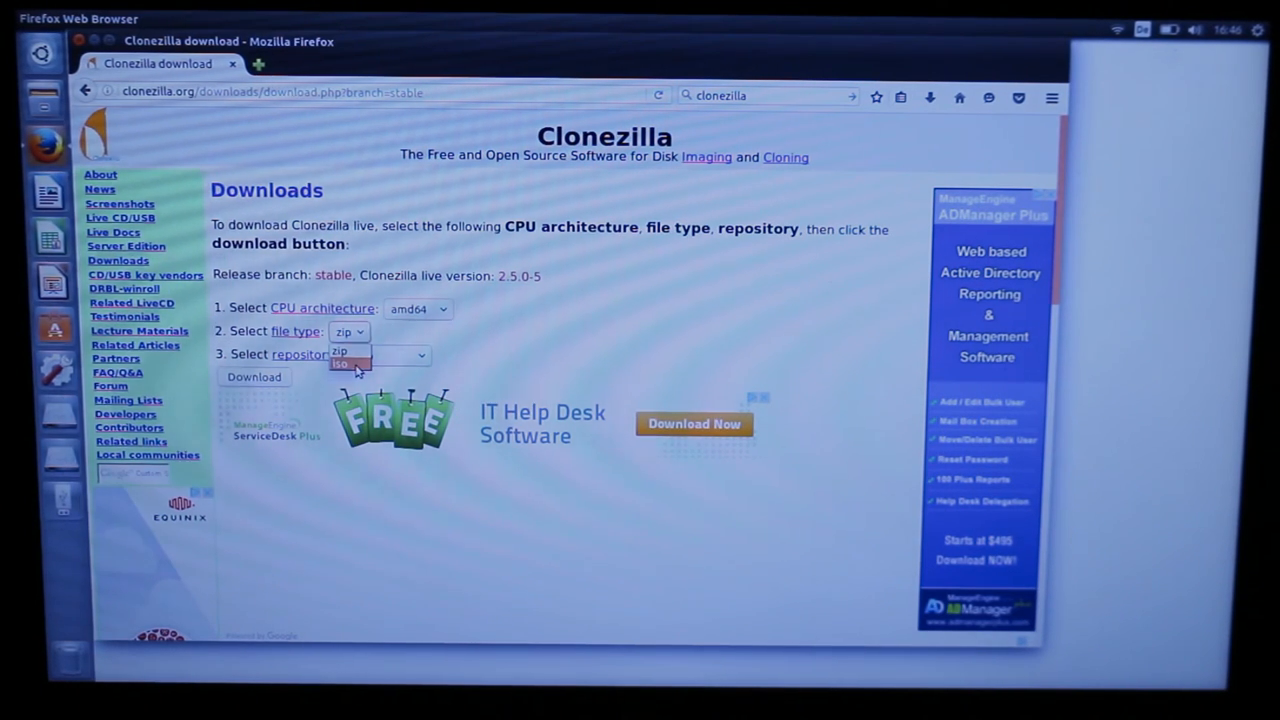
left_click(344, 363)
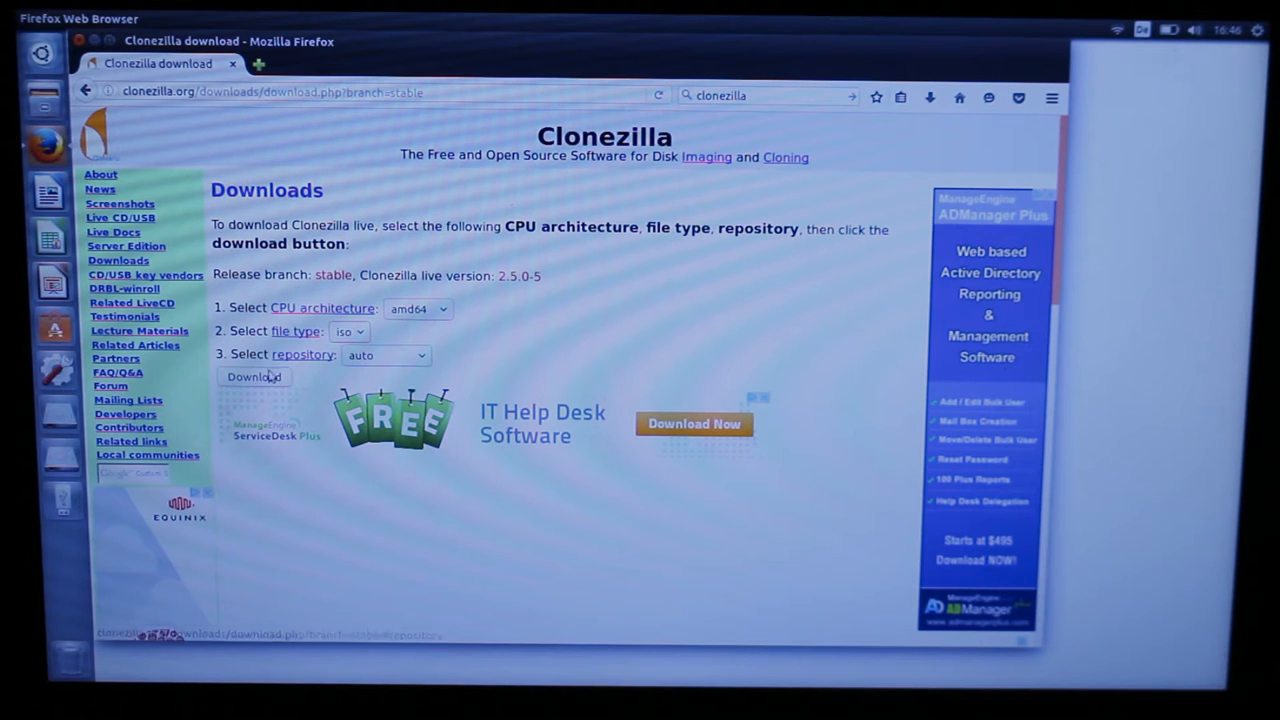
left_click(254, 377)
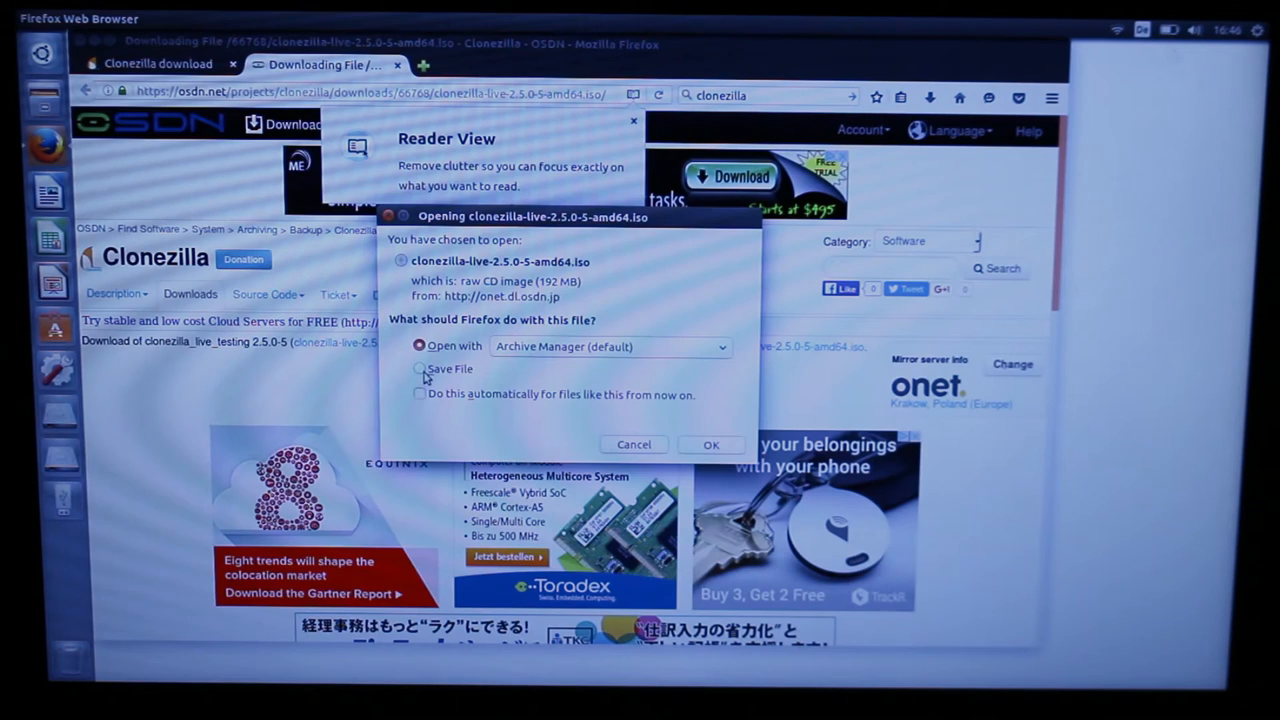
Step: Choose Save File for the Clonezilla live ISO and confirm with OK
left_click(420, 368)
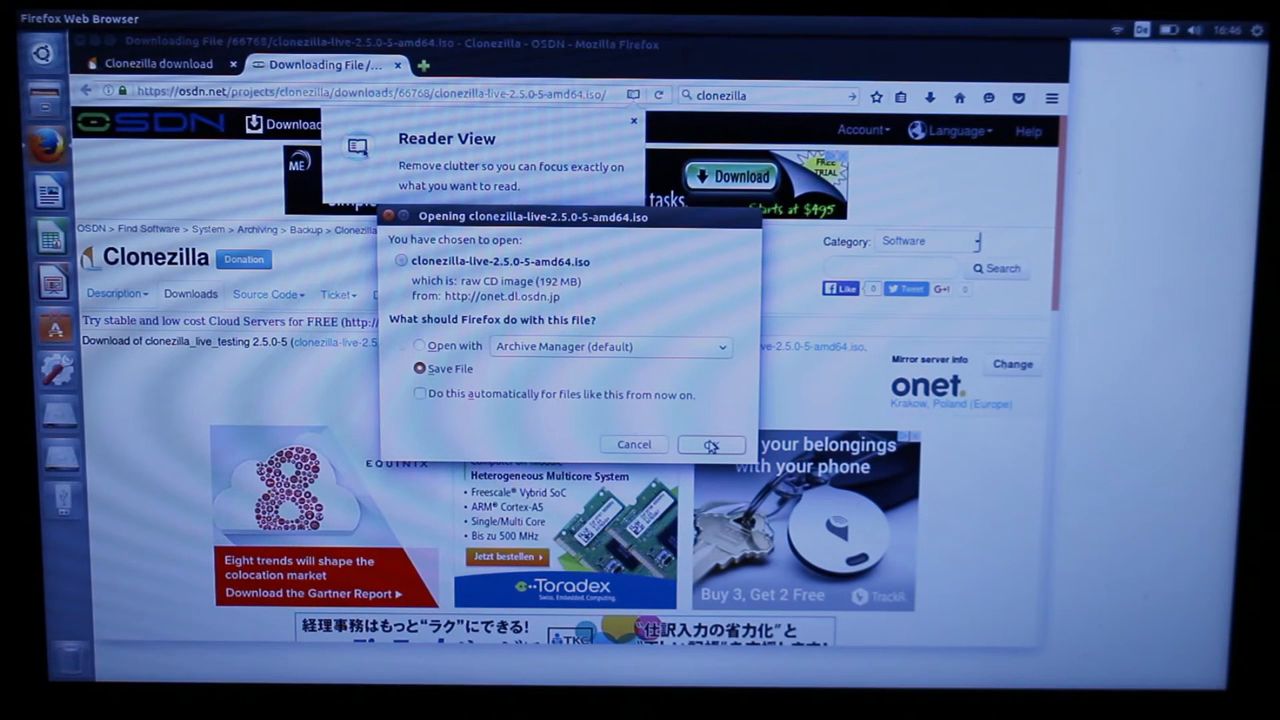
left_click(711, 444)
type("d")
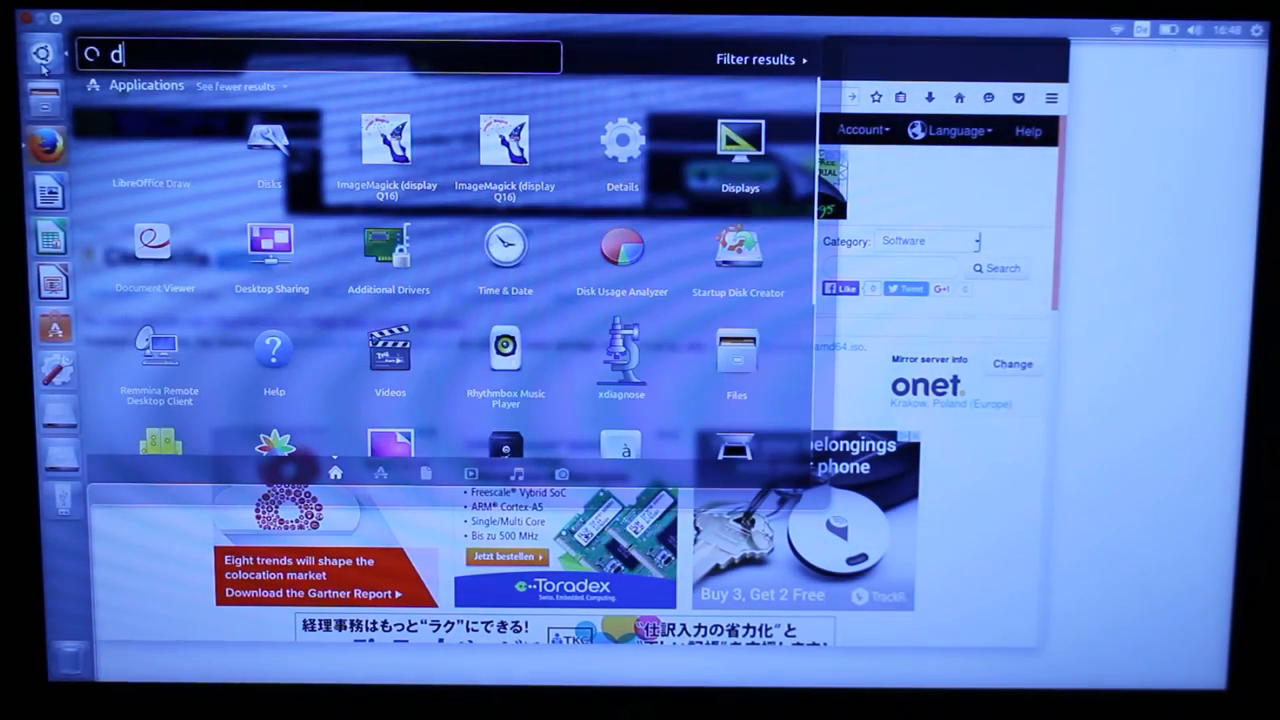
Step: Search the Dash for 'disk' to find and launch Startup Disk Creator
type("isk")
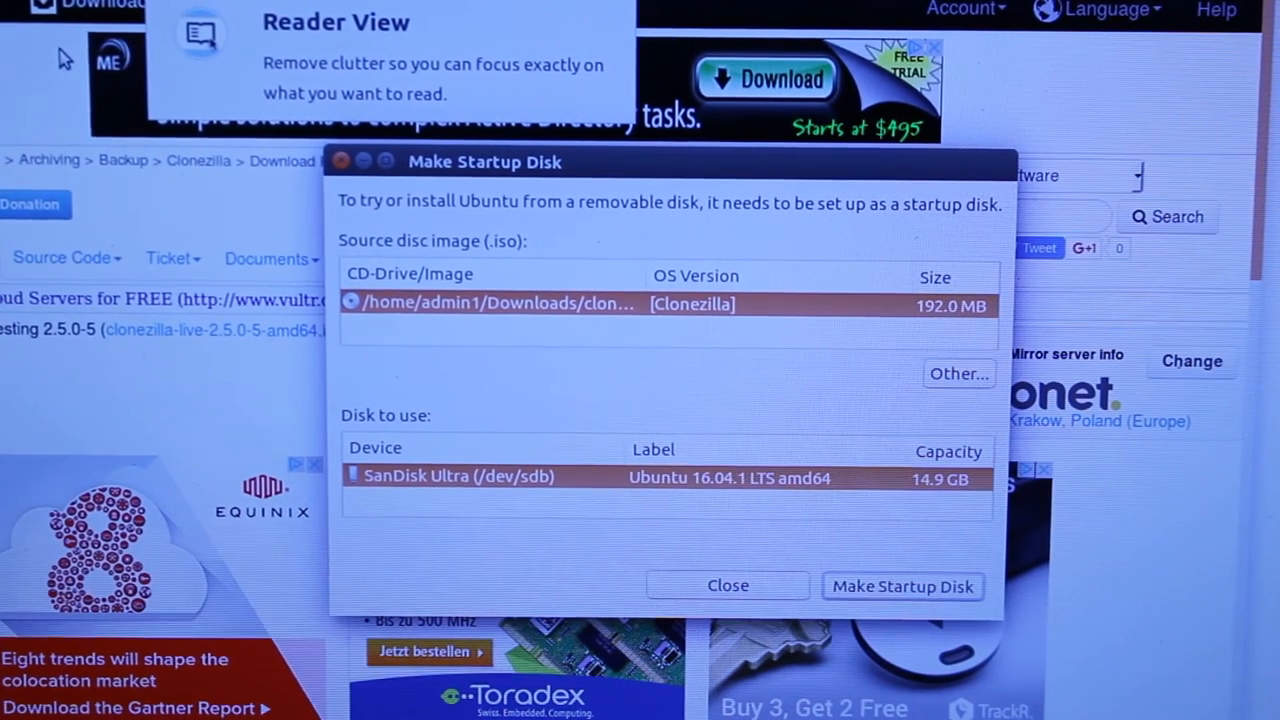
mouse_move(465, 350)
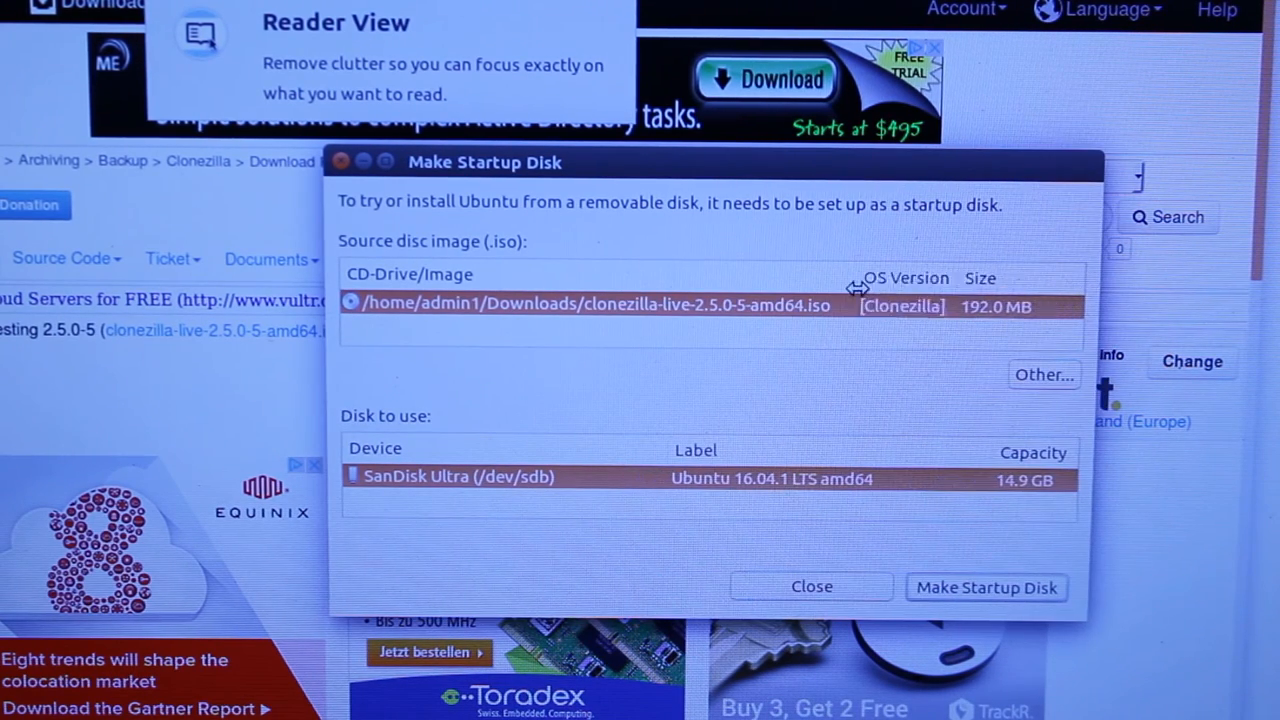
mouse_move(635, 320)
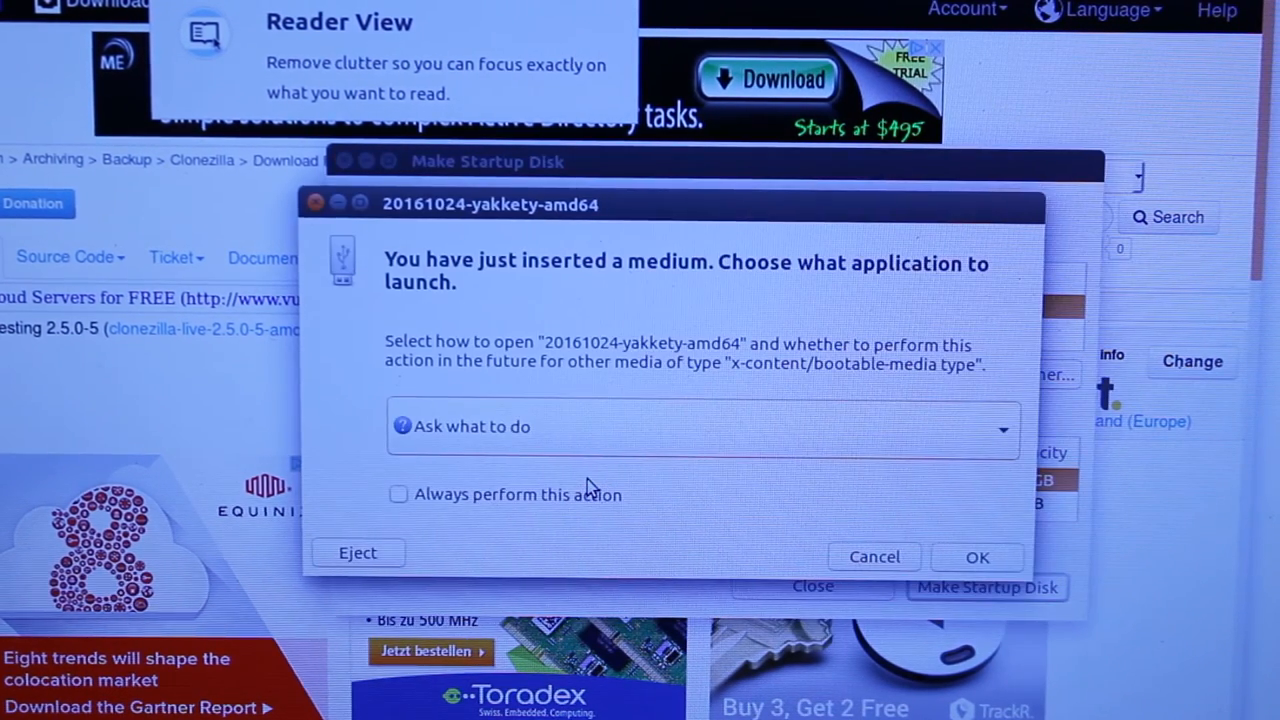
mouse_move(862, 565)
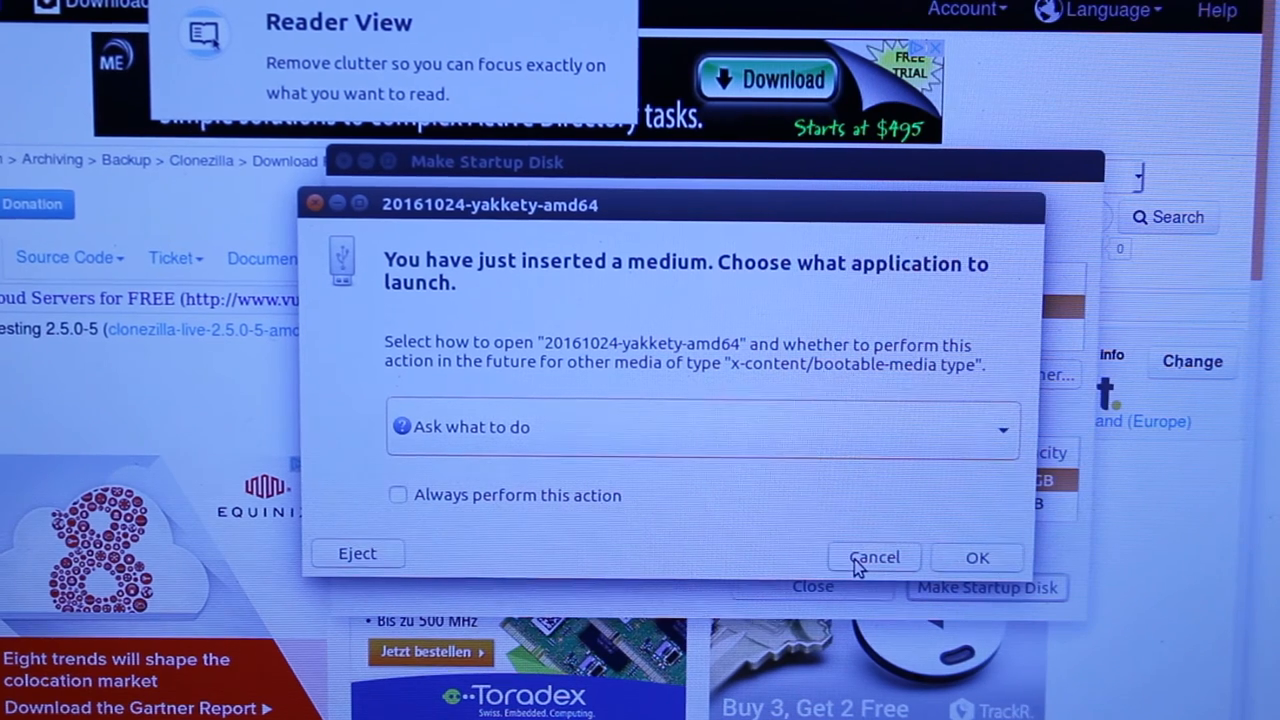
Step: Dismiss the inserted-medium prompt and pick Pretec UltimateGuard (/dev/sdc) as the disk to use
left_click(875, 557)
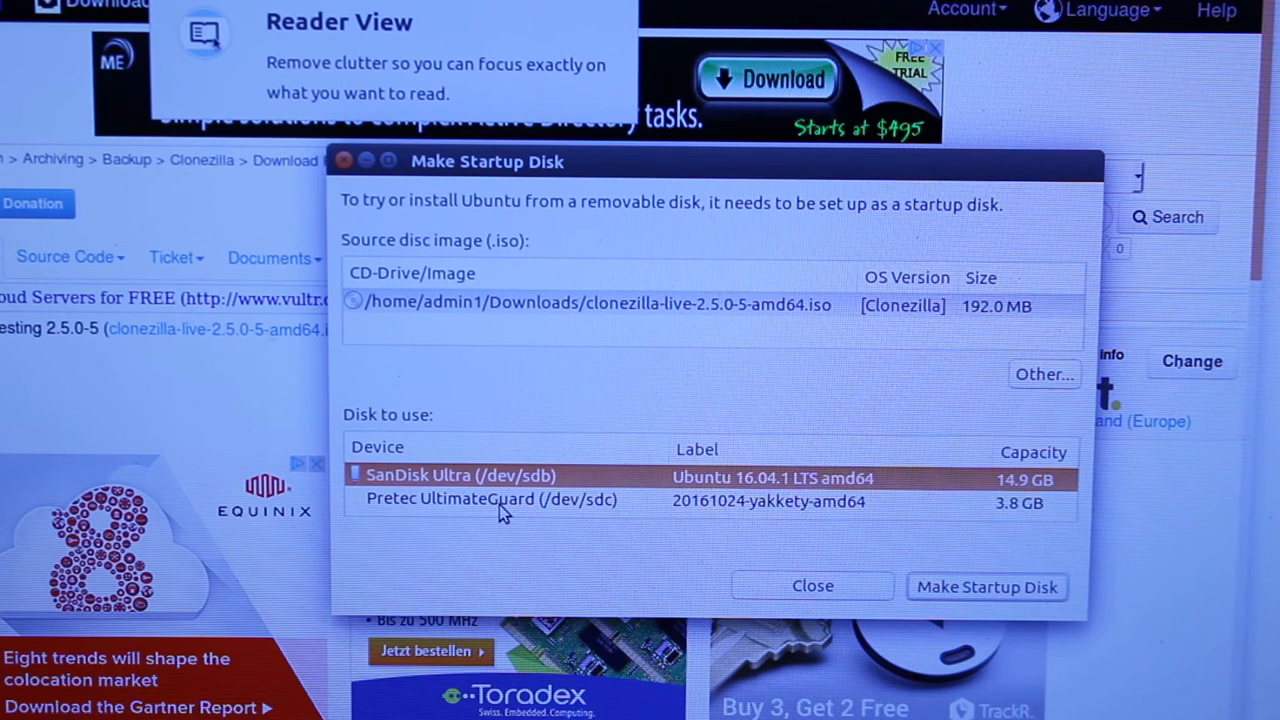
left_click(490, 499)
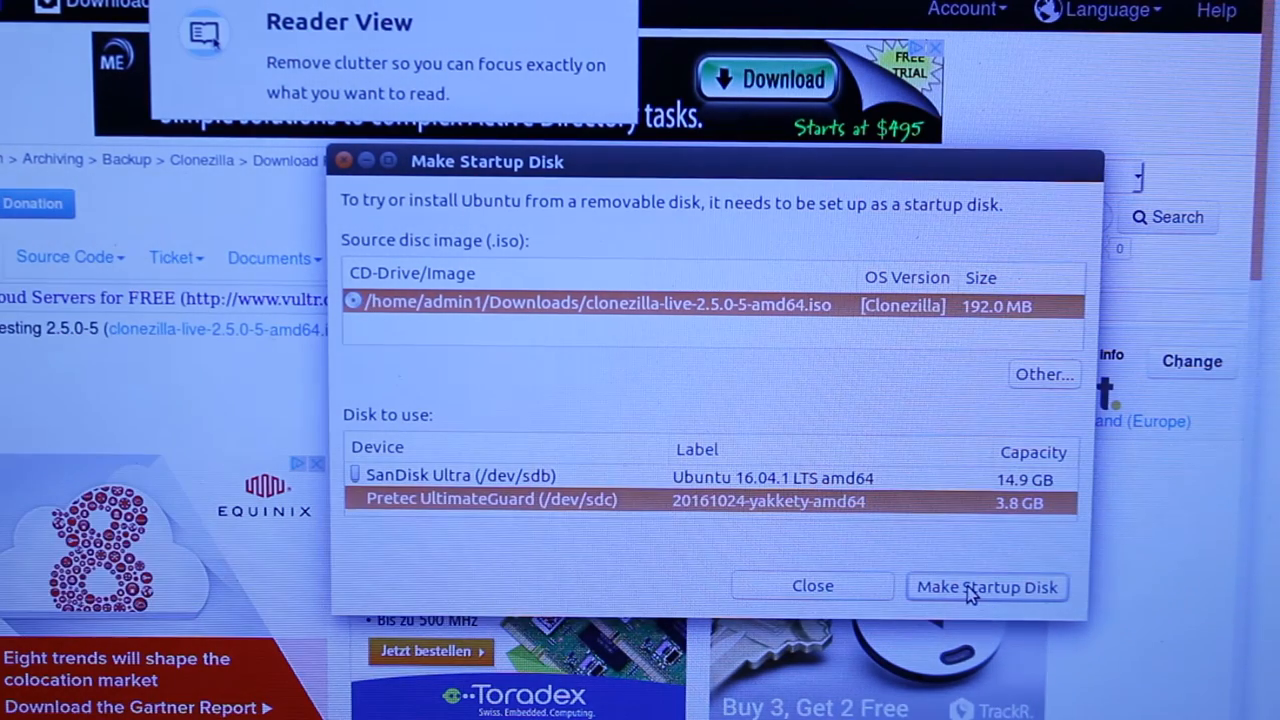
Step: Make the Clonezilla startup disk on the Pretec drive, accepting the overwrite warning
left_click(987, 587)
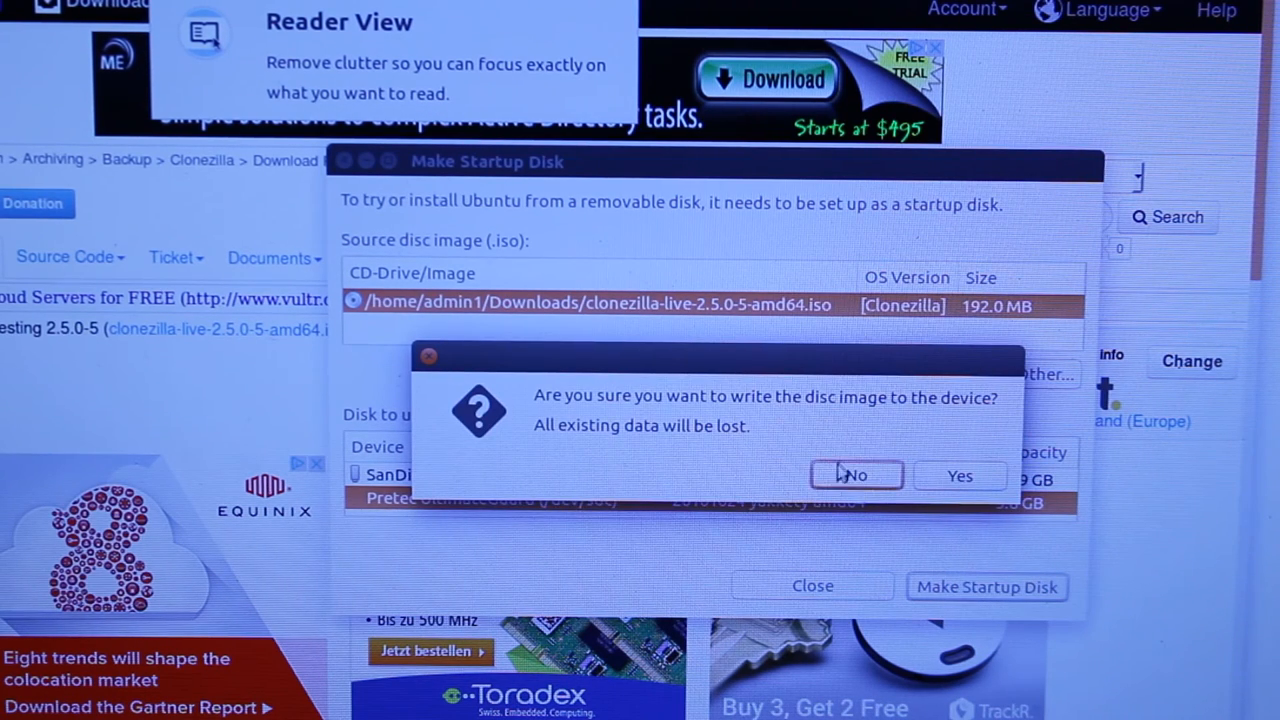
left_click(960, 475)
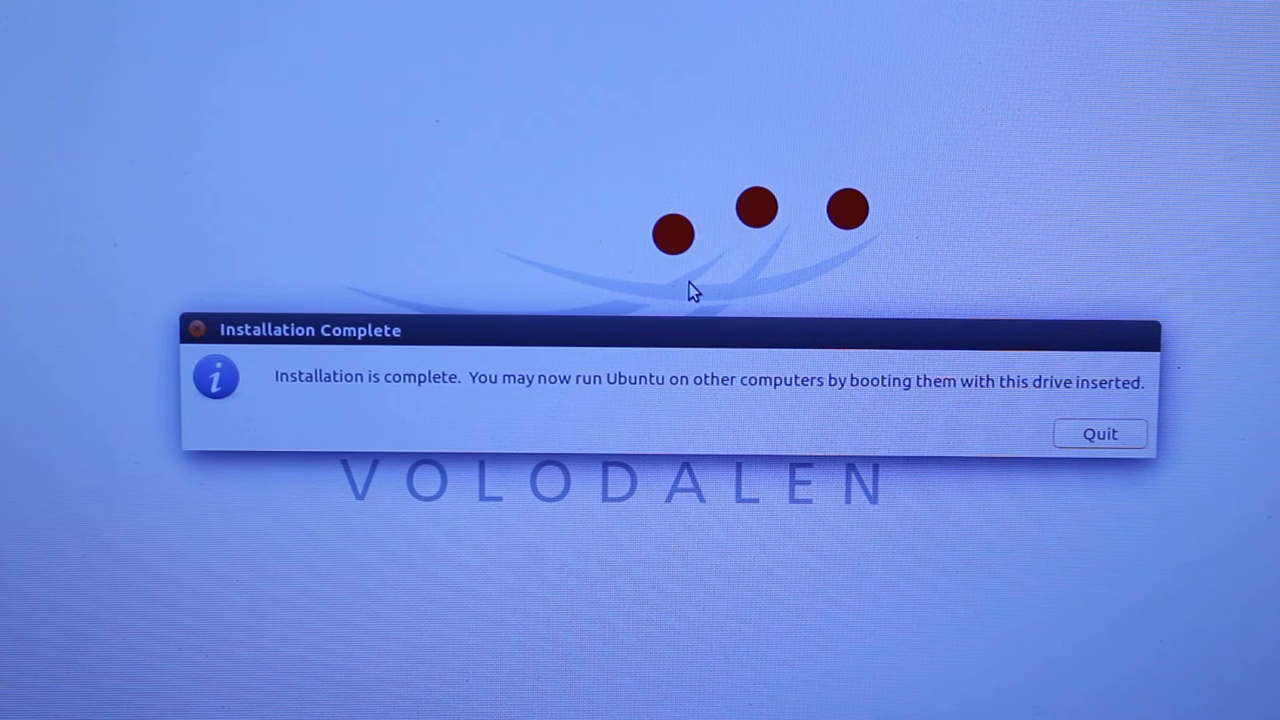
mouse_move(1057, 400)
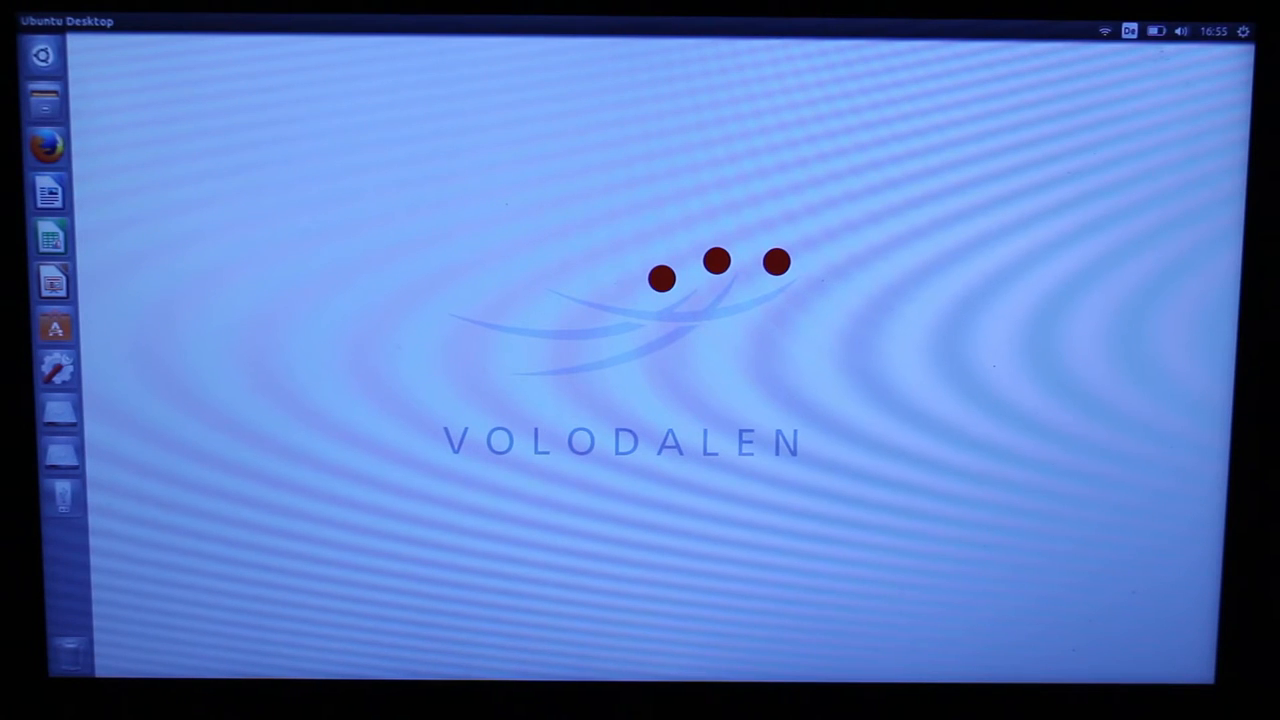
Step: Close Startup Disk Creator and bring up the User Accounts settings panel
left_click(1247, 33)
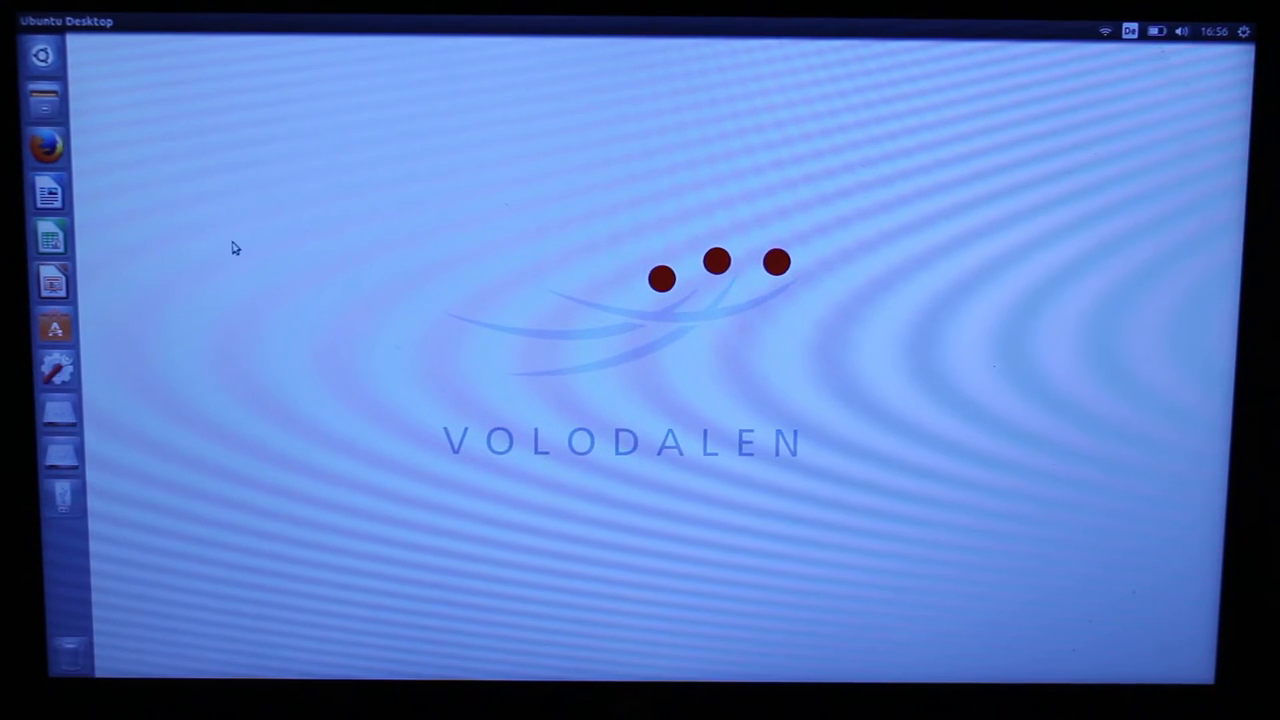
left_click(42, 57)
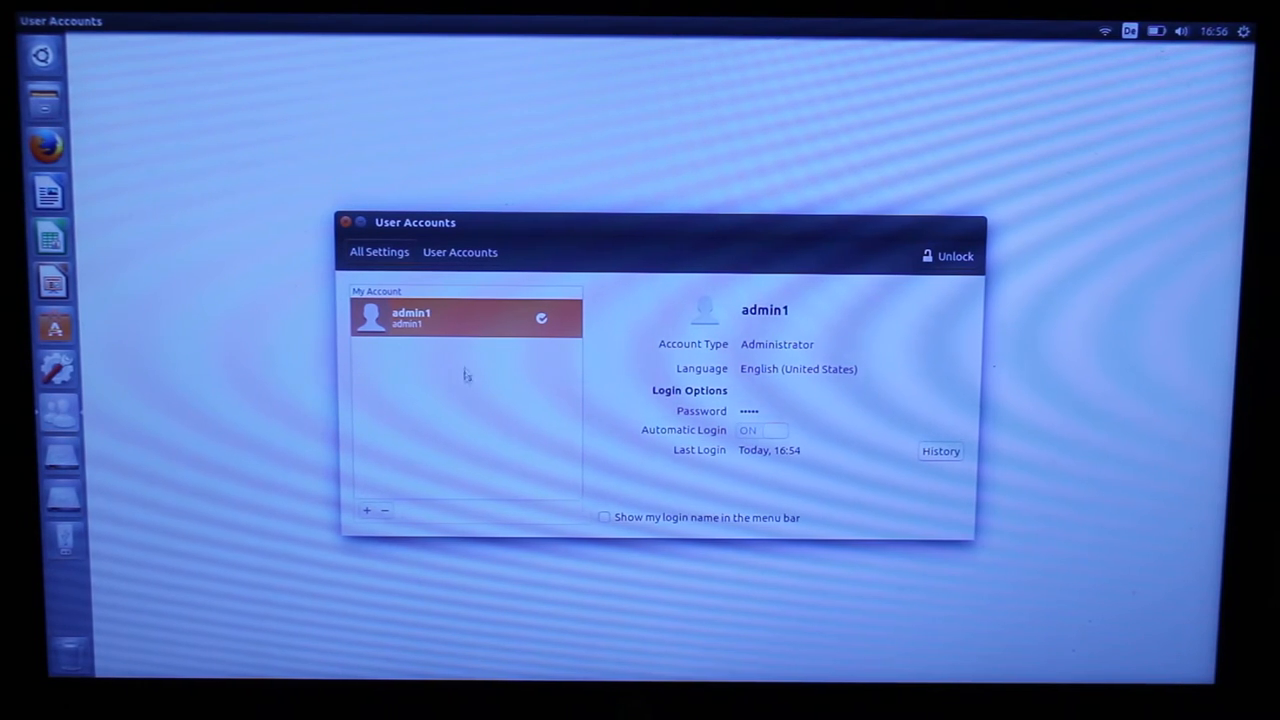
mouse_move(612, 357)
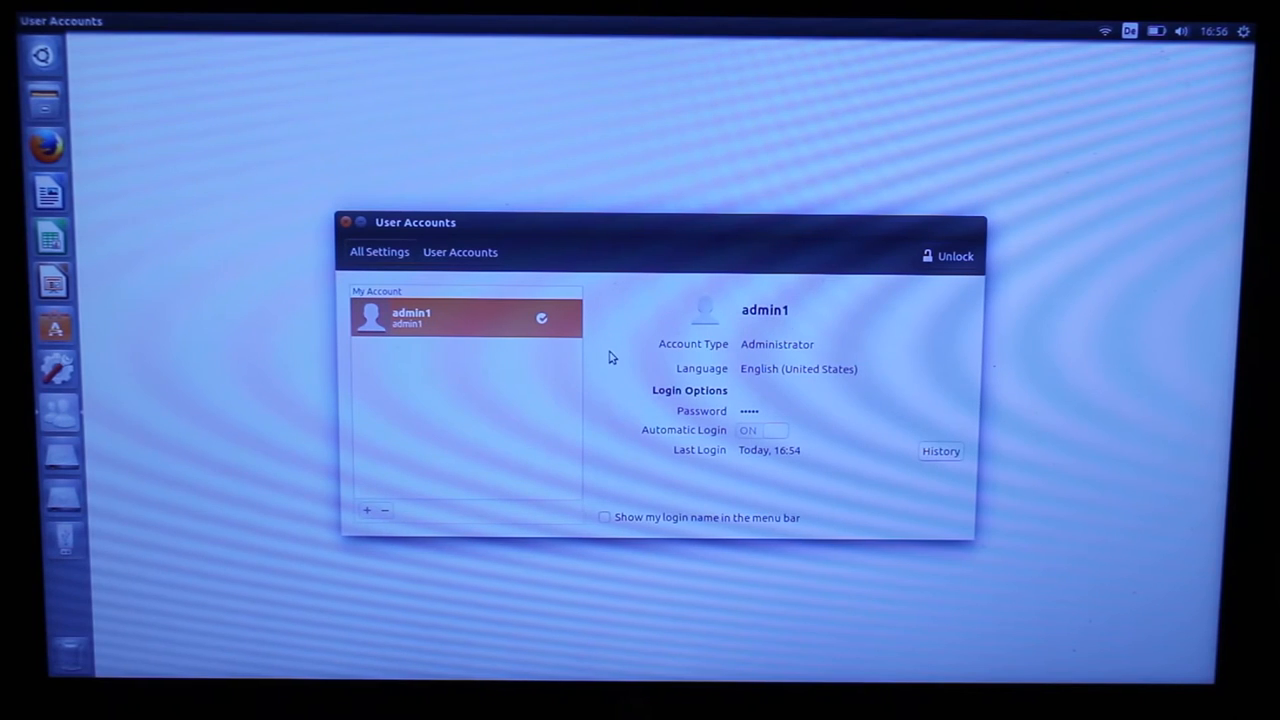
mouse_move(462, 359)
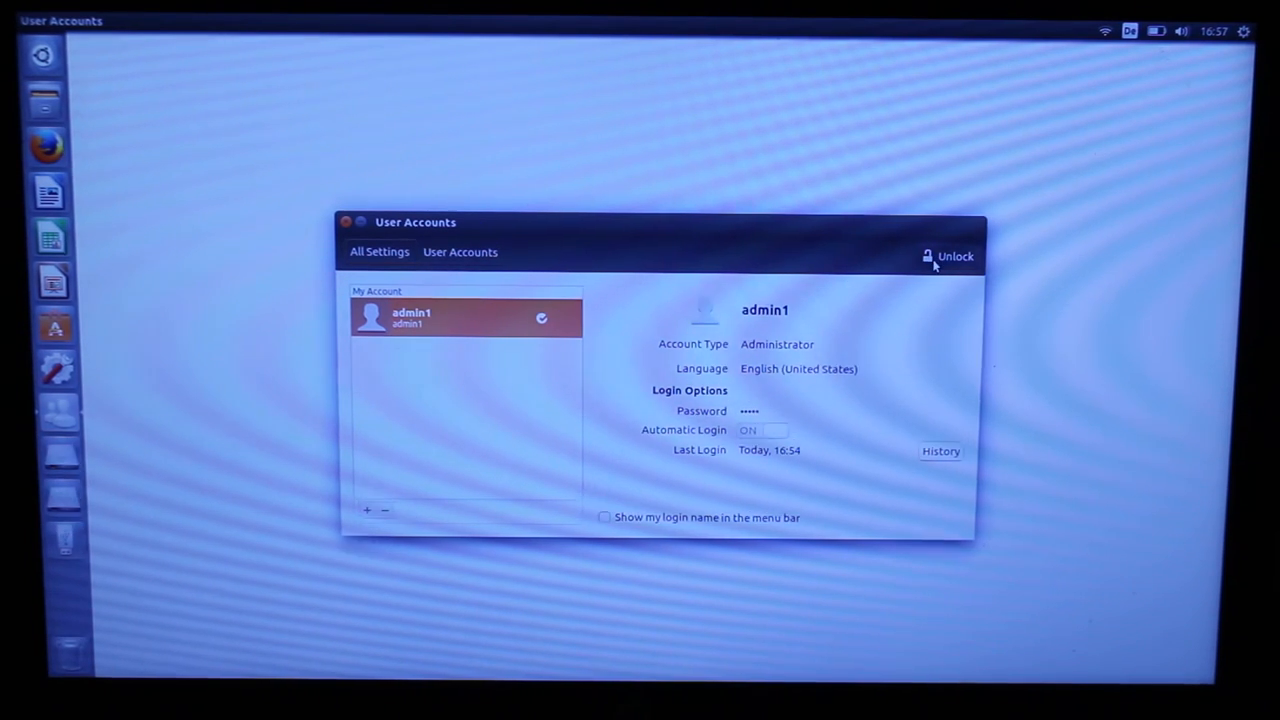
Step: Unlock User Accounts by authenticating with the administrator password
left_click(948, 256)
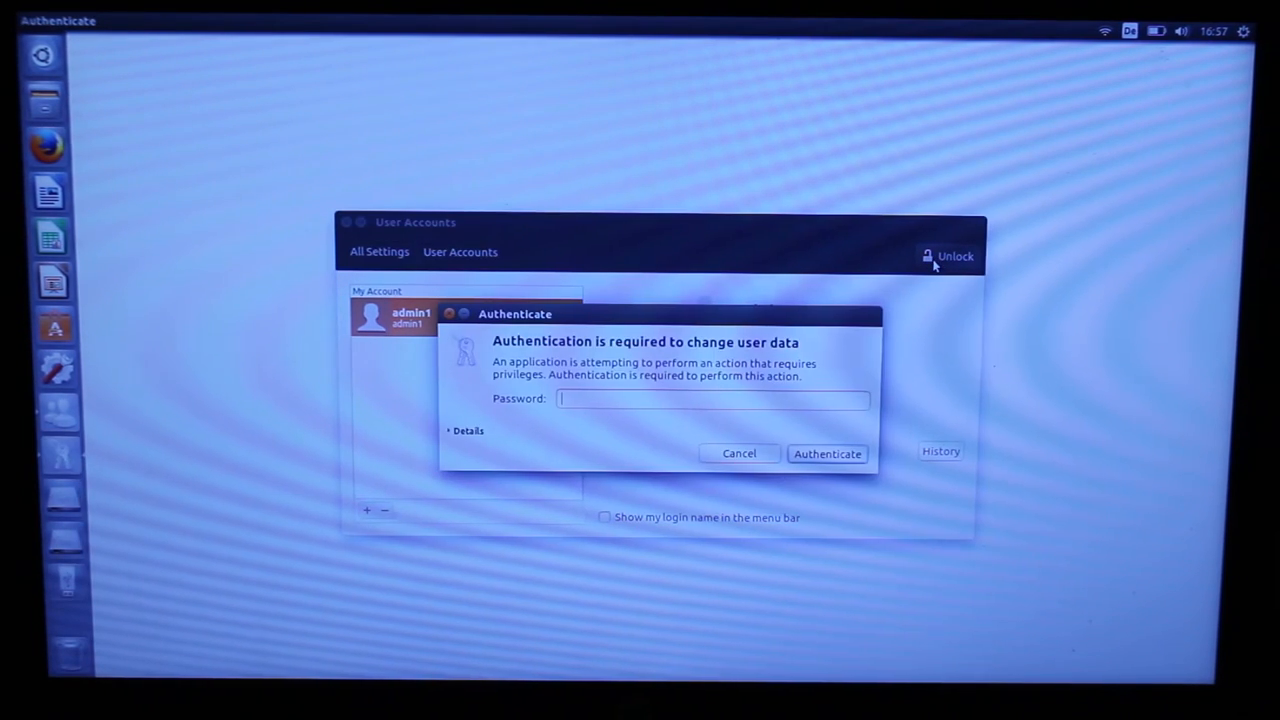
type("•")
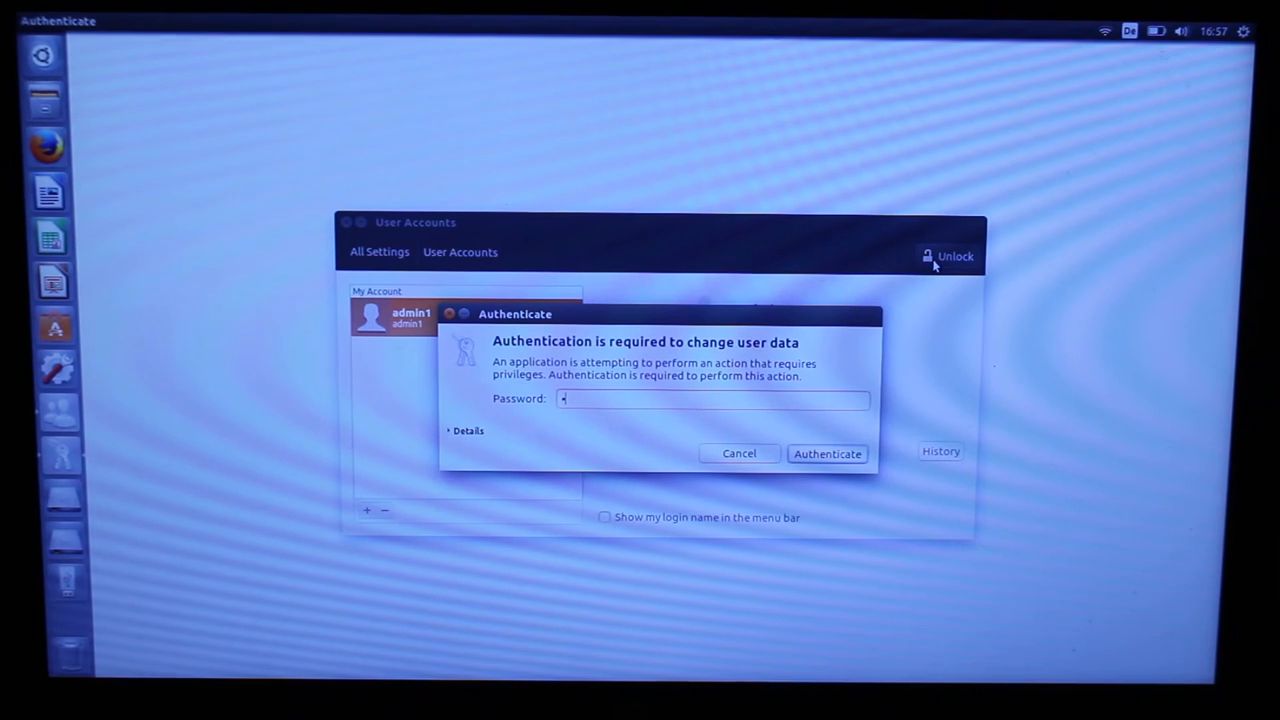
type("•••")
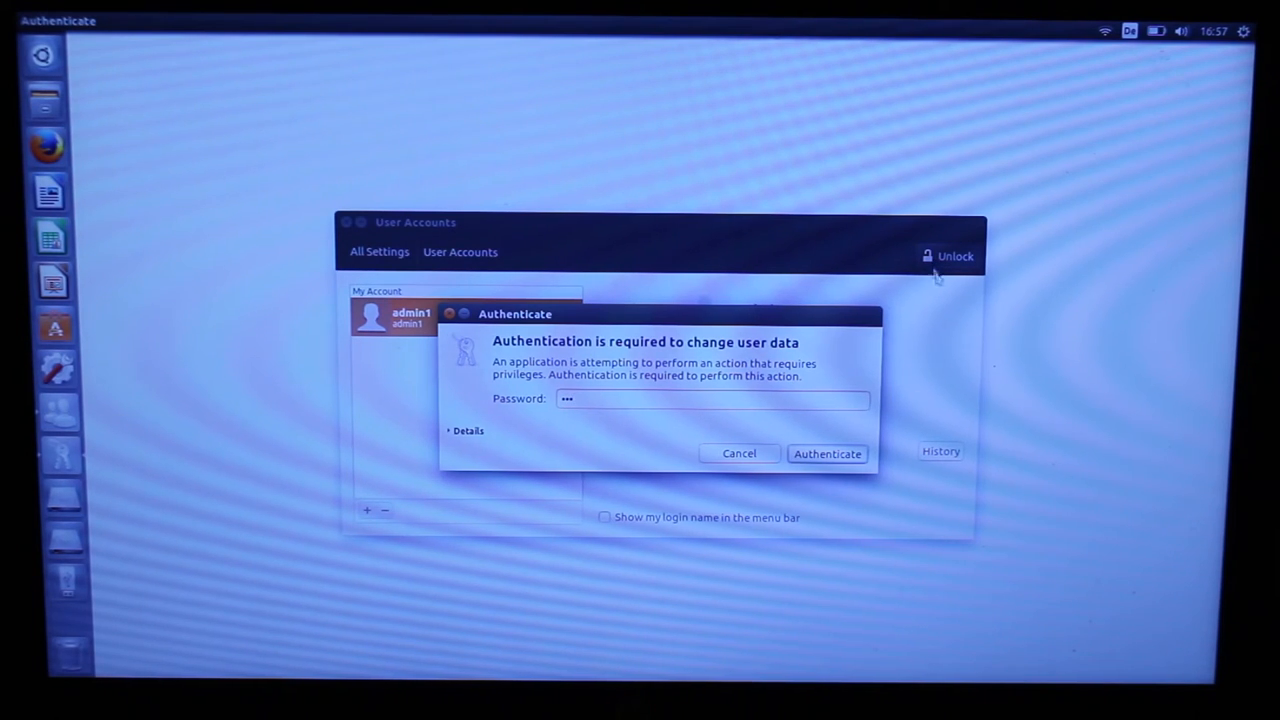
left_click(827, 453)
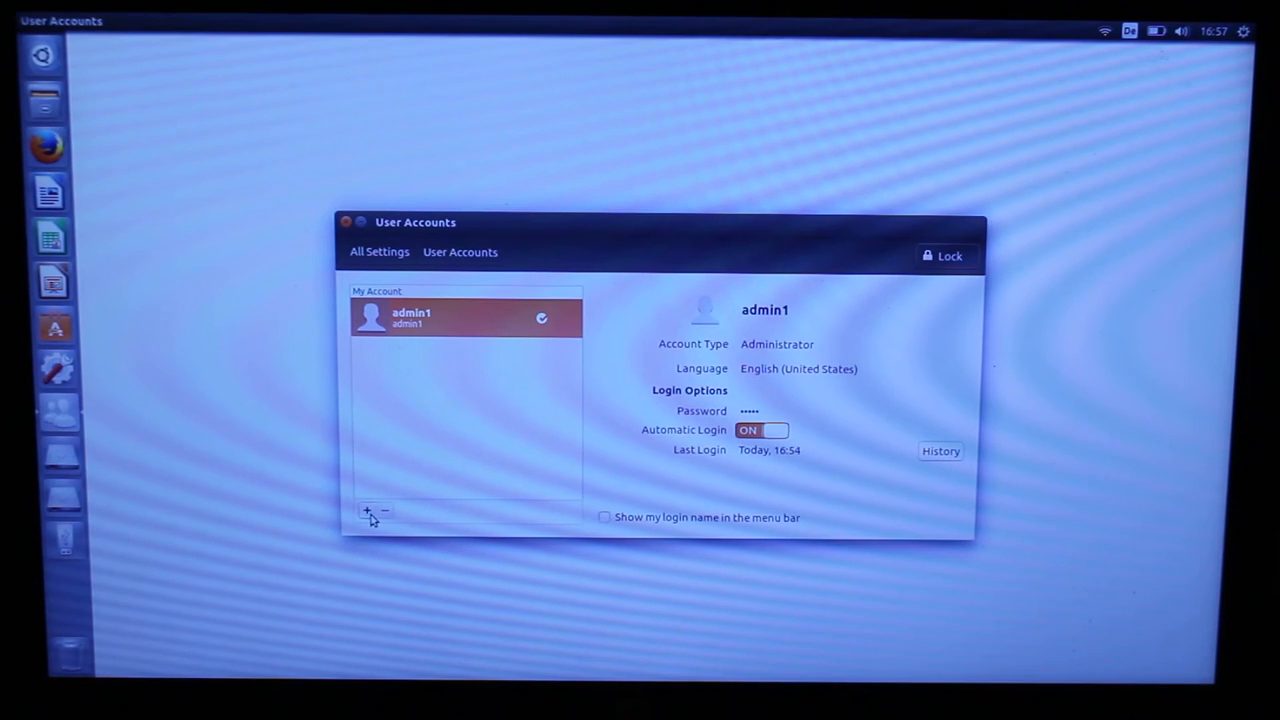
Step: Add a Standard account with full name 'guest-prefs' and select it in the list
left_click(365, 511)
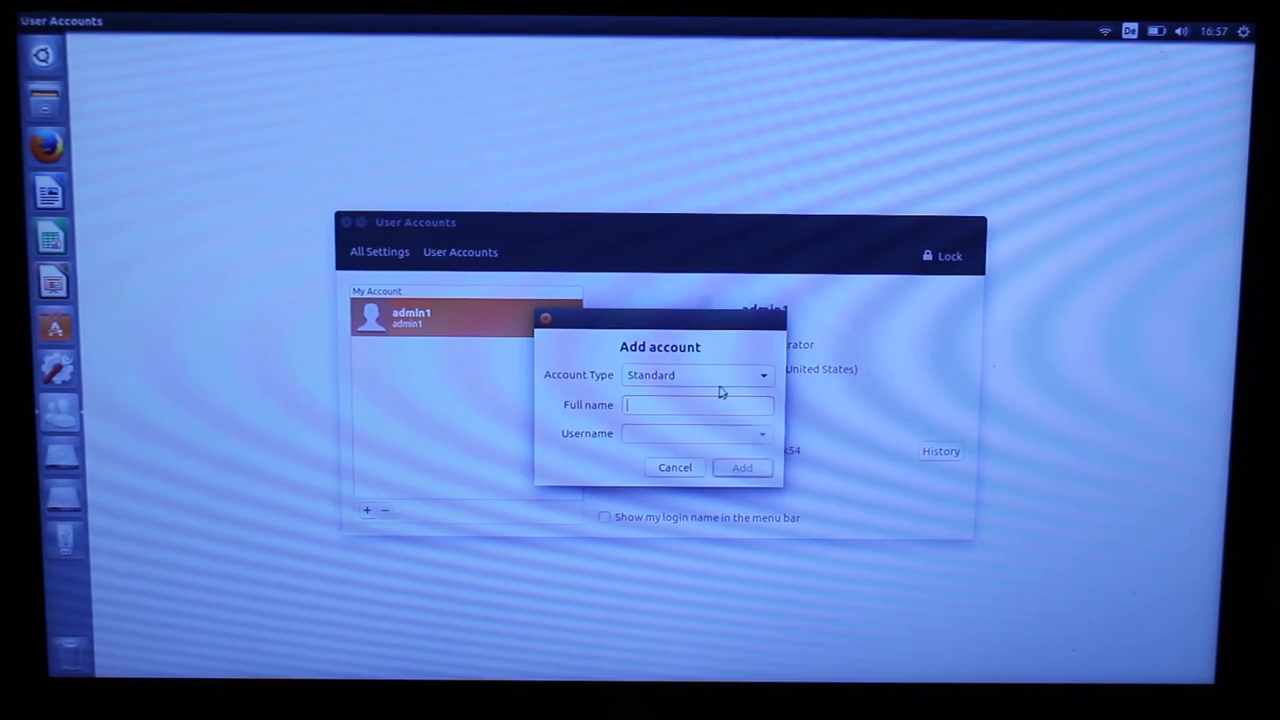
left_click(697, 375)
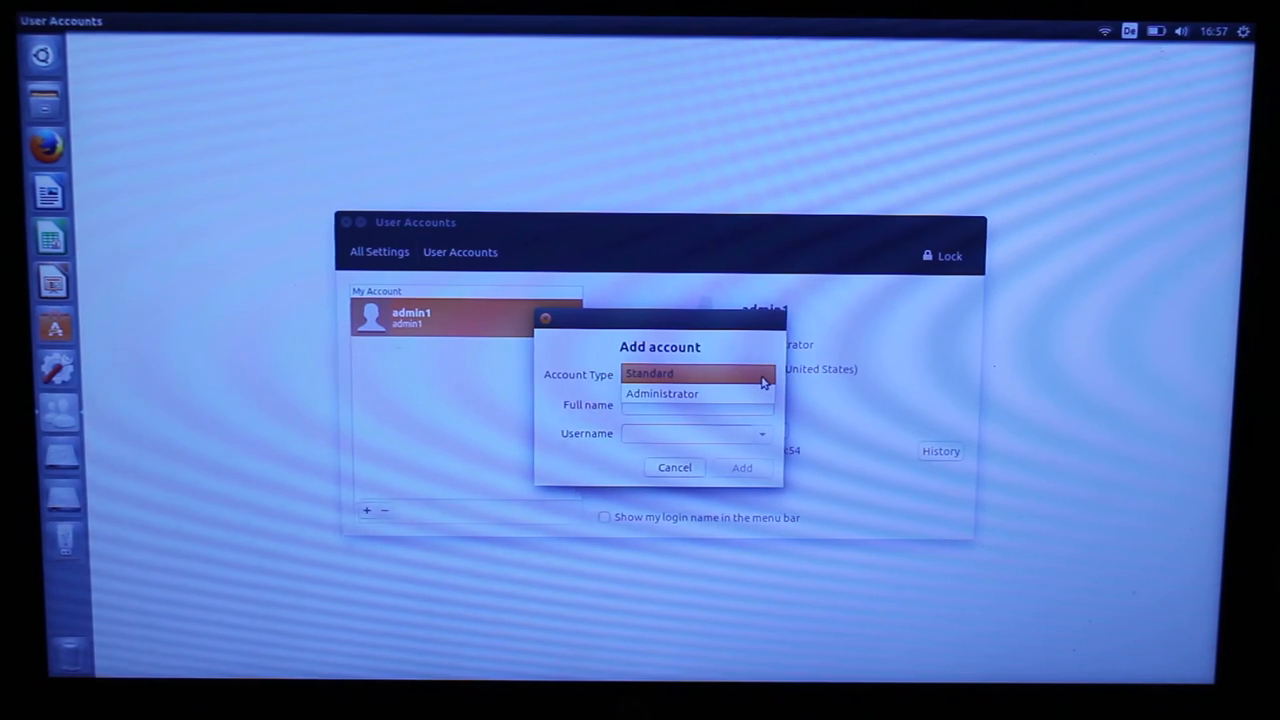
left_click(650, 374)
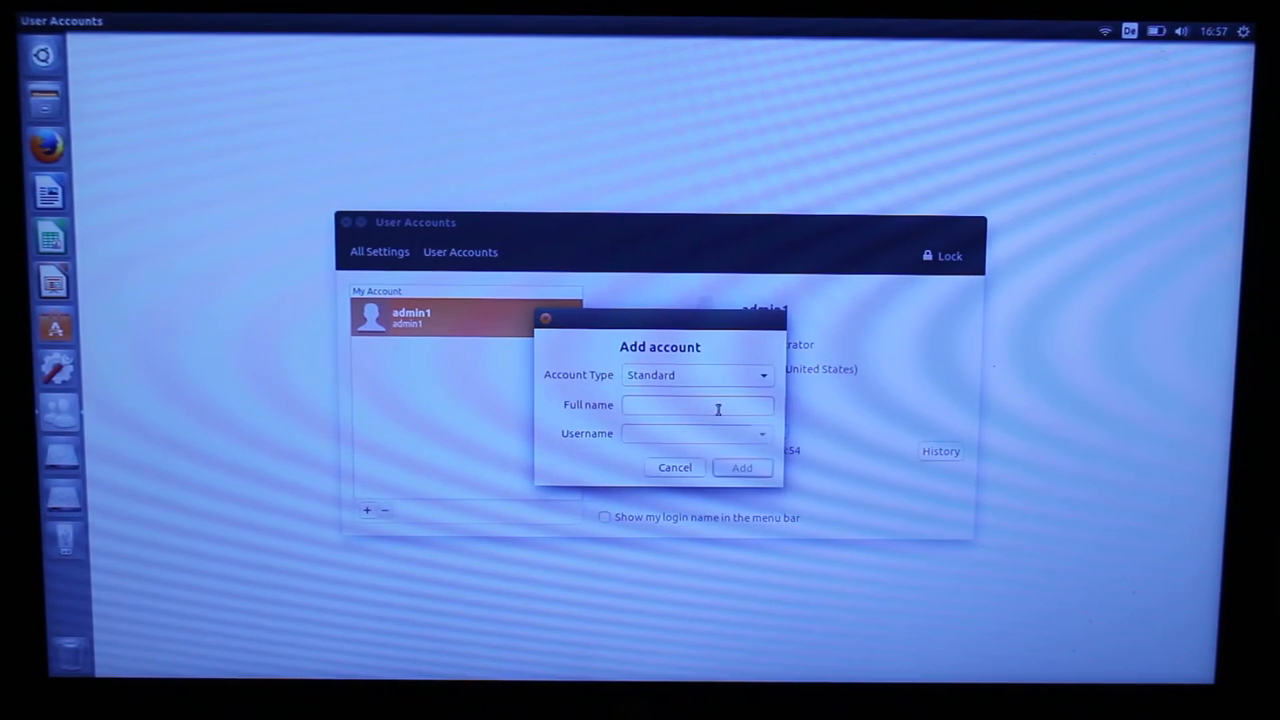
type("gu")
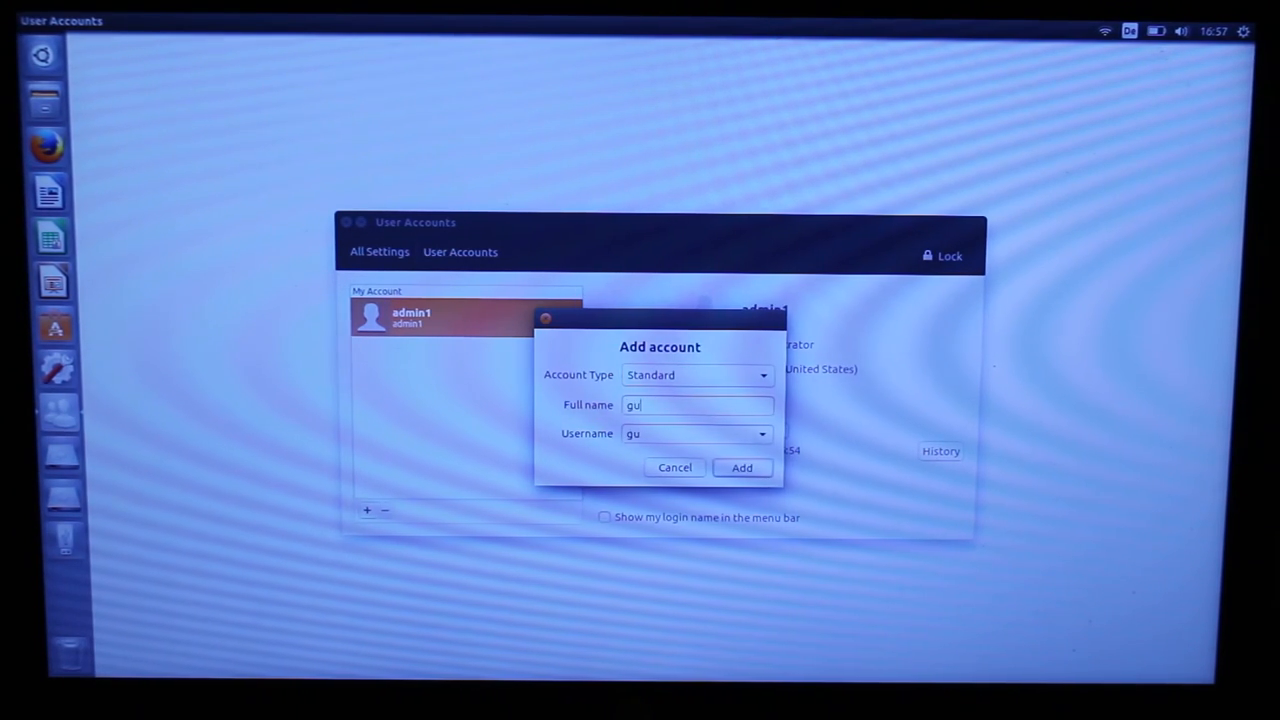
type("est")
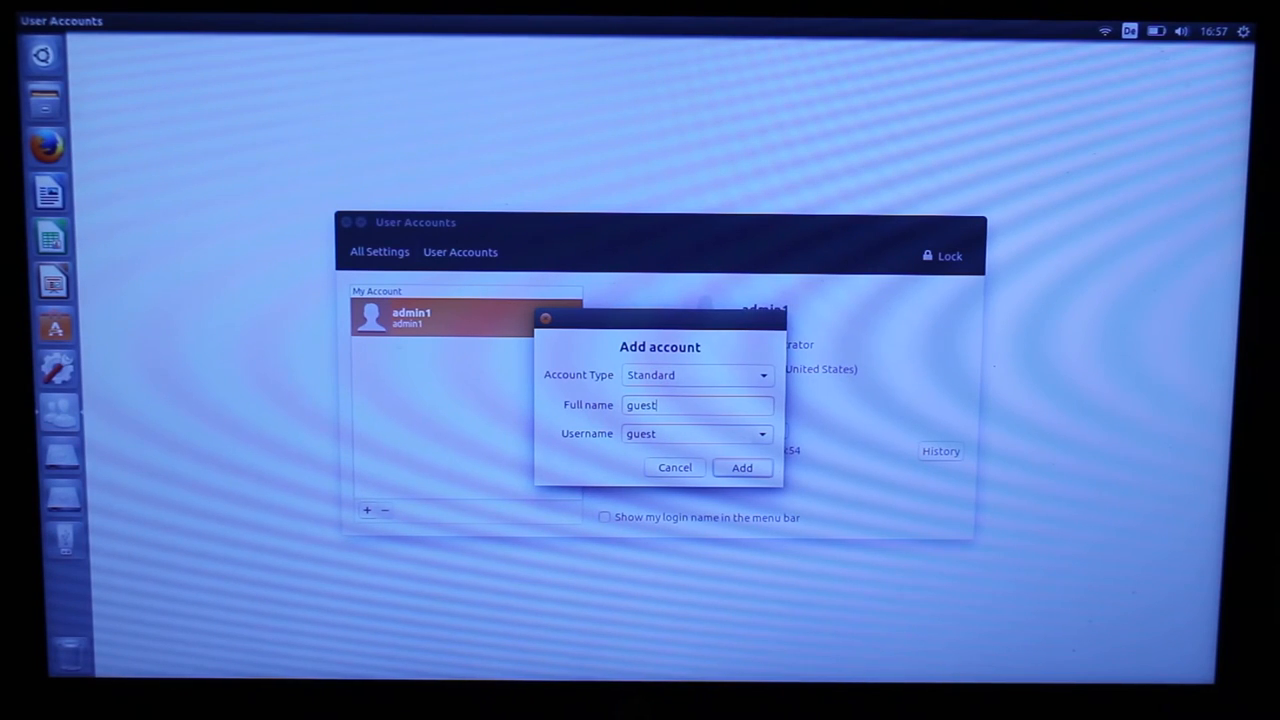
type("-p")
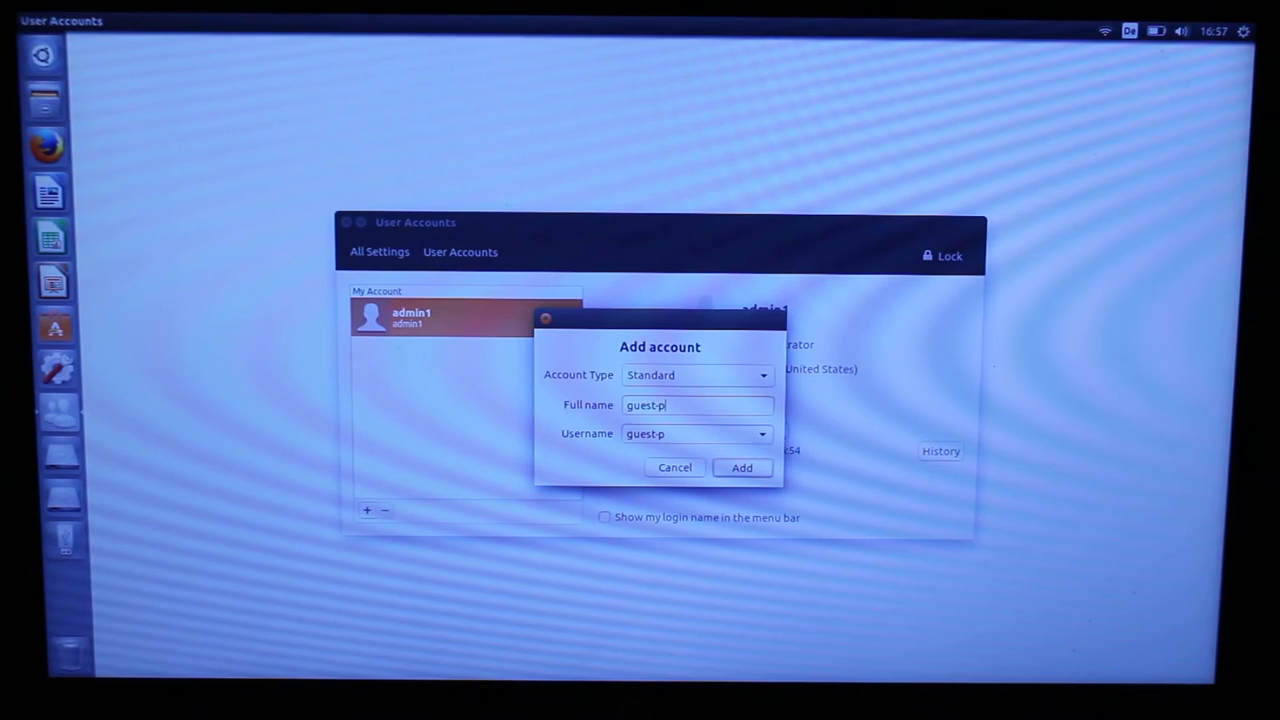
type("ref")
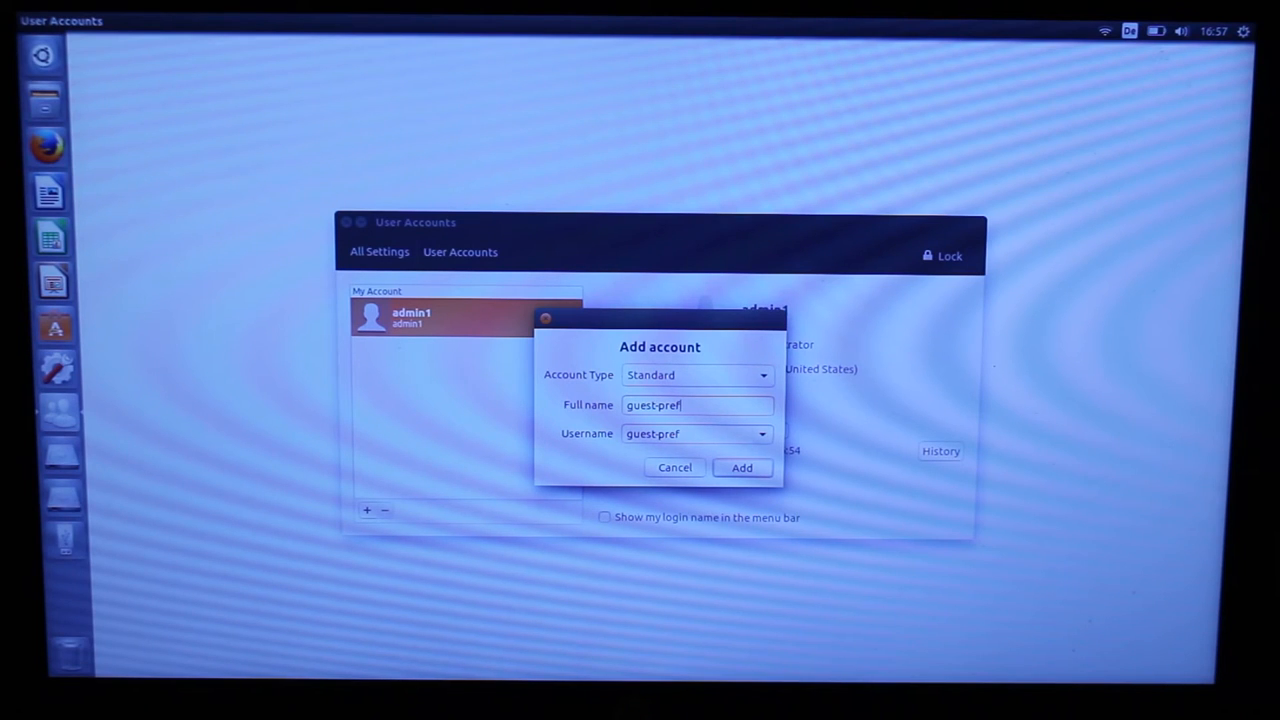
type("s")
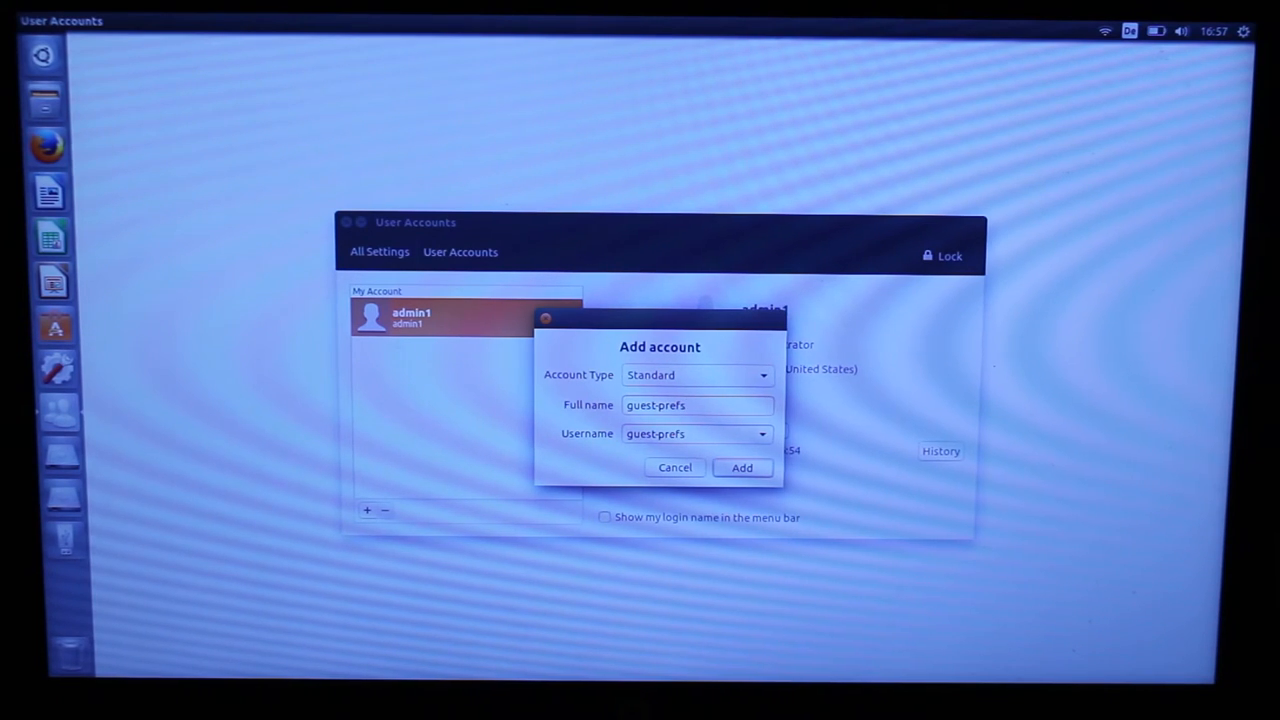
left_click(742, 468)
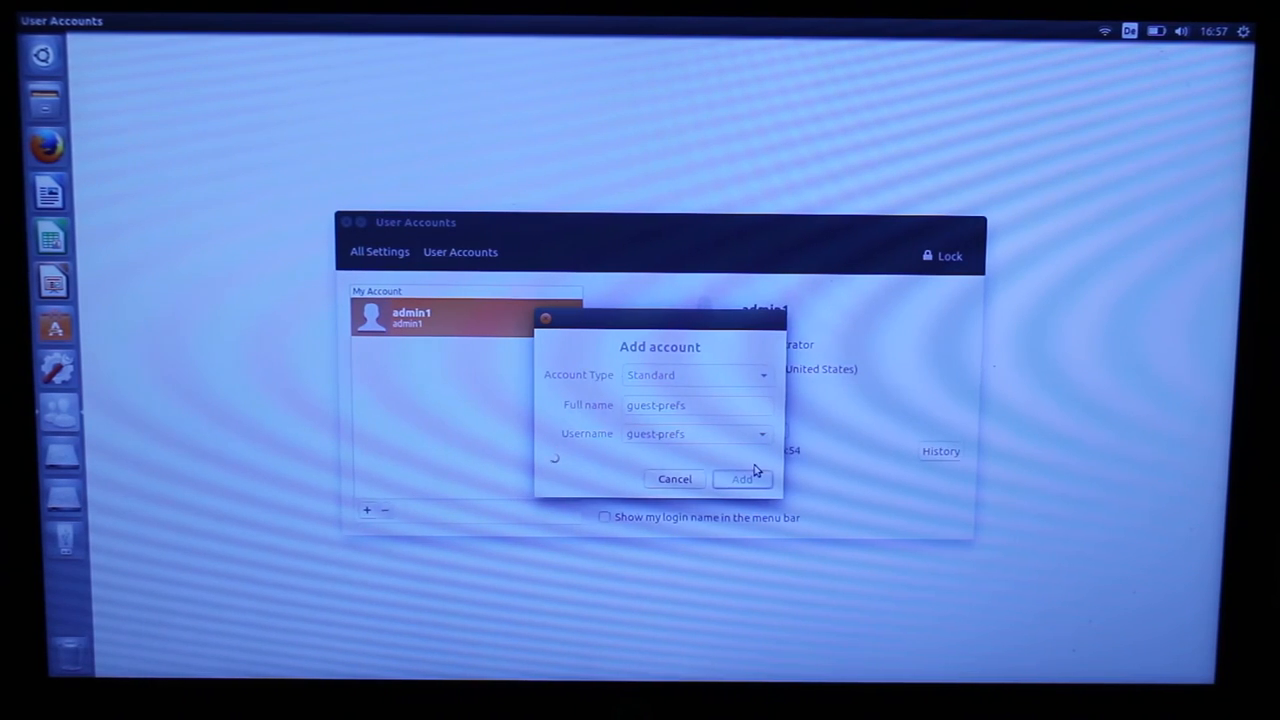
left_click(742, 479)
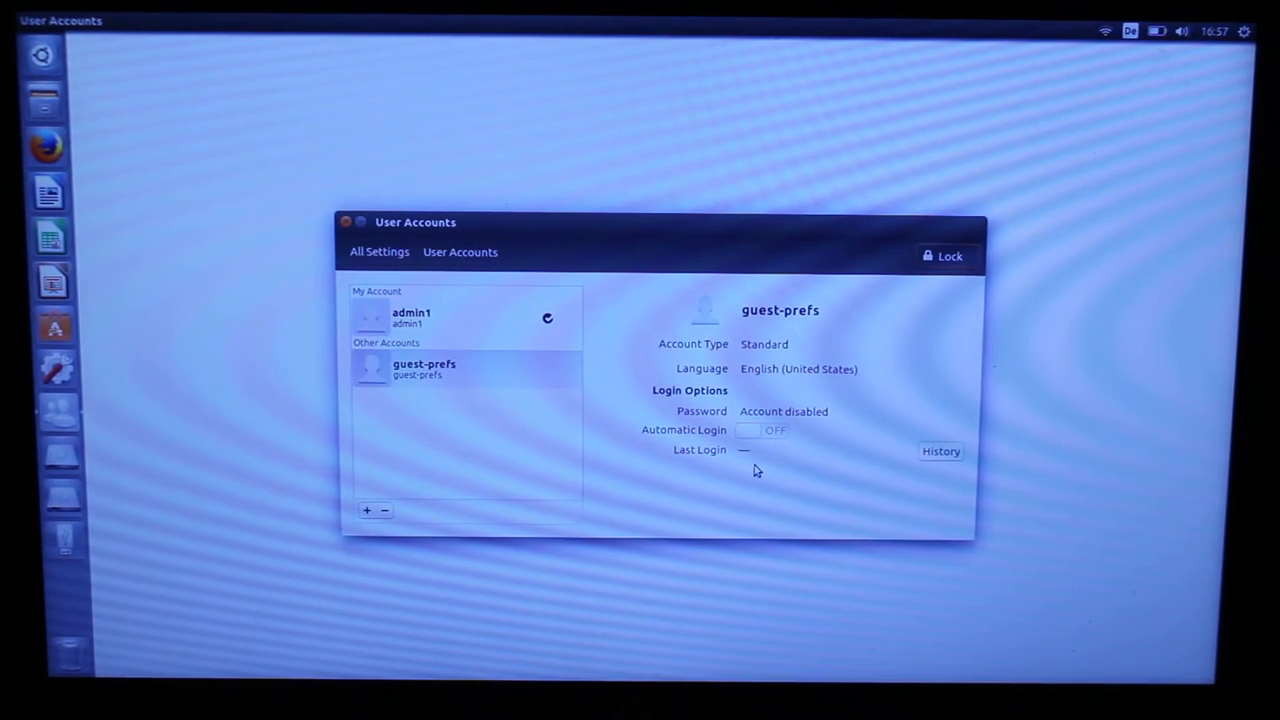
left_click(425, 368)
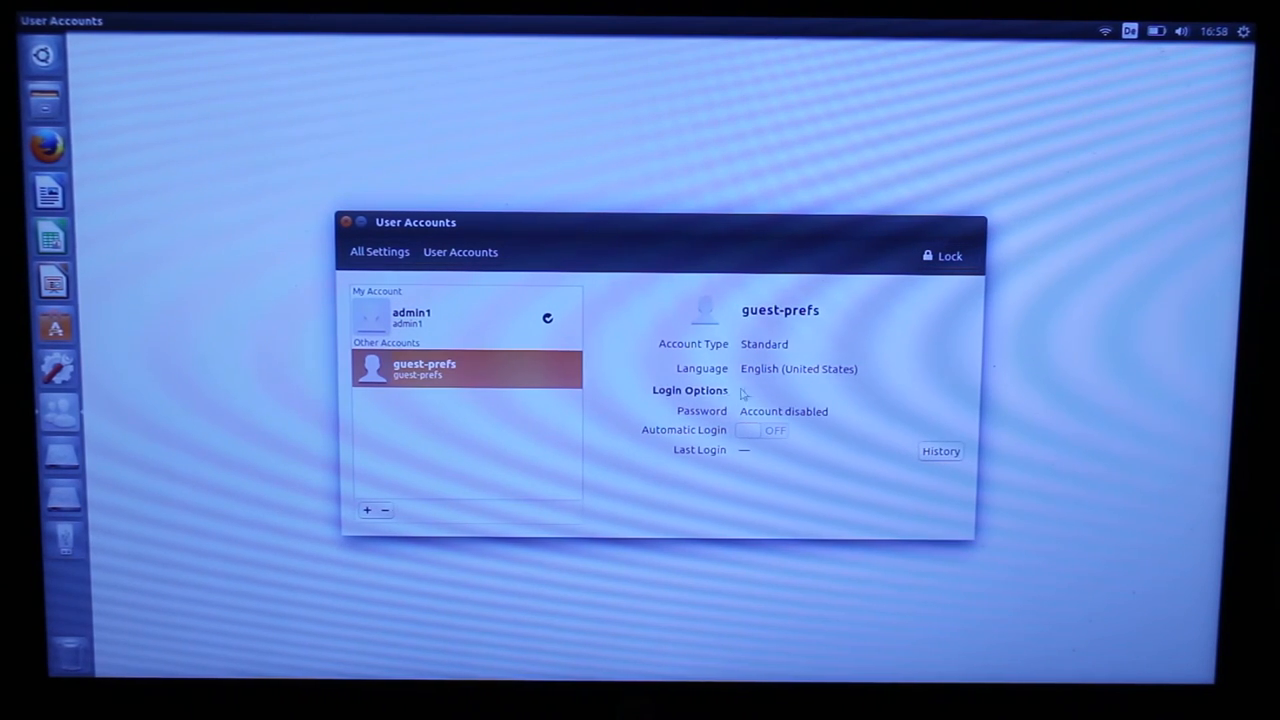
left_click(784, 411)
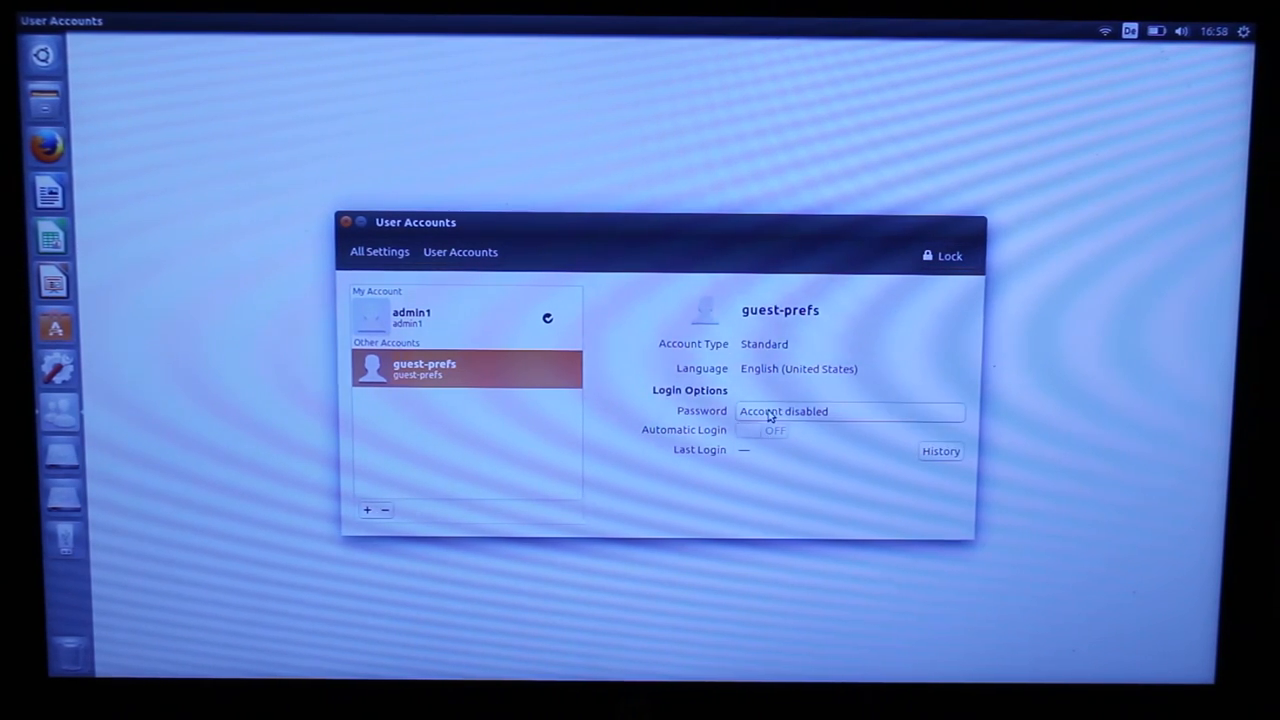
Step: Replace guest-prefs' disabled password with a newly set password
left_click(850, 412)
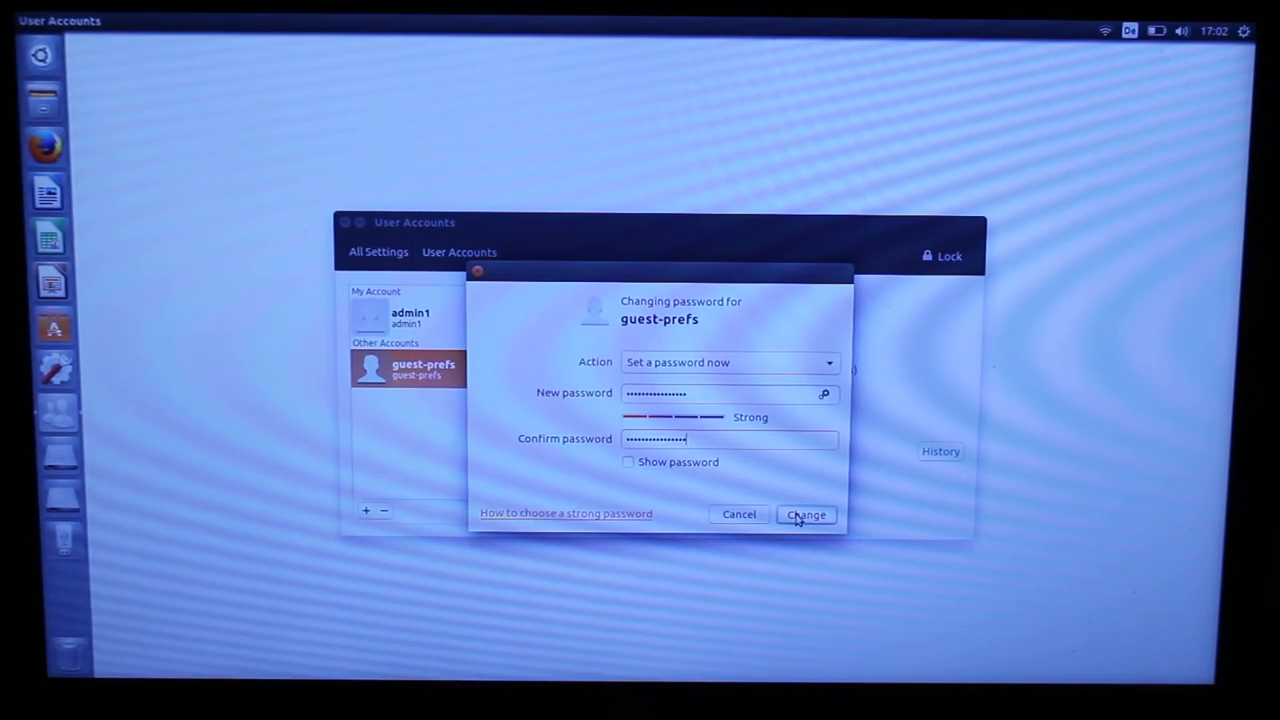
left_click(806, 514)
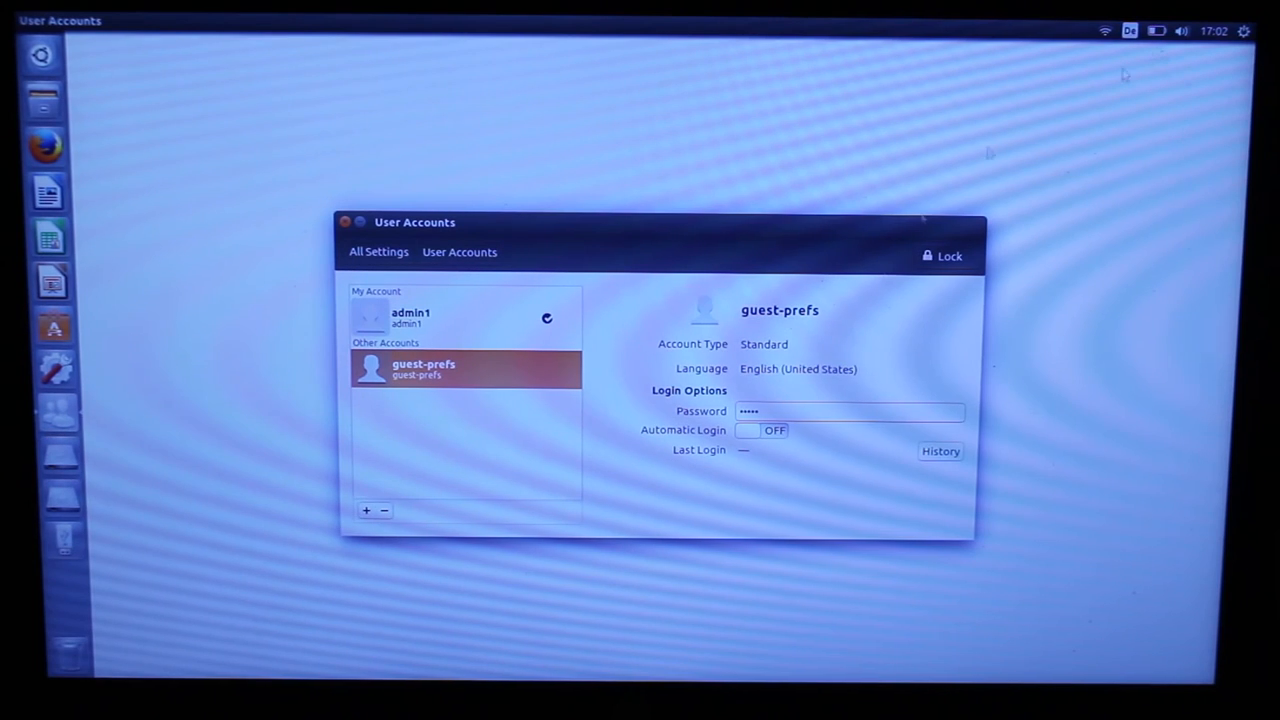
left_click(1162, 29)
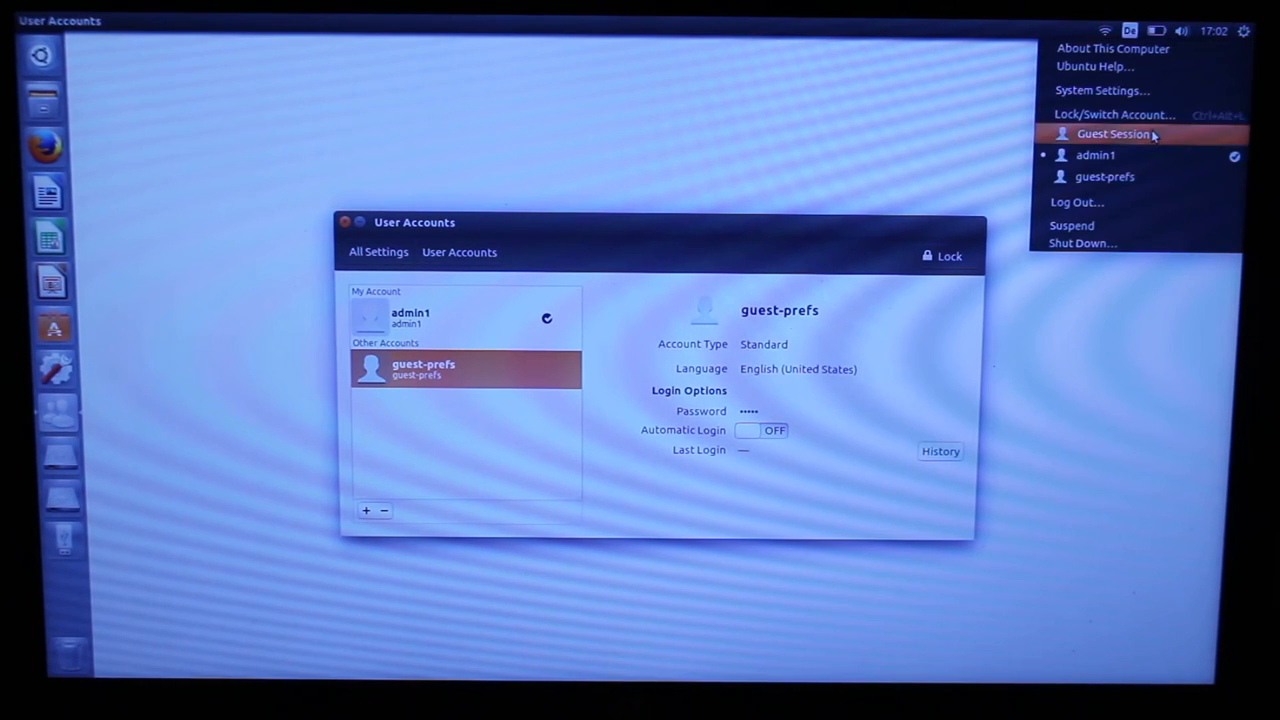
Step: Start a guest session and dismiss the Keyboard Shortcuts overlay
left_click(1114, 114)
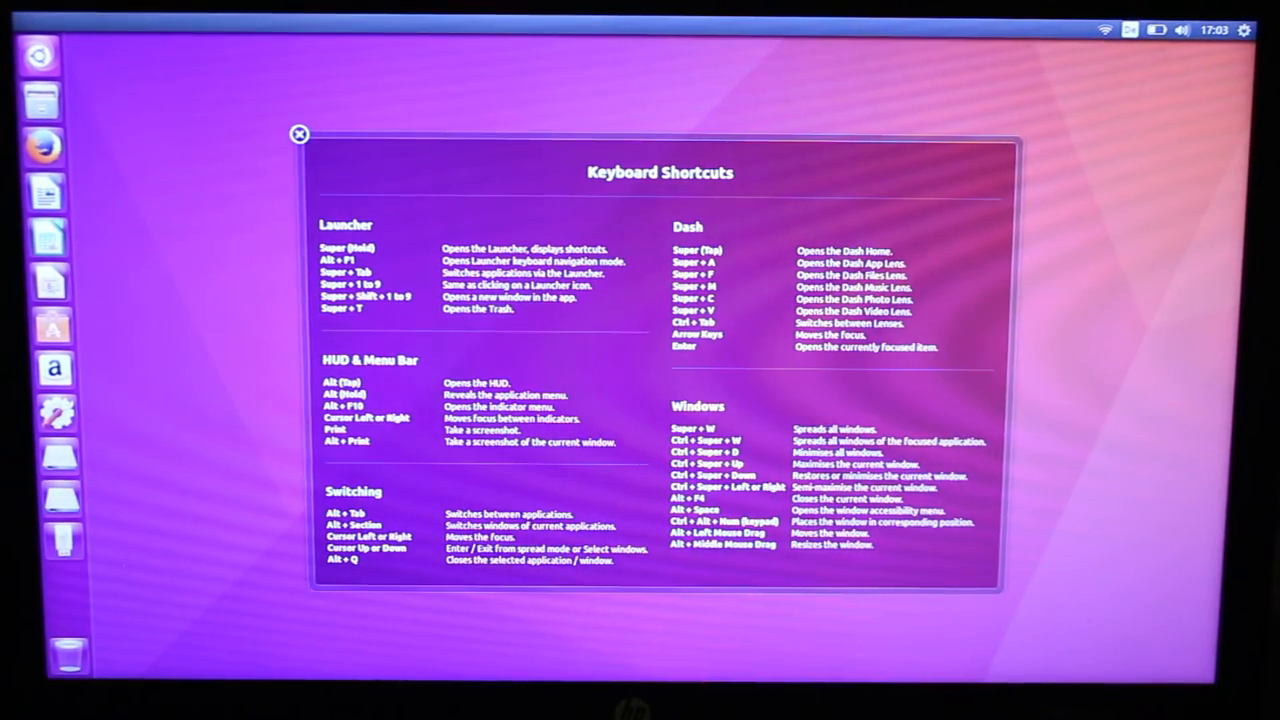
left_click(299, 135)
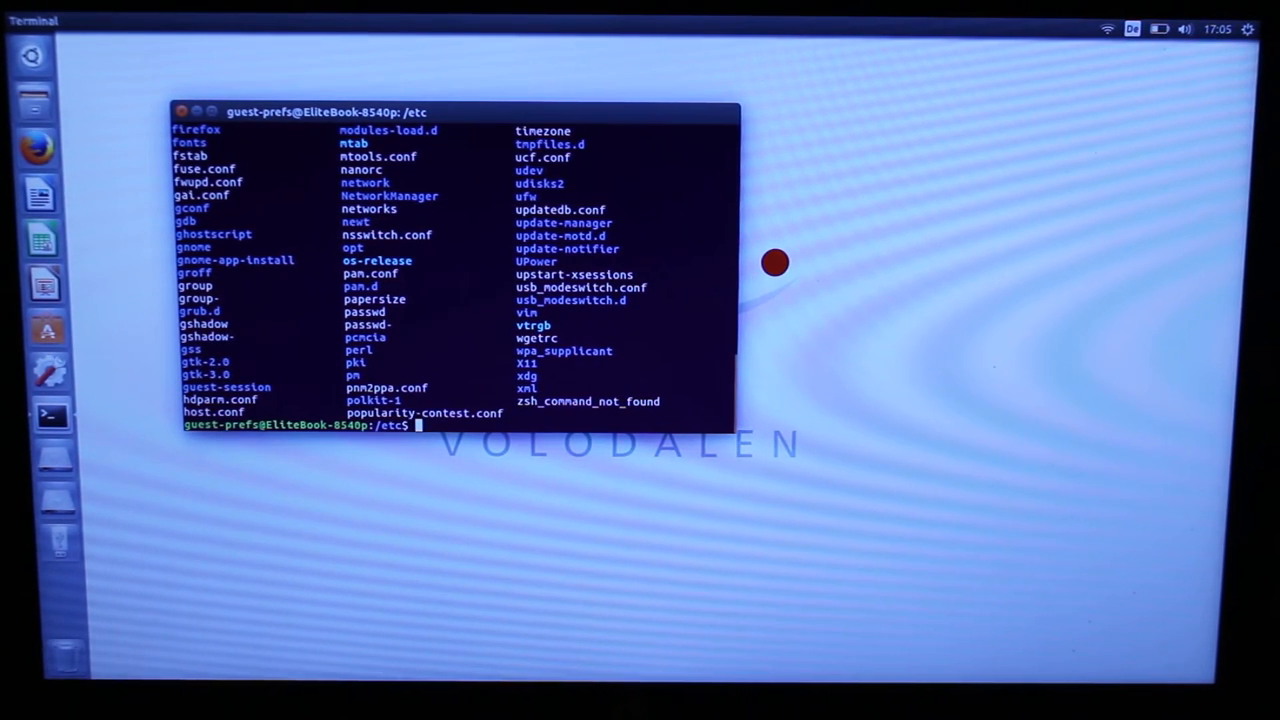
Step: Enter a 'sudo mk' command in the /etc terminal before closing it
type("sudo mk")
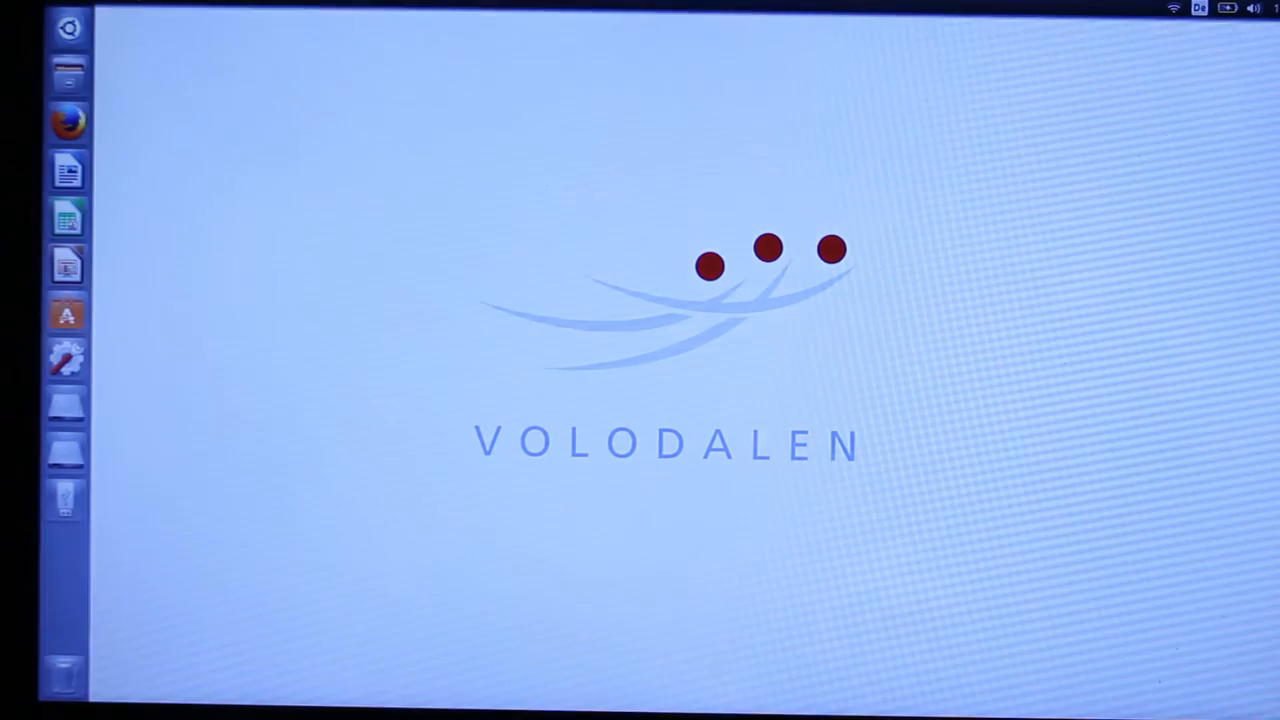
Step: Open the top-panel session menu to log in as Guest and see the warning
left_click(1220, 7)
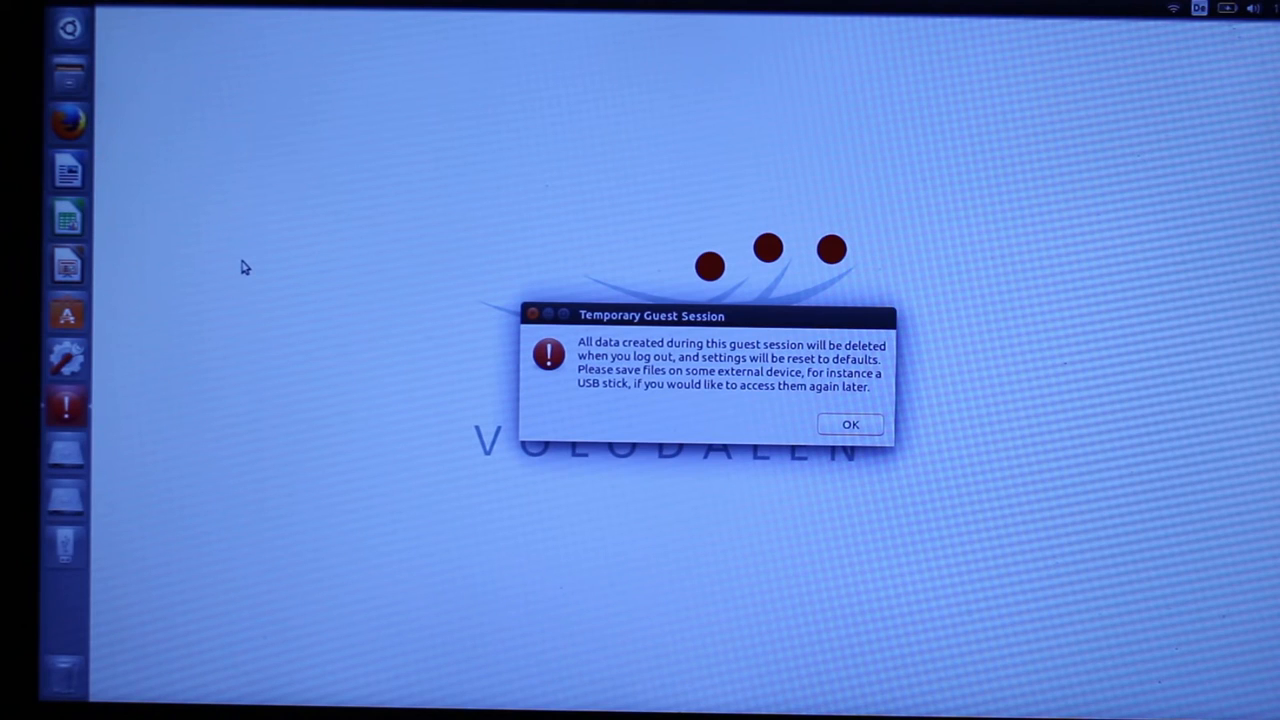
mouse_move(282, 315)
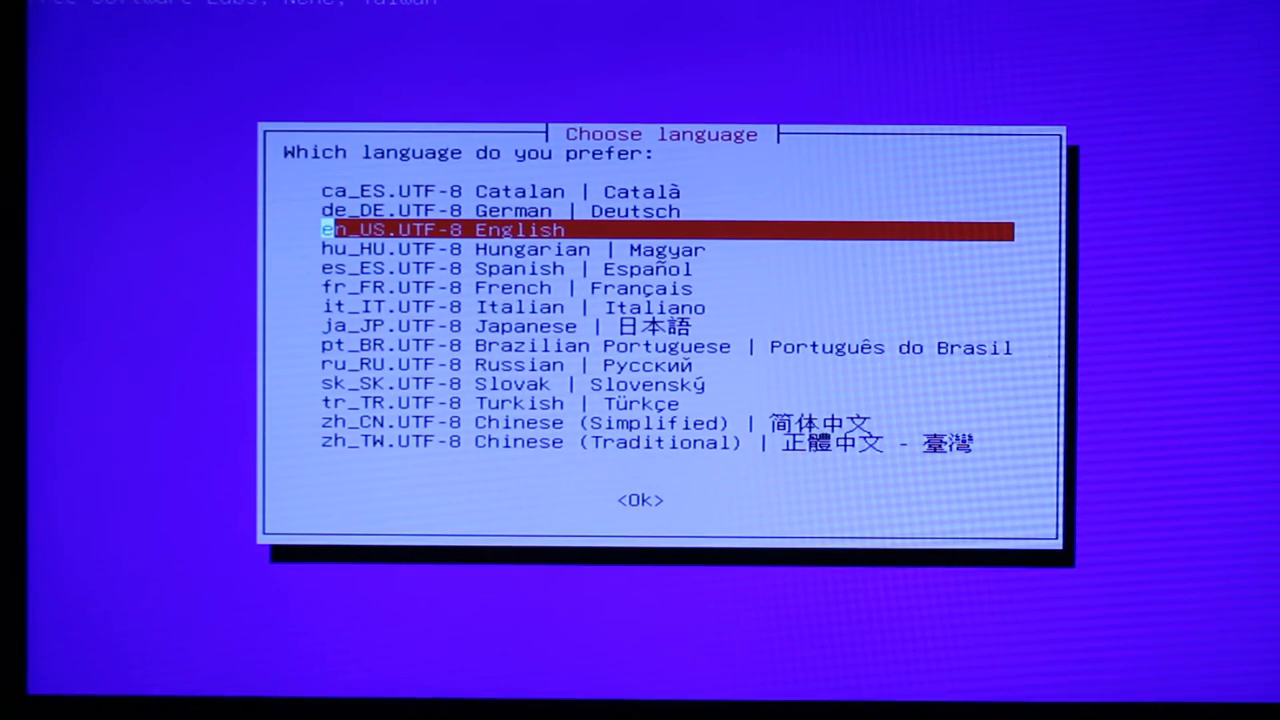
Step: Confirm en_US.UTF-8 English as the Clonezilla language
left_click(640, 500)
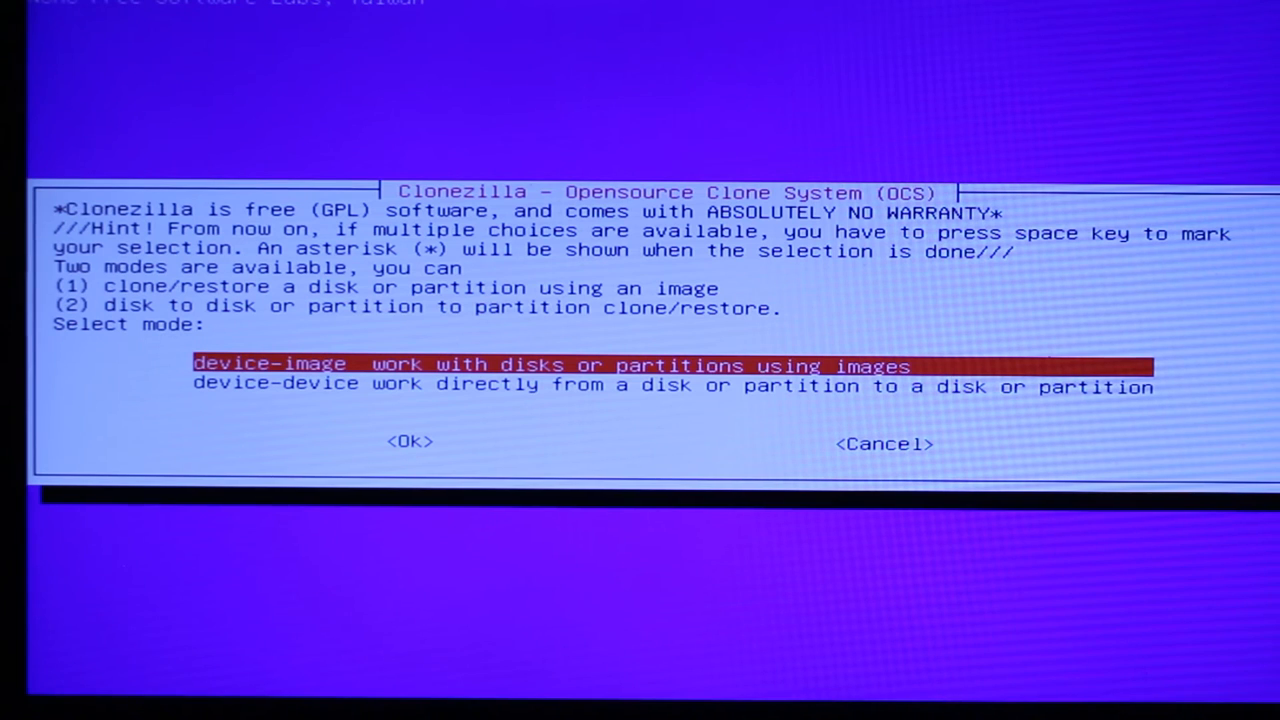
Step: Select device-device mode and disk_to_local_disk cloning
key("Down")
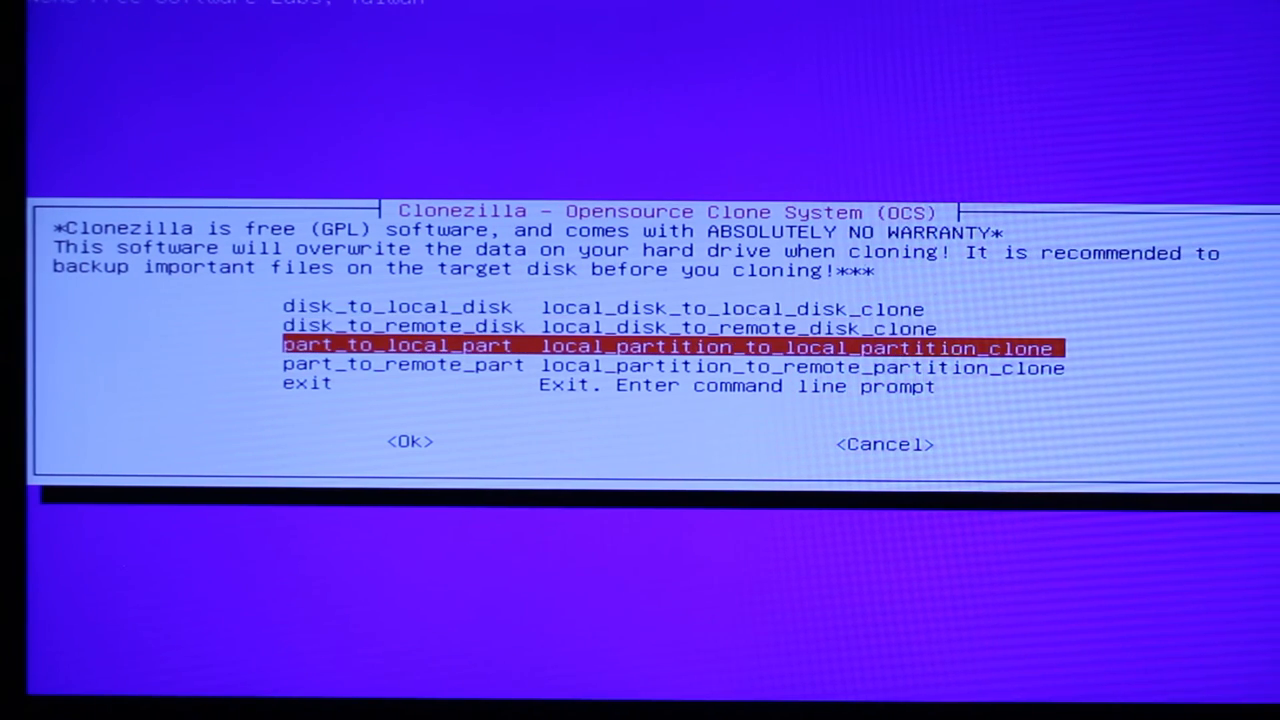
key("Down")
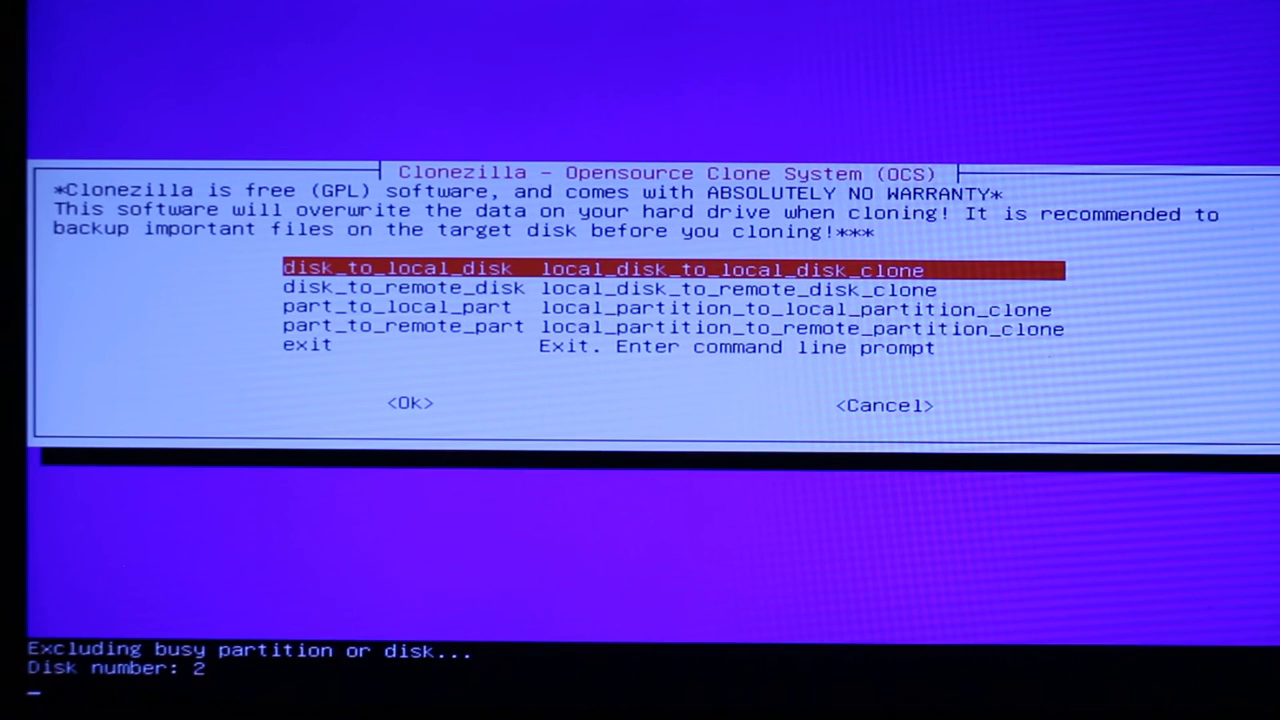
Step: Pick SanDisk sdc as source, 320GB sda as target, keeping -sfsck
left_click(410, 403)
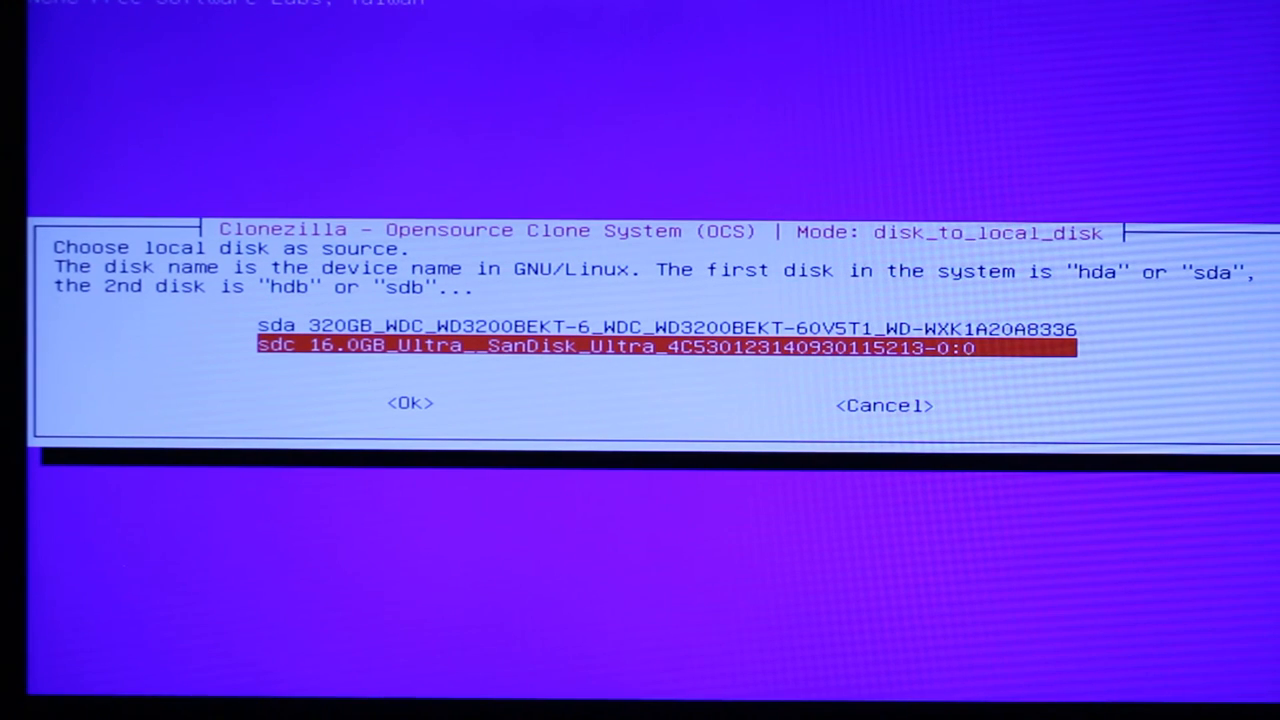
left_click(411, 403)
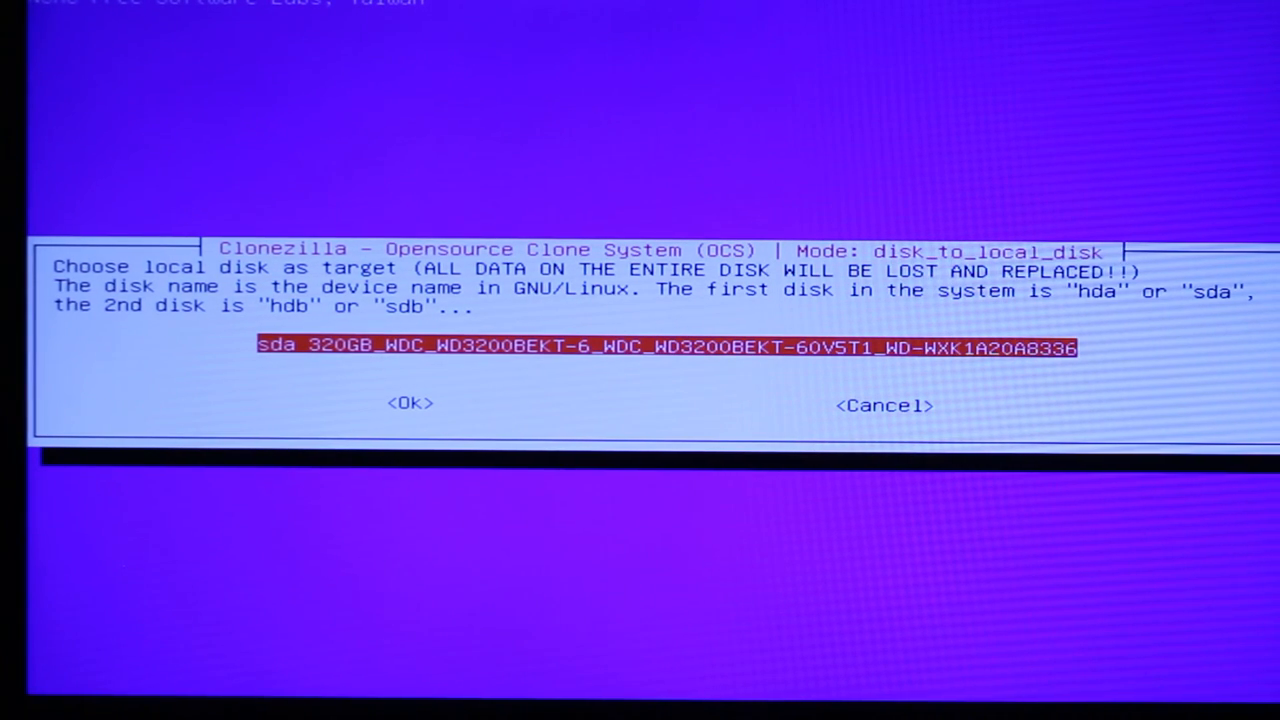
left_click(411, 403)
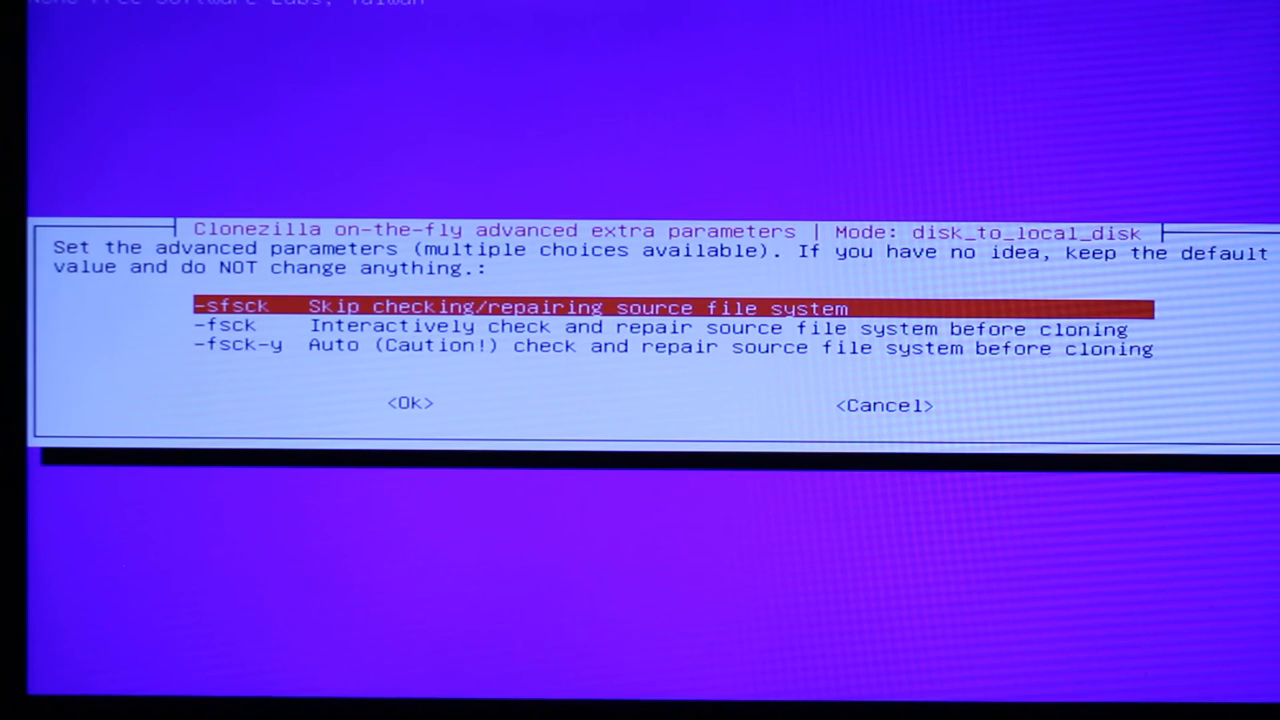
left_click(410, 403)
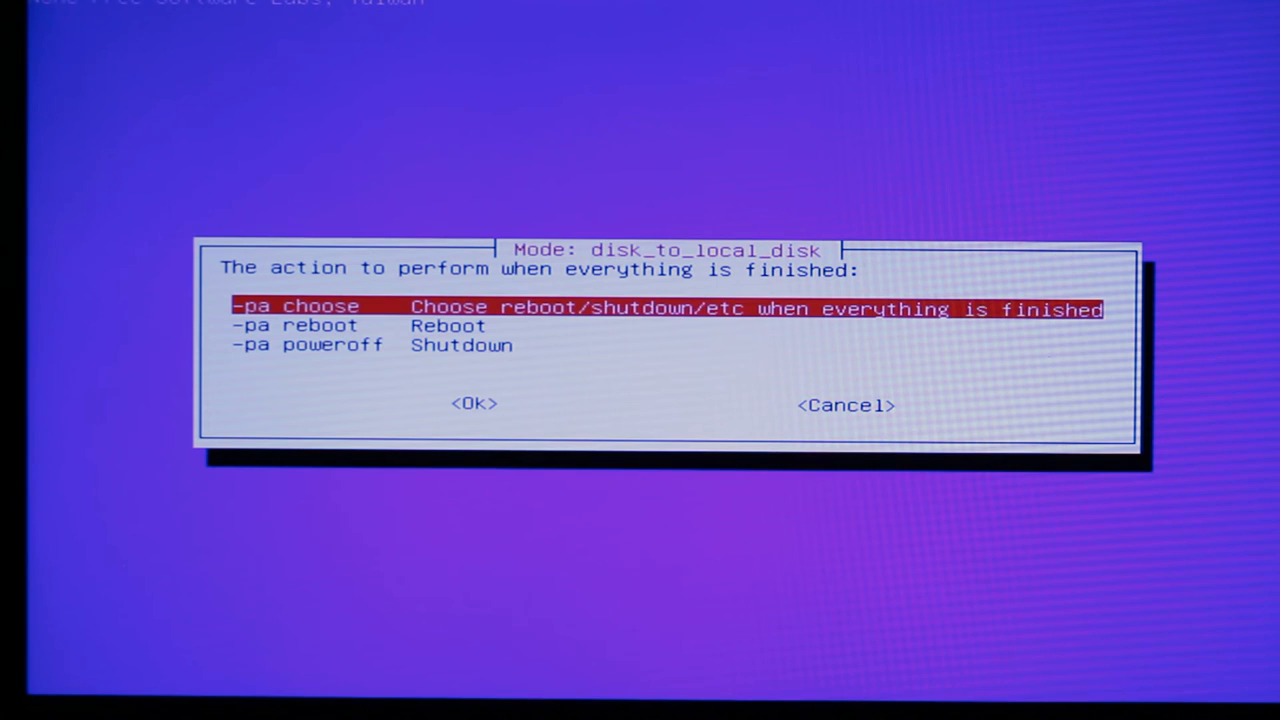
Step: Choose -pa poweroff as the action when cloning finishes
key("Down")
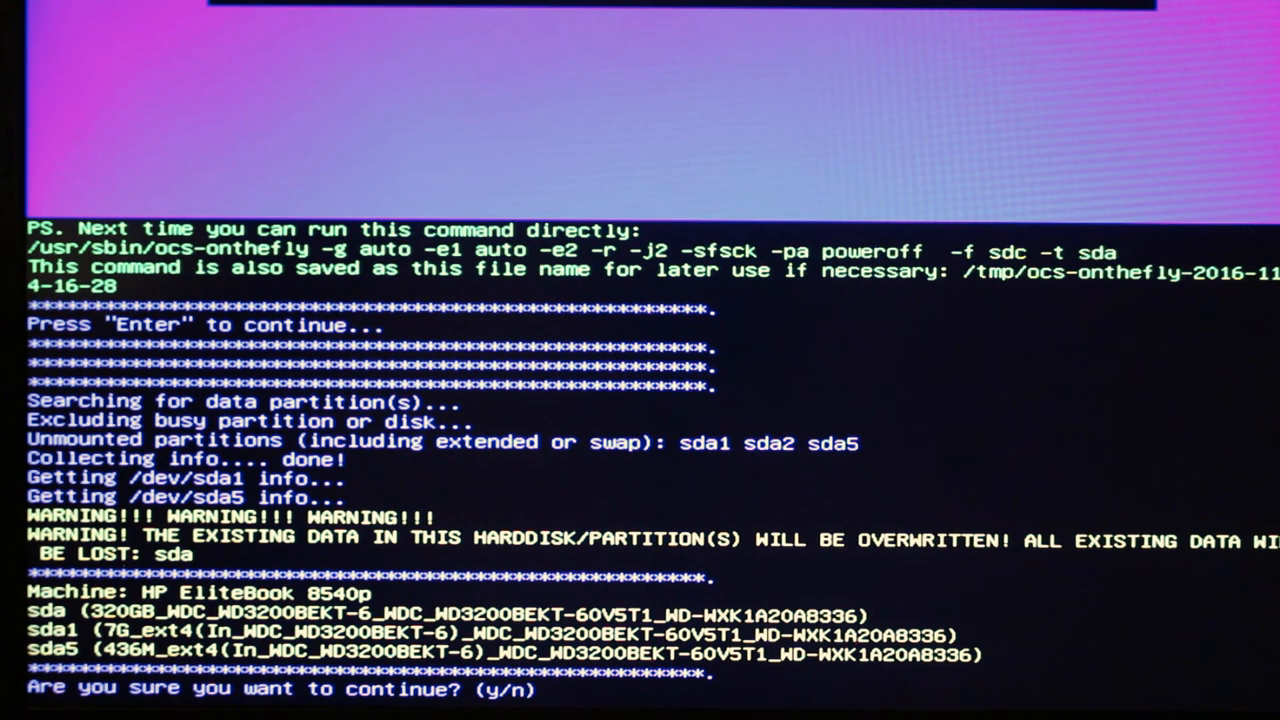
Step: Answer y to both sda overwrite prompts and to boot loader cloning
type("z")
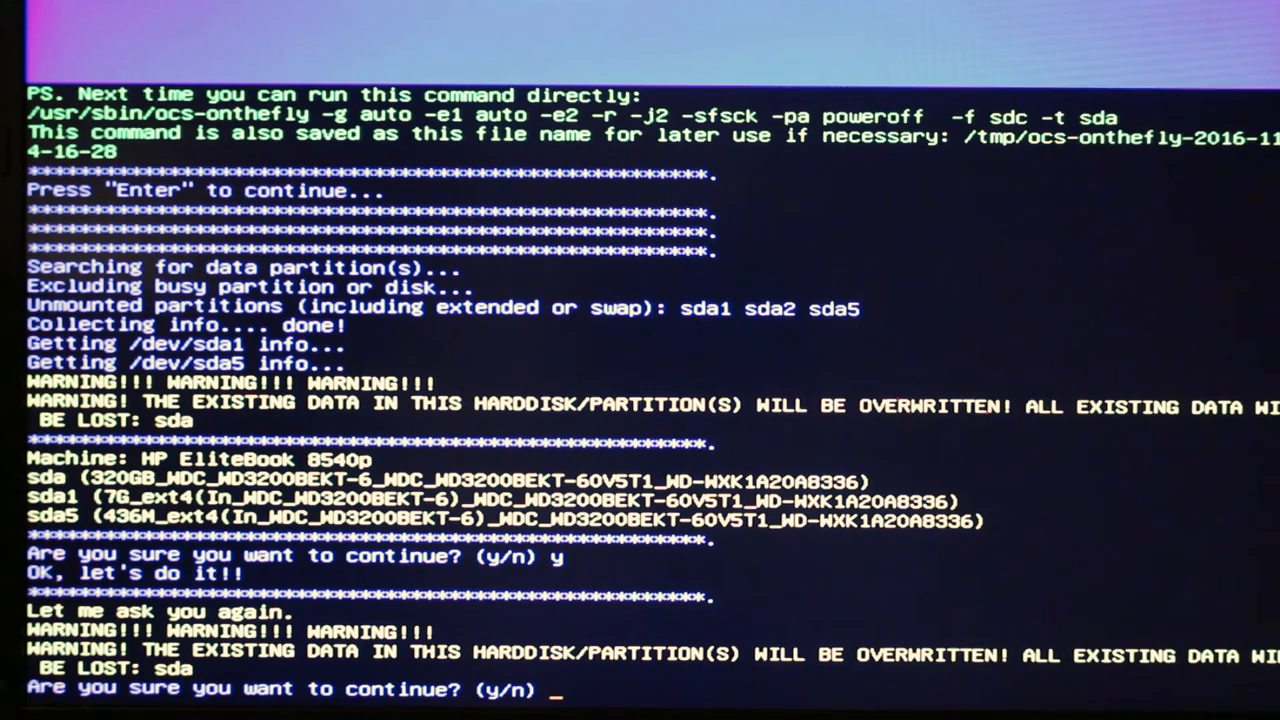
type("y")
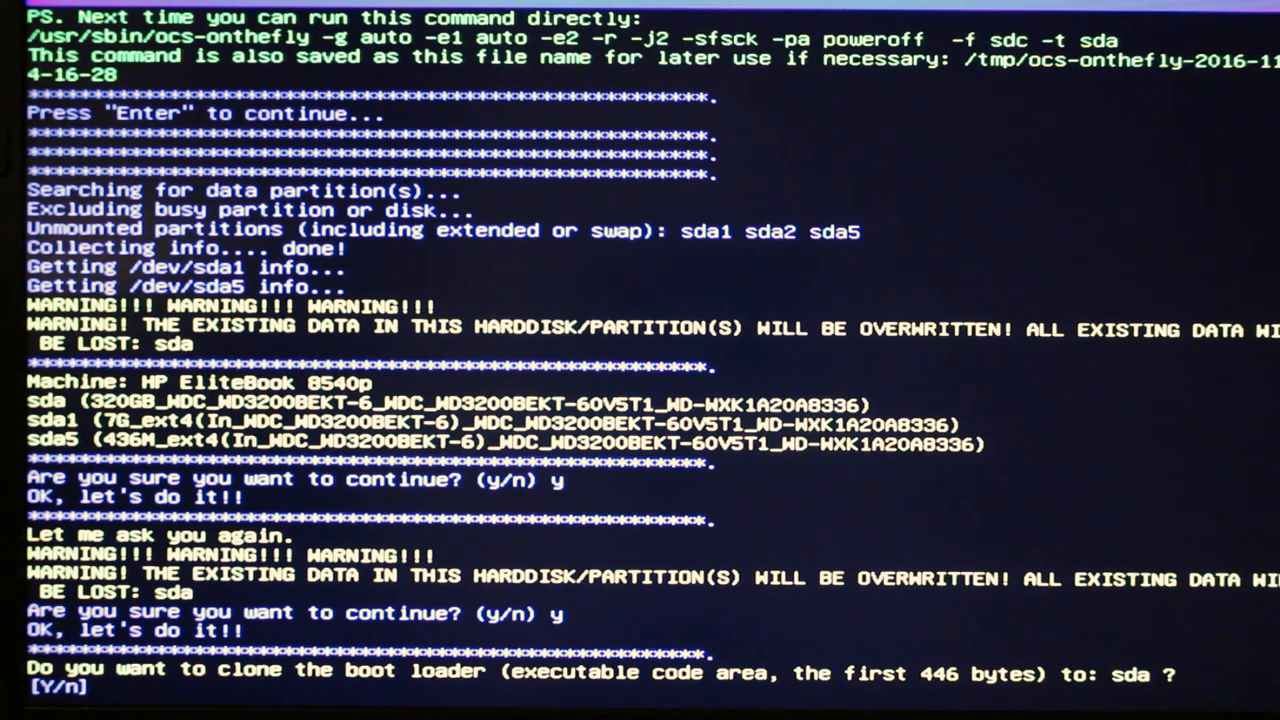
type("y")
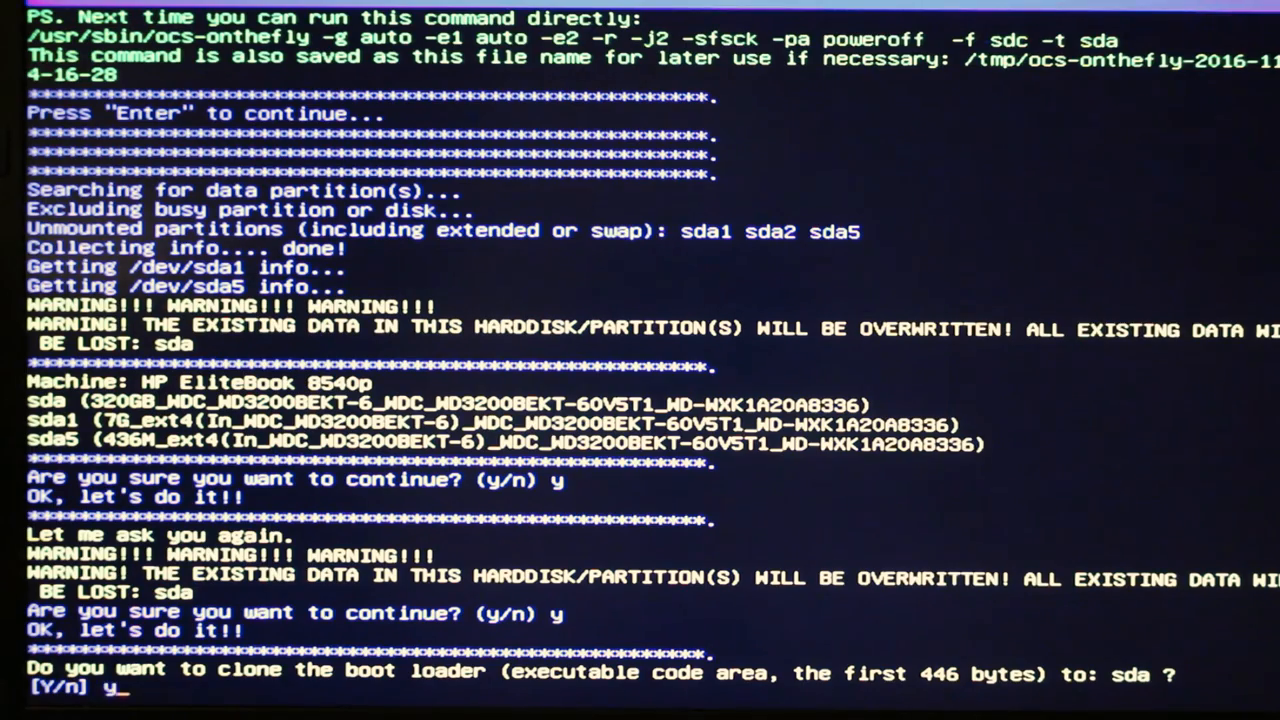
key("Return")
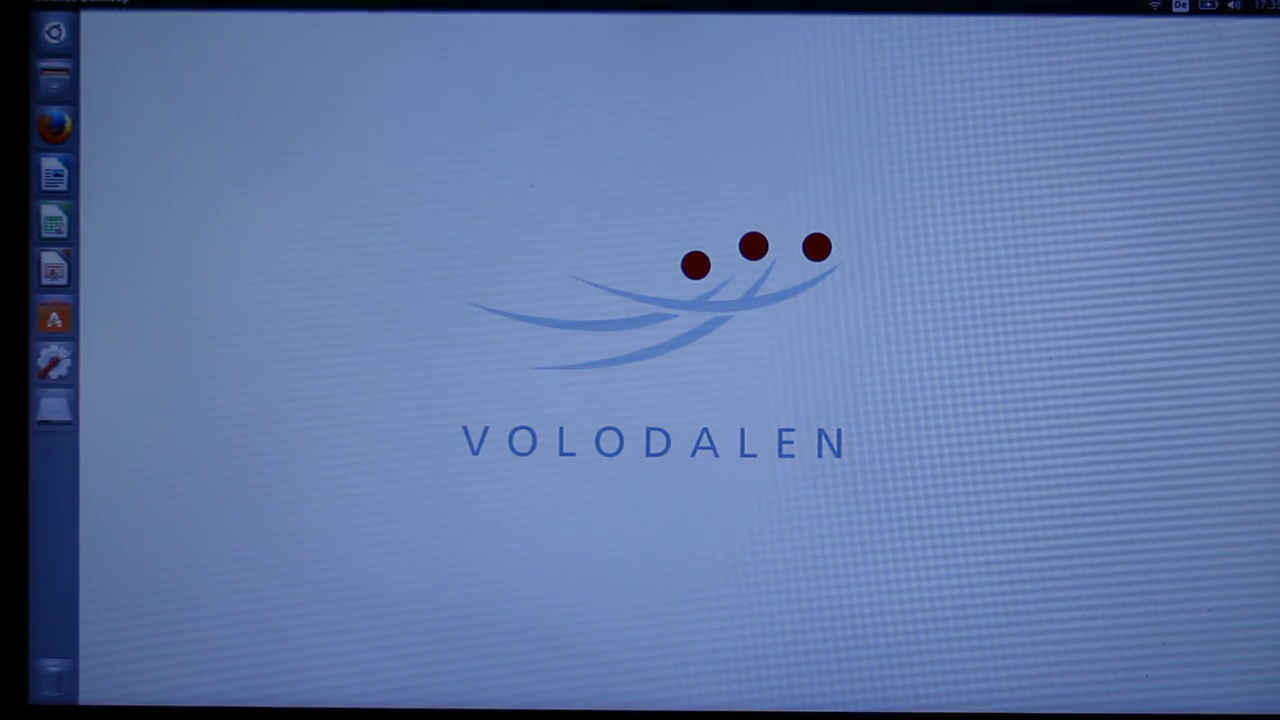
Step: Choose Guest Session from the top-right system menu
left_click(1234, 5)
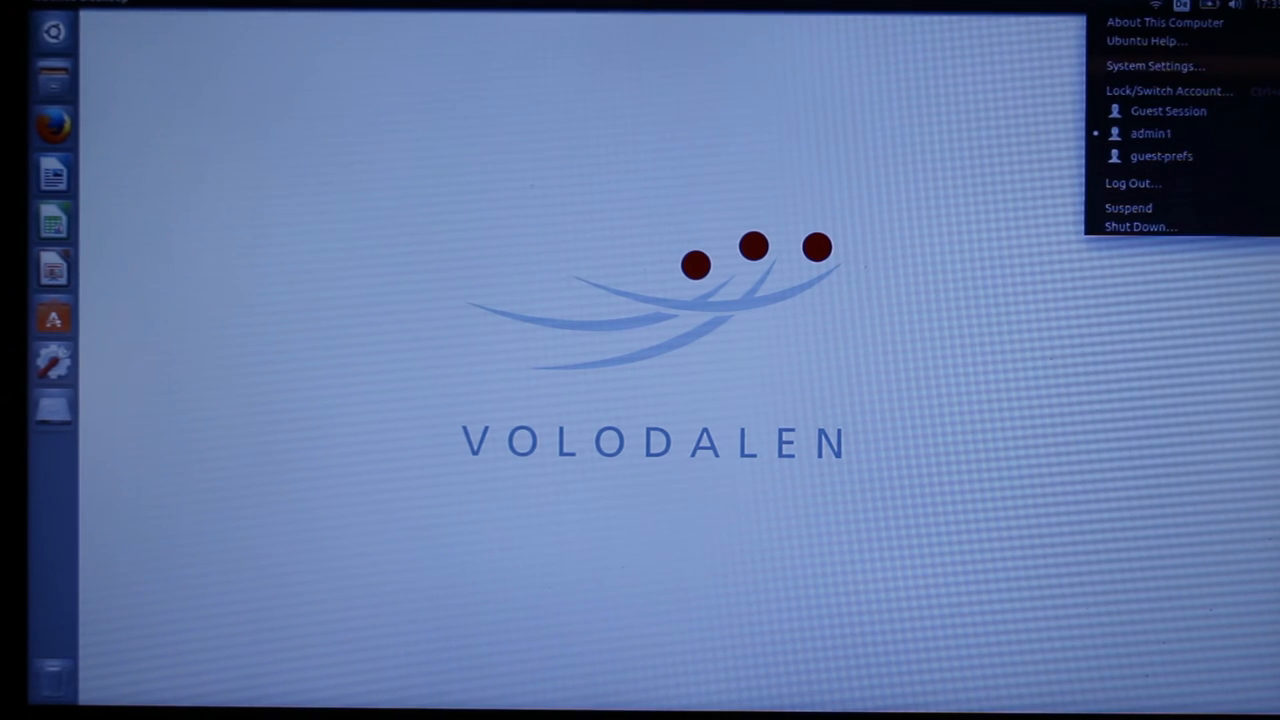
mouse_move(1169, 111)
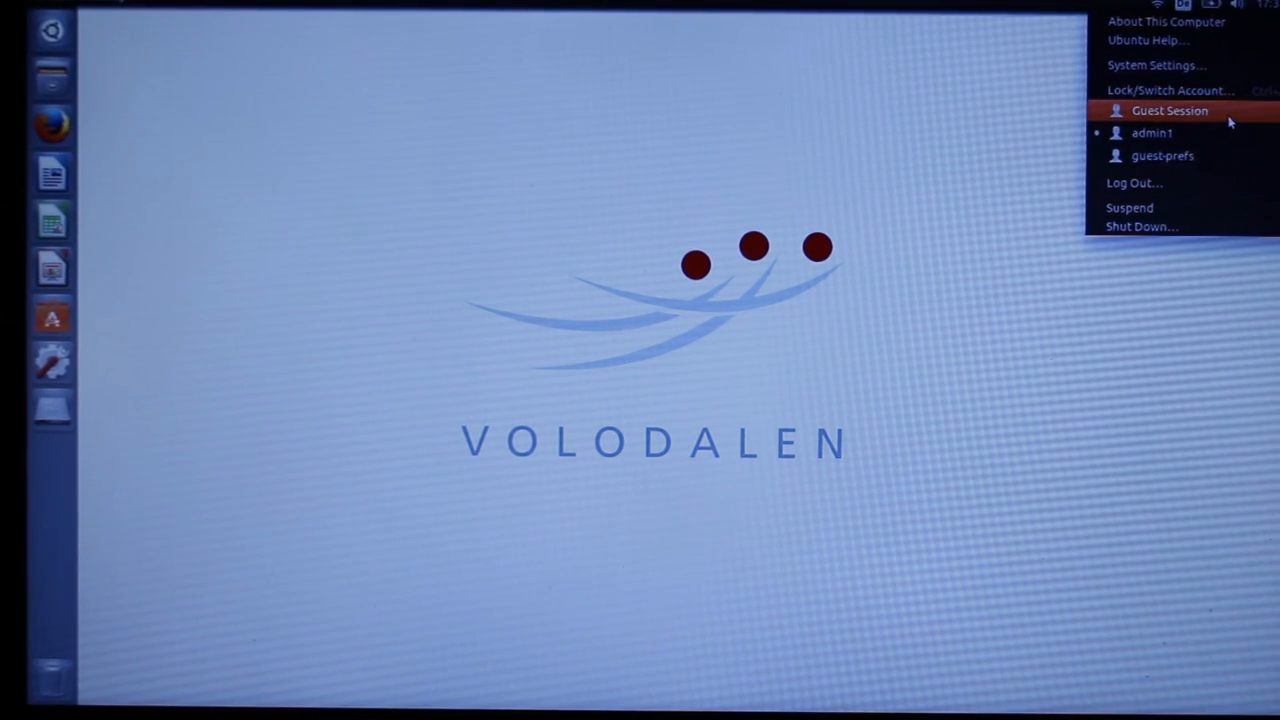
left_click(1160, 110)
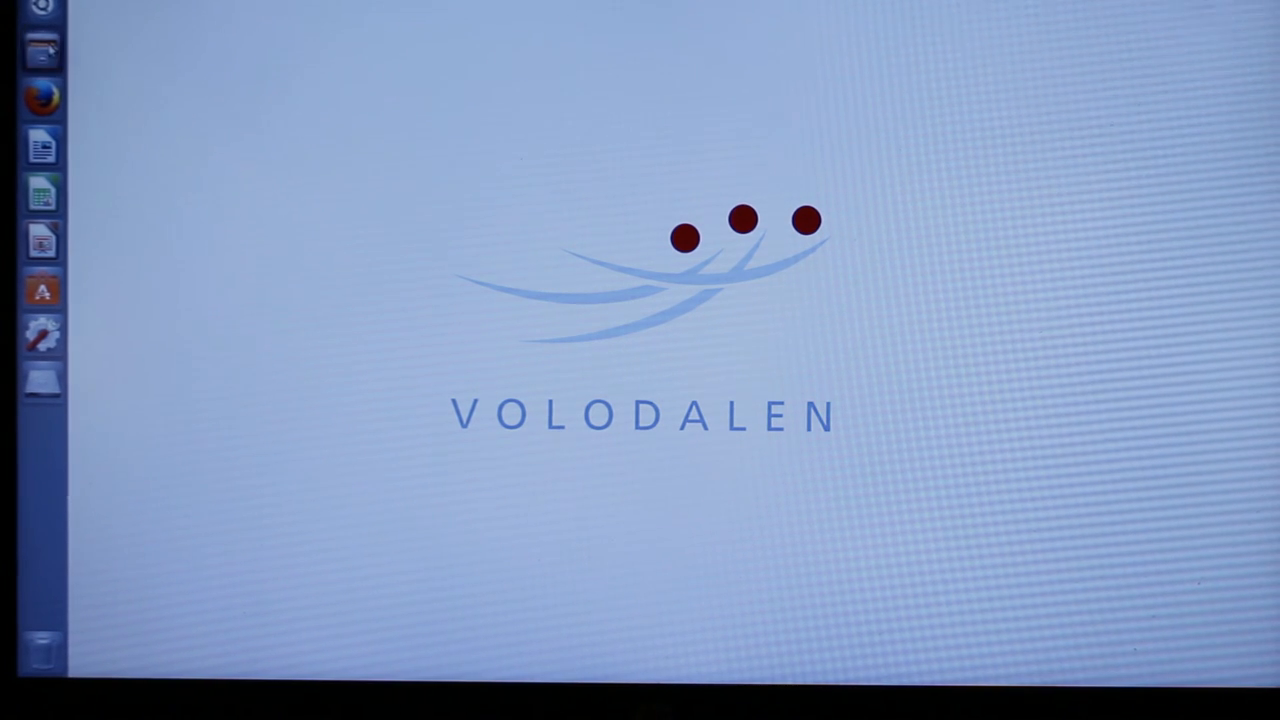
Step: Open Files from the launcher and browse Computer in the sidebar
left_click(40, 42)
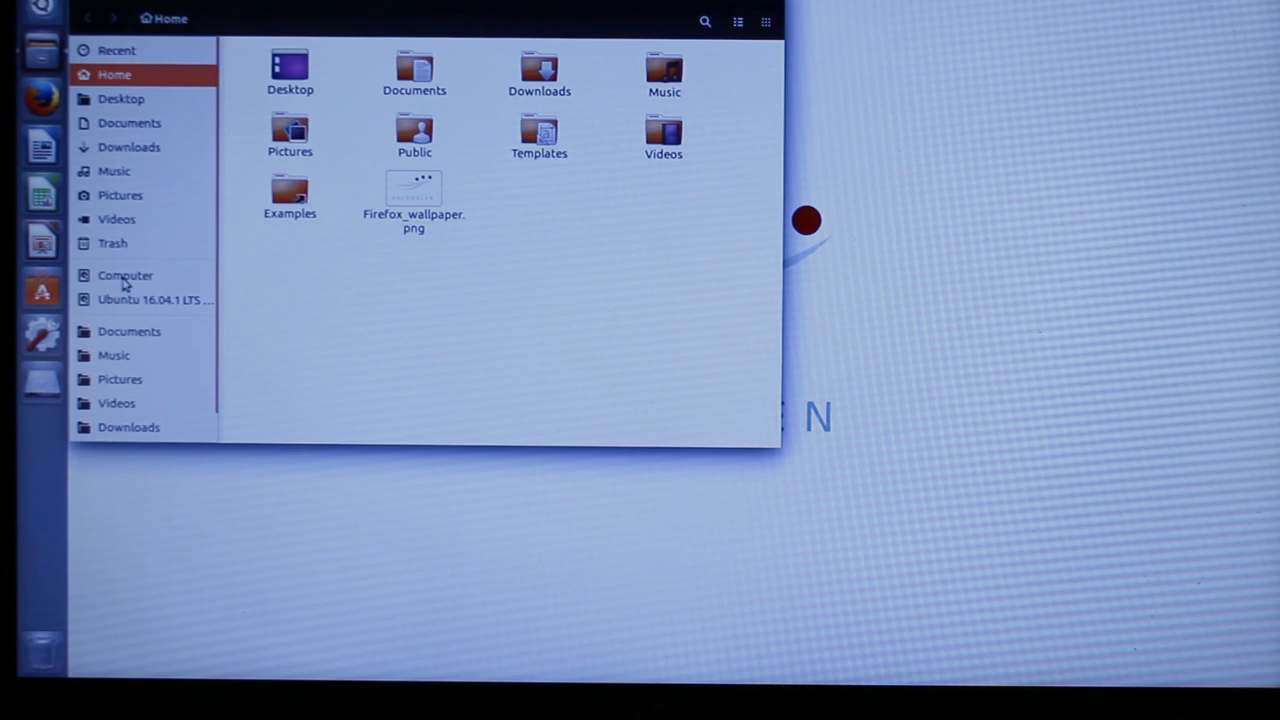
left_click(124, 275)
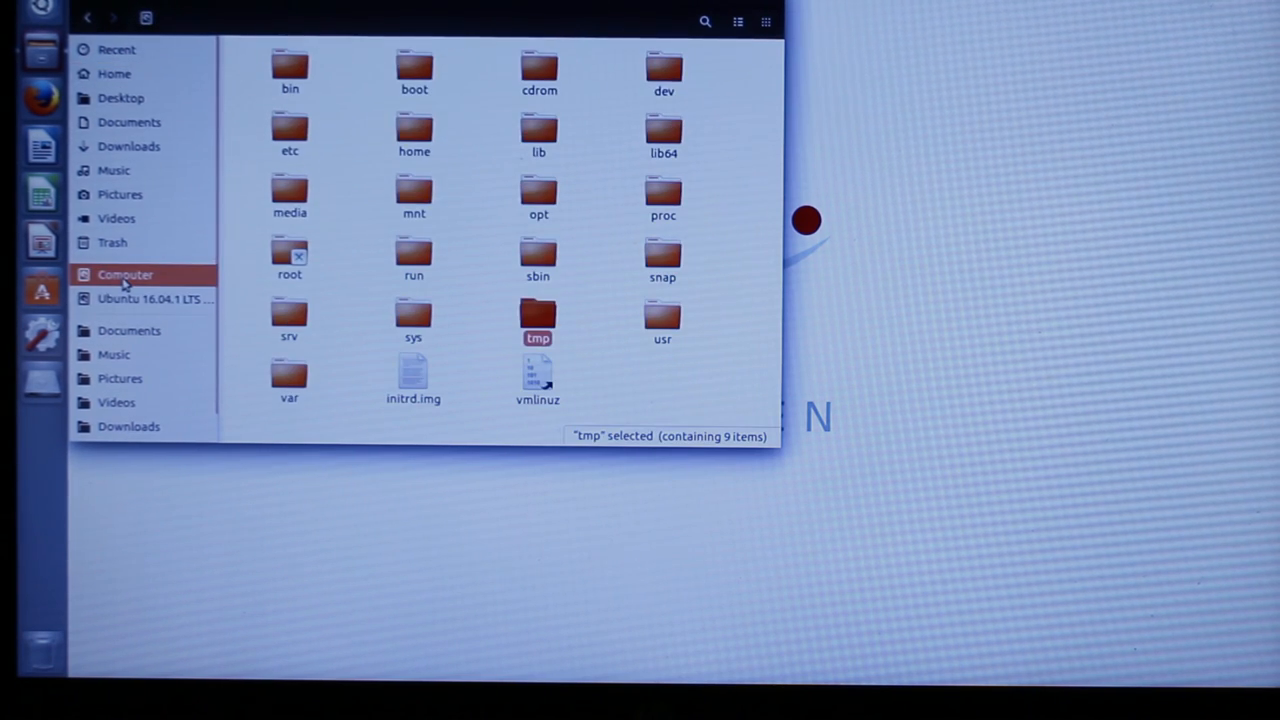